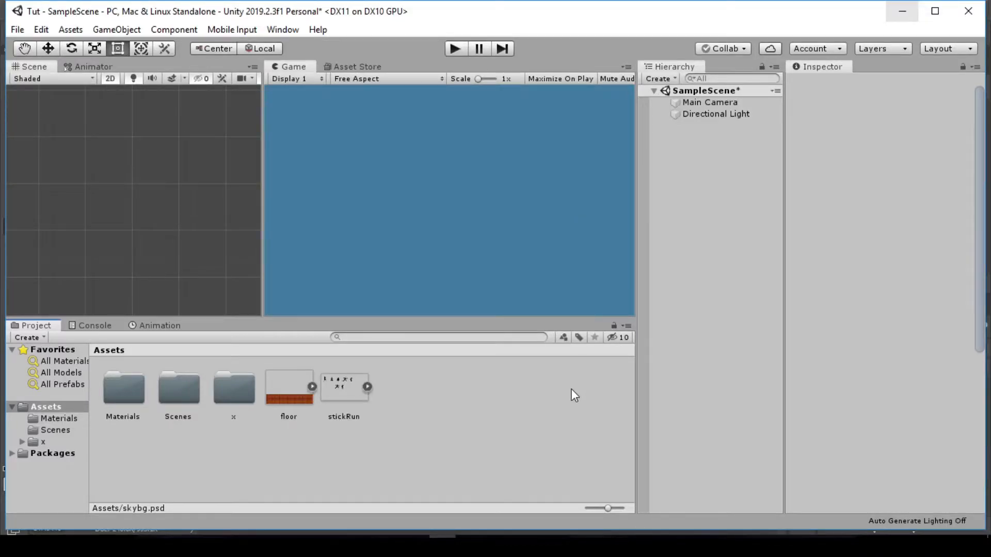
pyautogui.moveTo(233, 351)
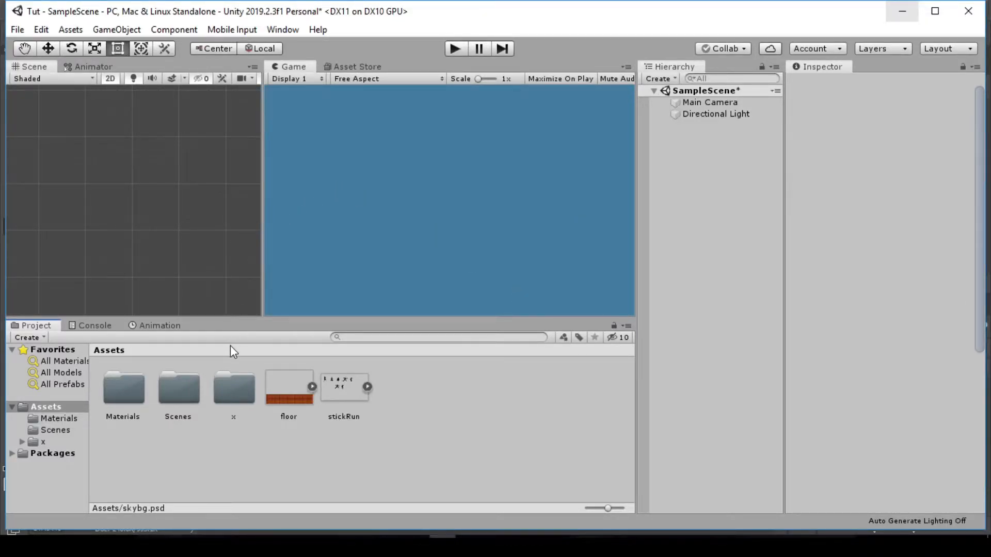
pyautogui.moveTo(416, 436)
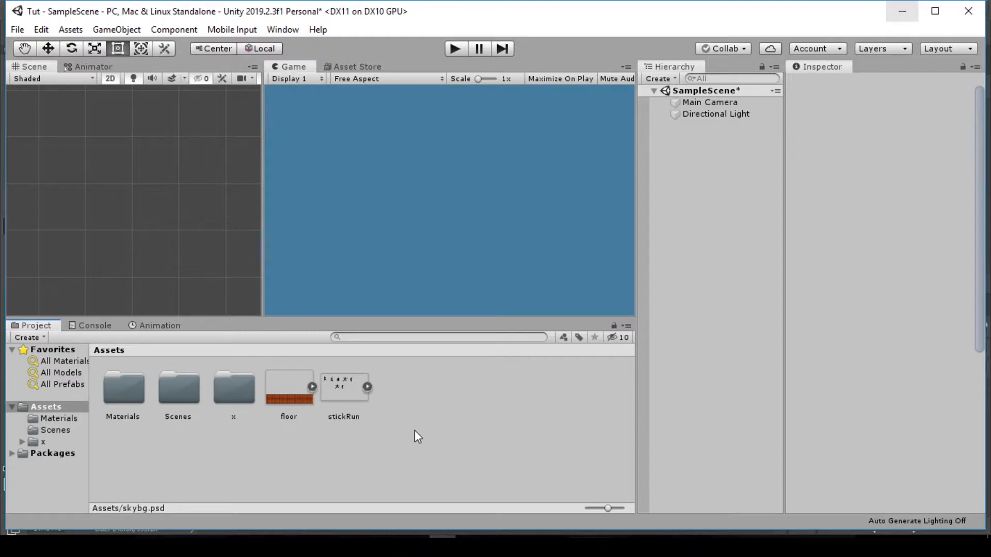
pyautogui.moveTo(553, 419)
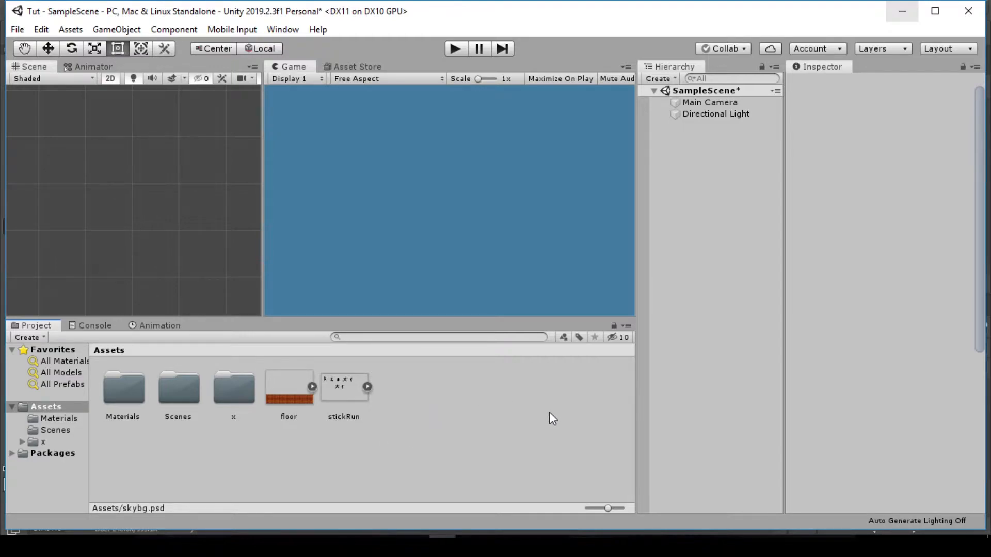
pyautogui.moveTo(246, 199)
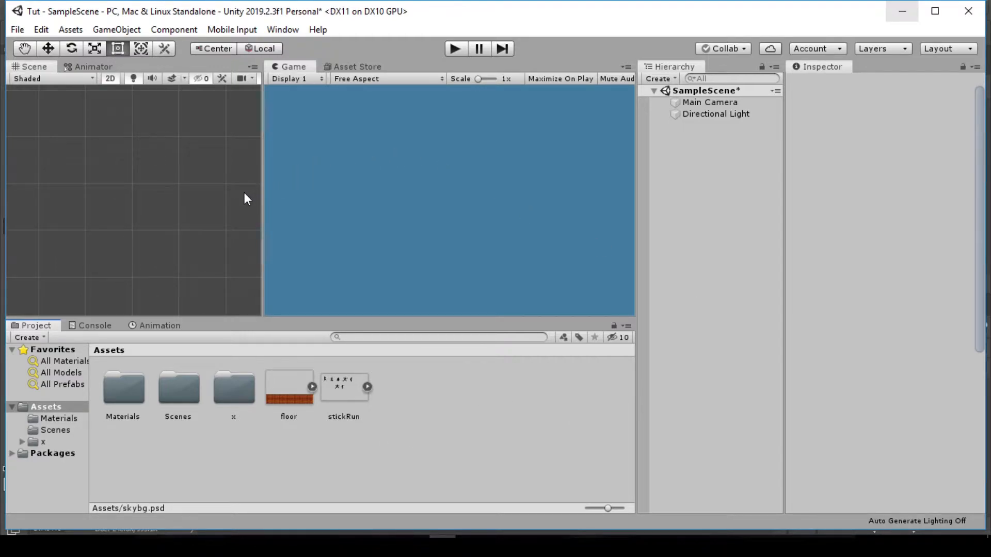
# Drag the Scene/Game divider right to enlarge the Scene view.
pyautogui.moveTo(261, 190); pyautogui.dragTo(286, 190)
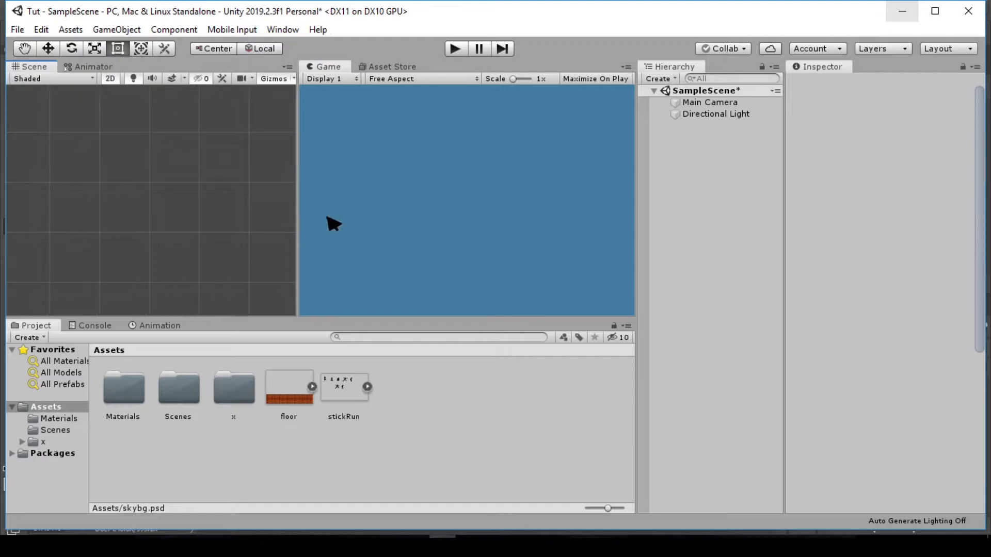
# Show the floor sprite's import settings and expand the stickRun sheet into its running frames.
pyautogui.click(287, 387)
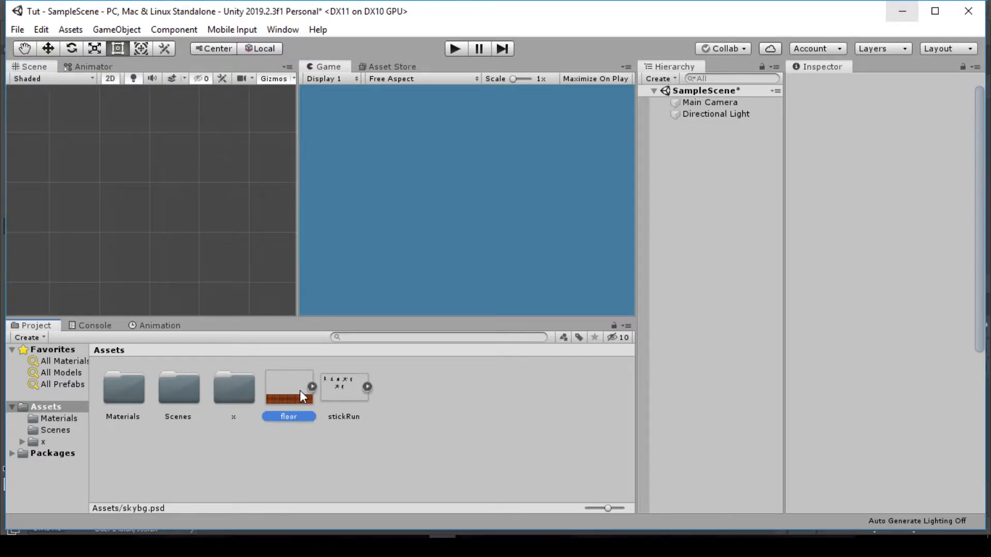
pyautogui.click(288, 387)
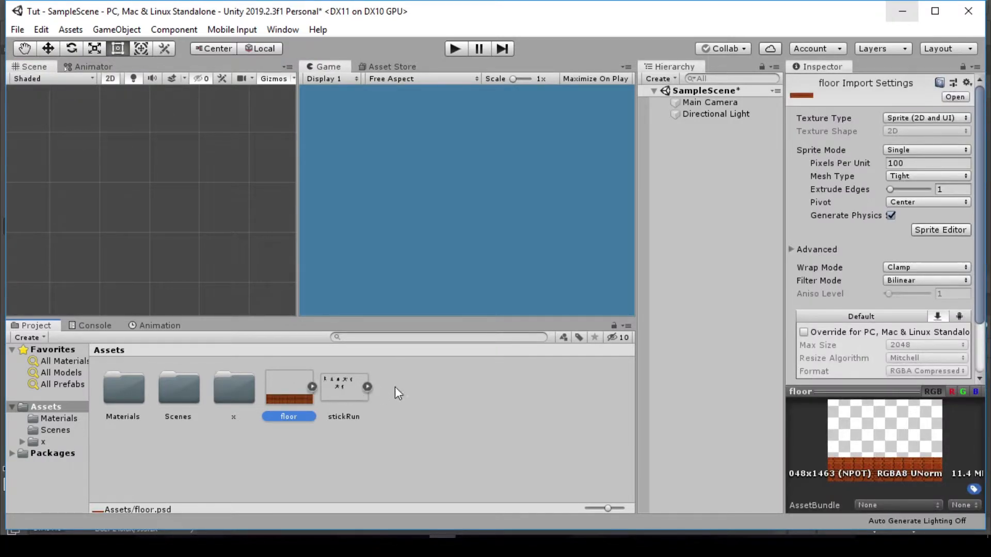
pyautogui.moveTo(424, 393)
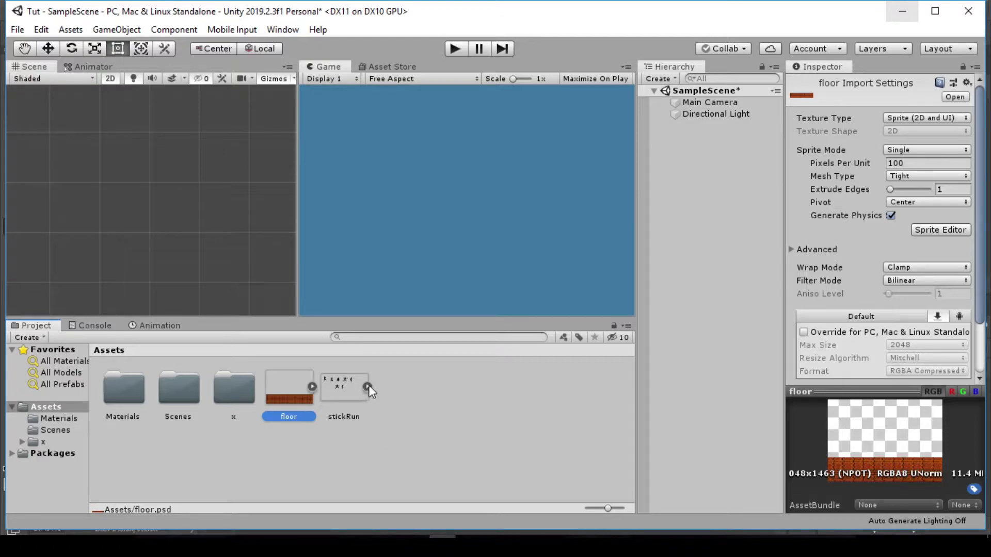
pyautogui.click(370, 385)
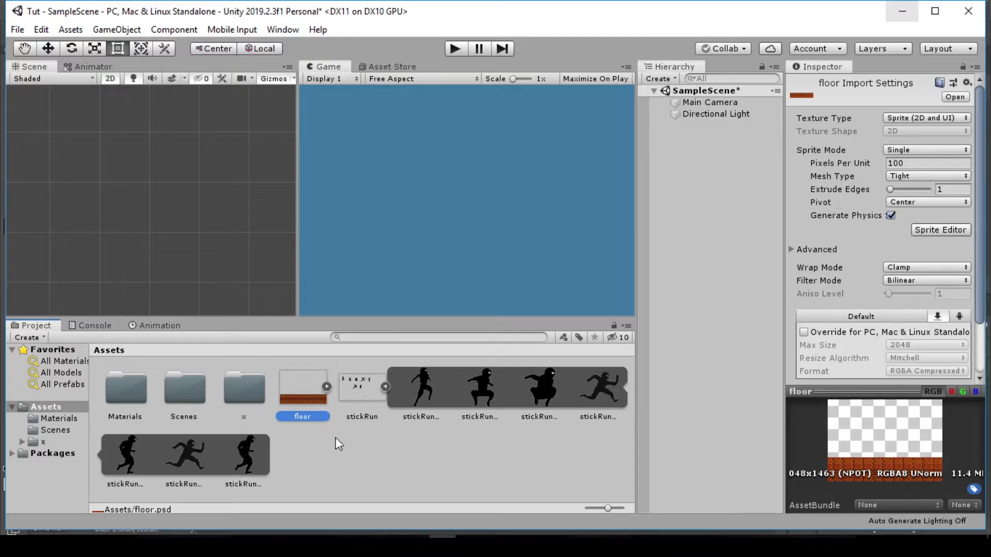
pyautogui.moveTo(600, 397)
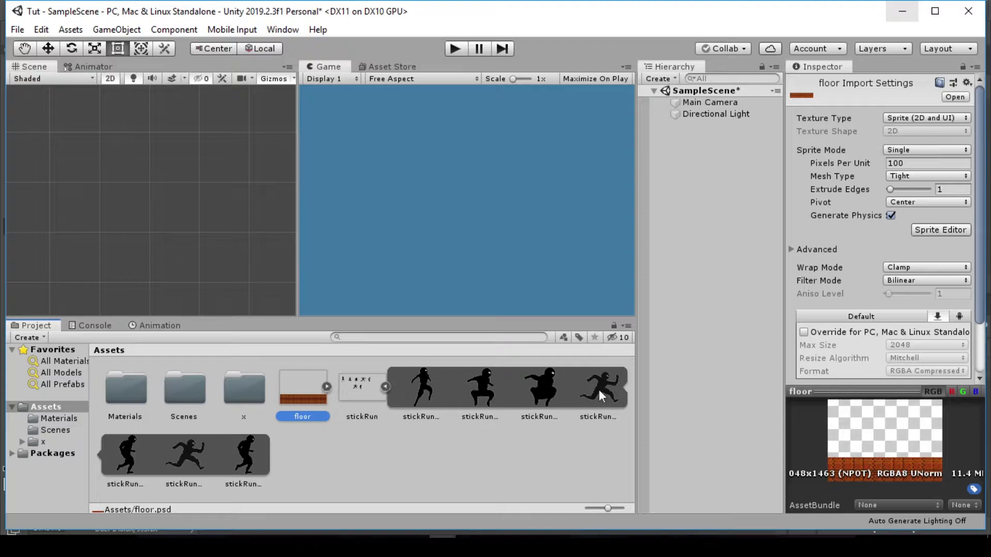
pyautogui.moveTo(176, 459)
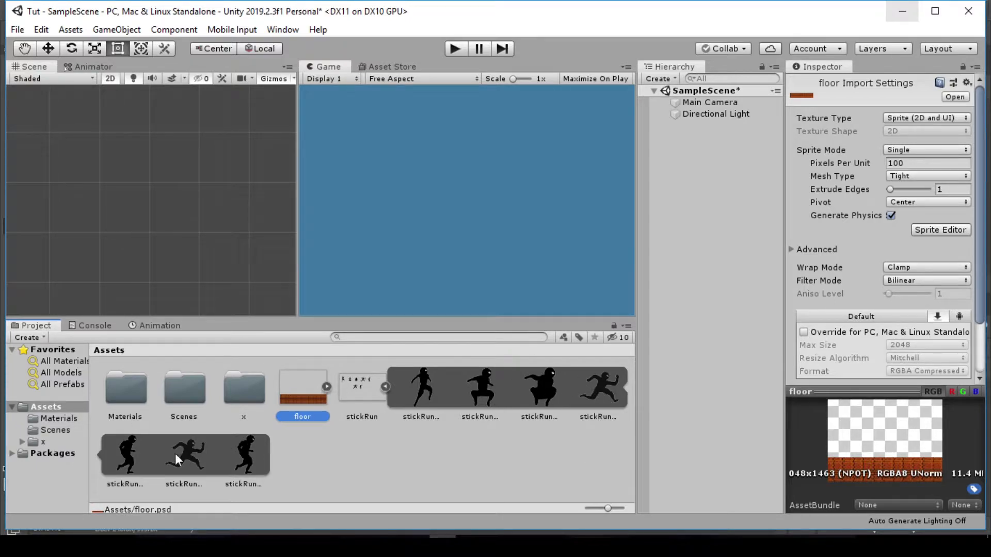
pyautogui.moveTo(446, 396)
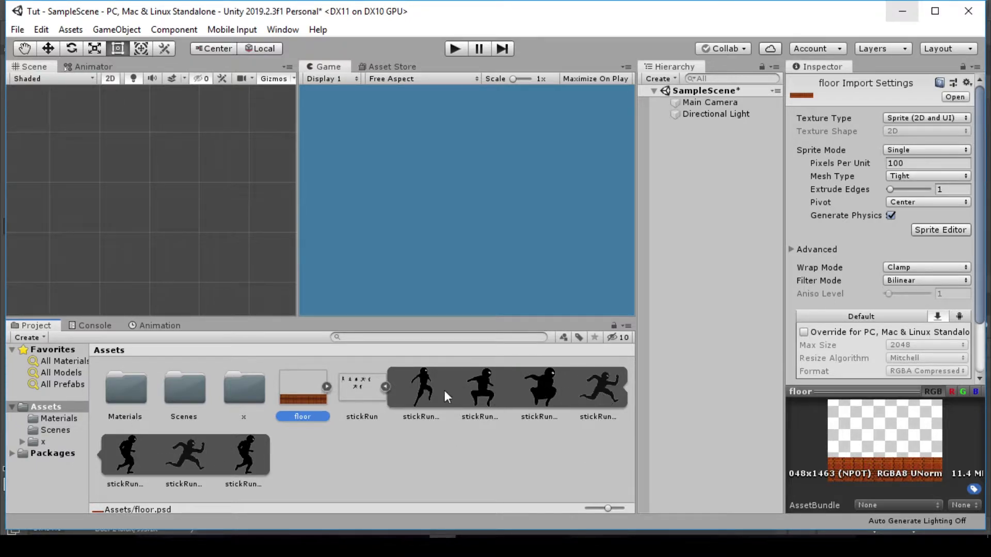
pyautogui.moveTo(418, 403)
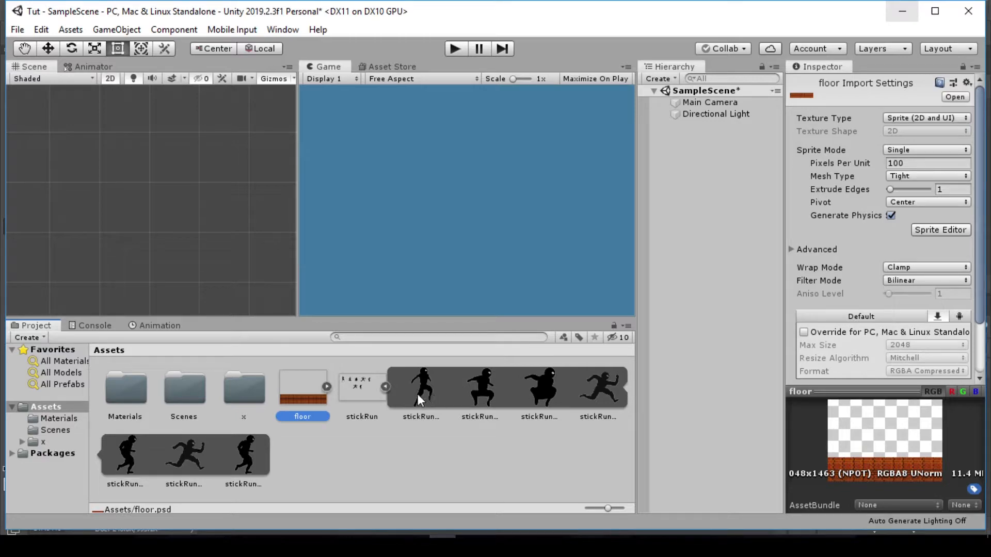
pyautogui.moveTo(422, 363)
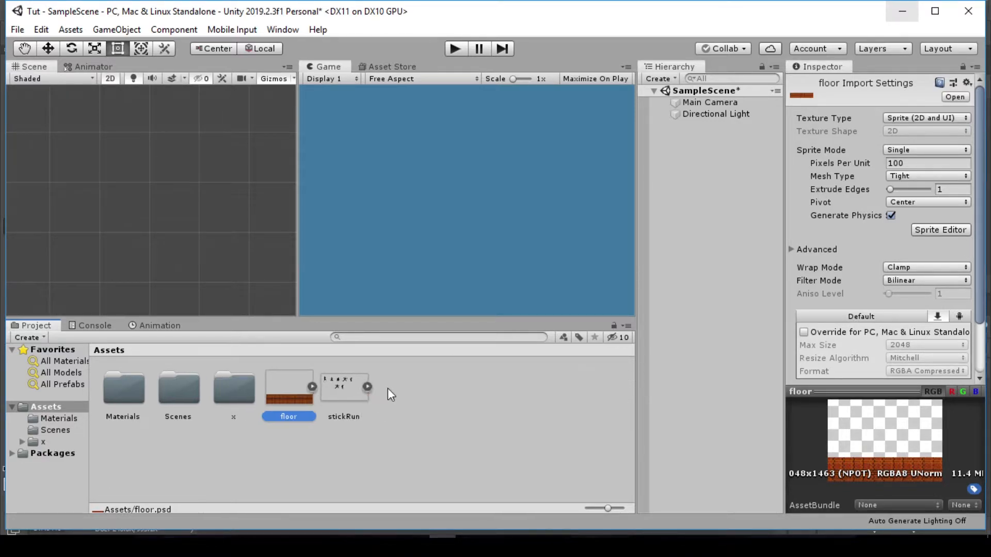
pyautogui.moveTo(449, 370)
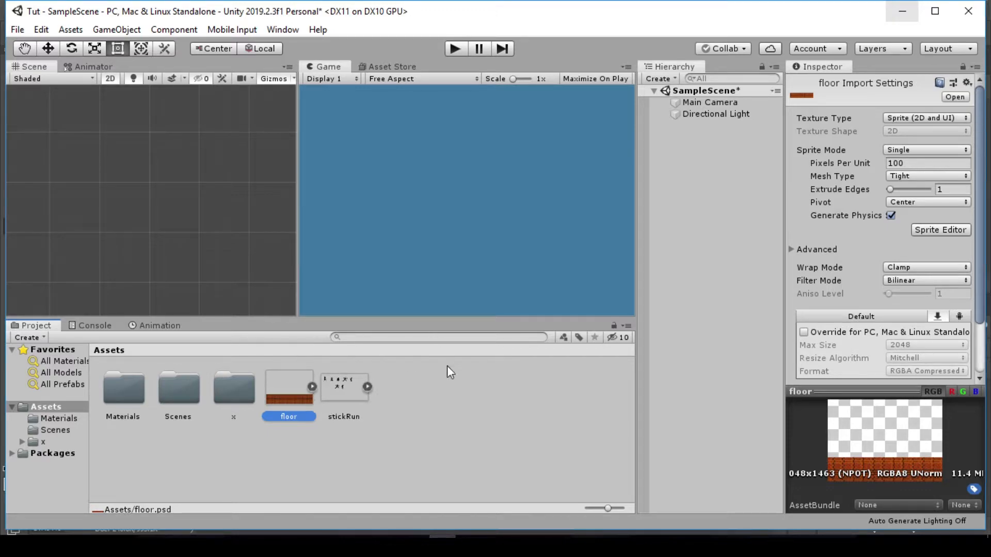
pyautogui.moveTo(464, 352)
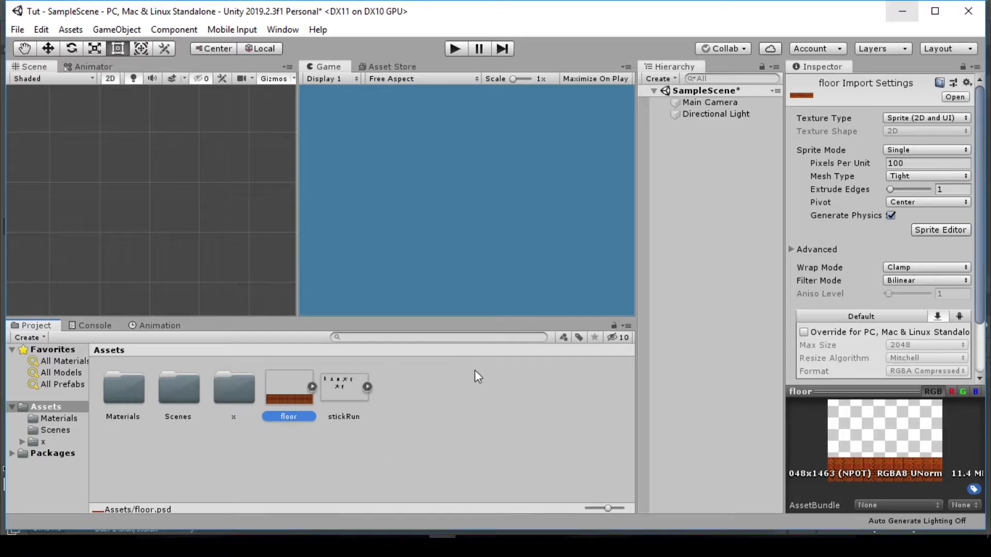
pyautogui.moveTo(421, 439)
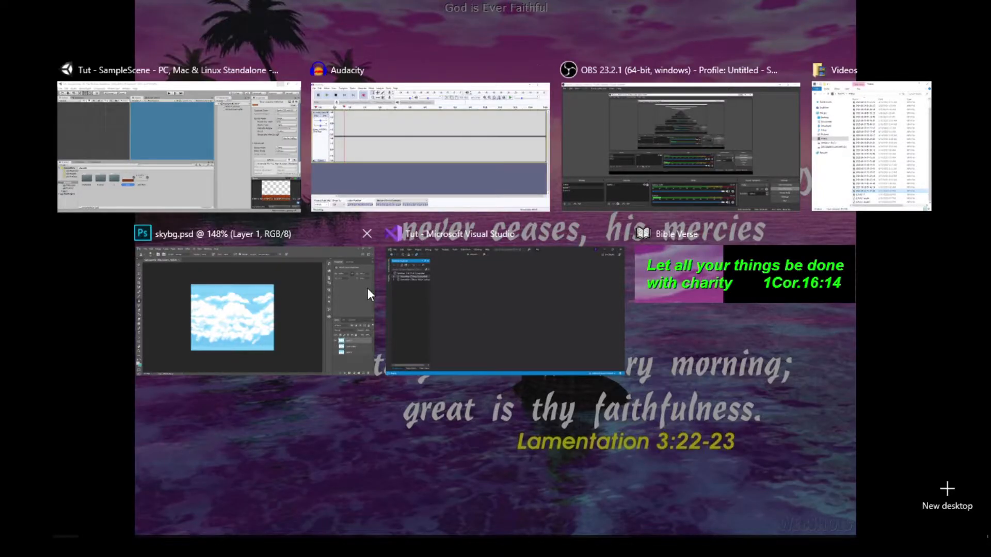
# Save the cloudy sky image as skybg in the Tut project's Assets folder via Save As.
pyautogui.click(230, 316)
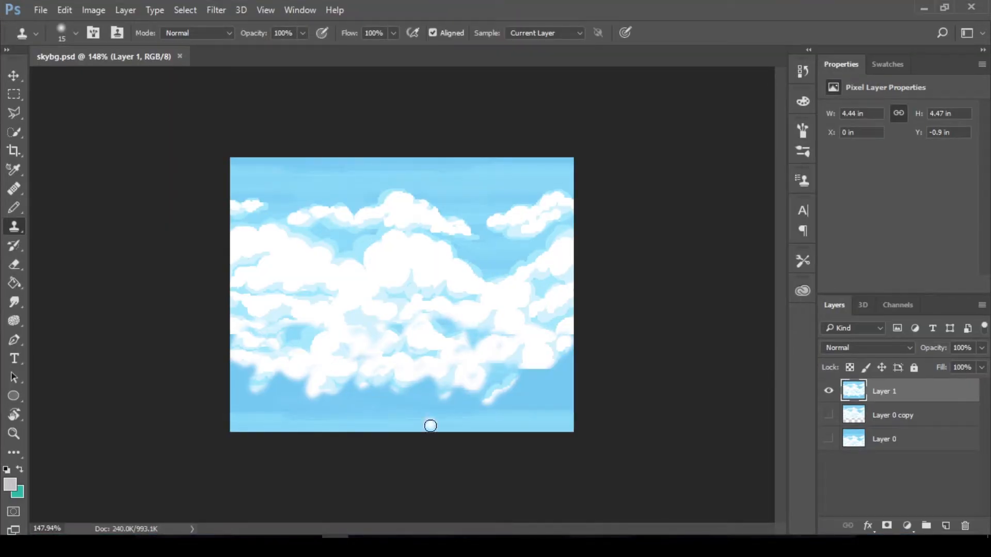
pyautogui.moveTo(562, 264)
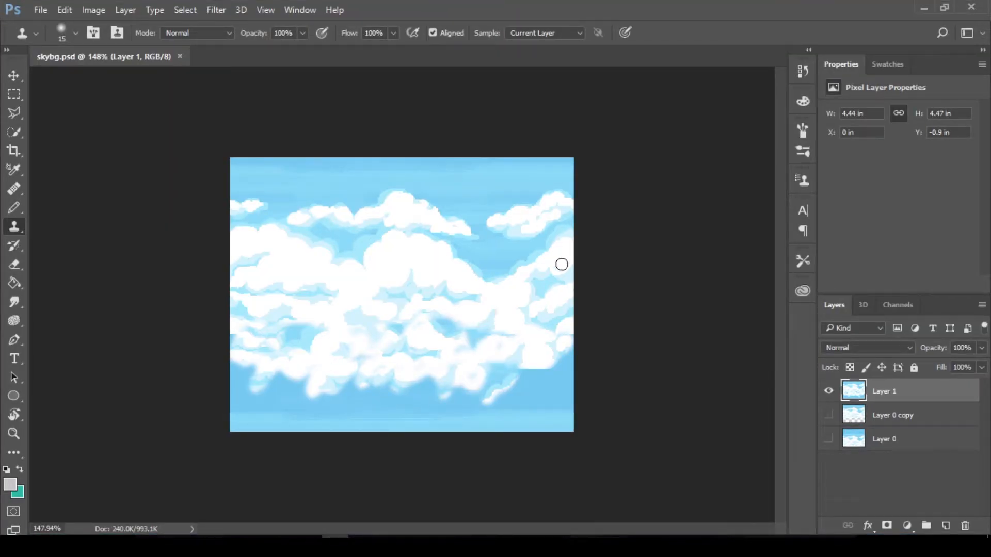
pyautogui.click(12, 76)
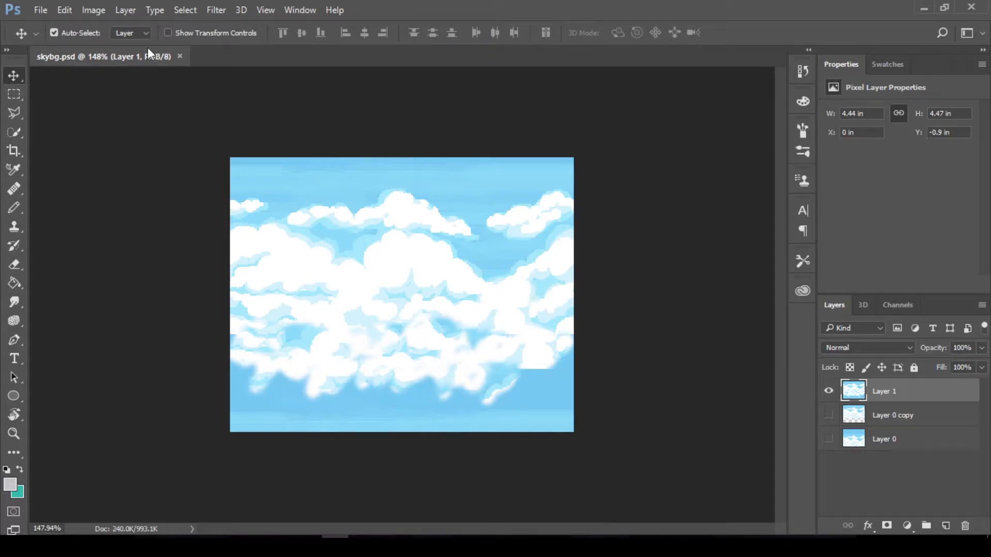
pyautogui.moveTo(41, 11)
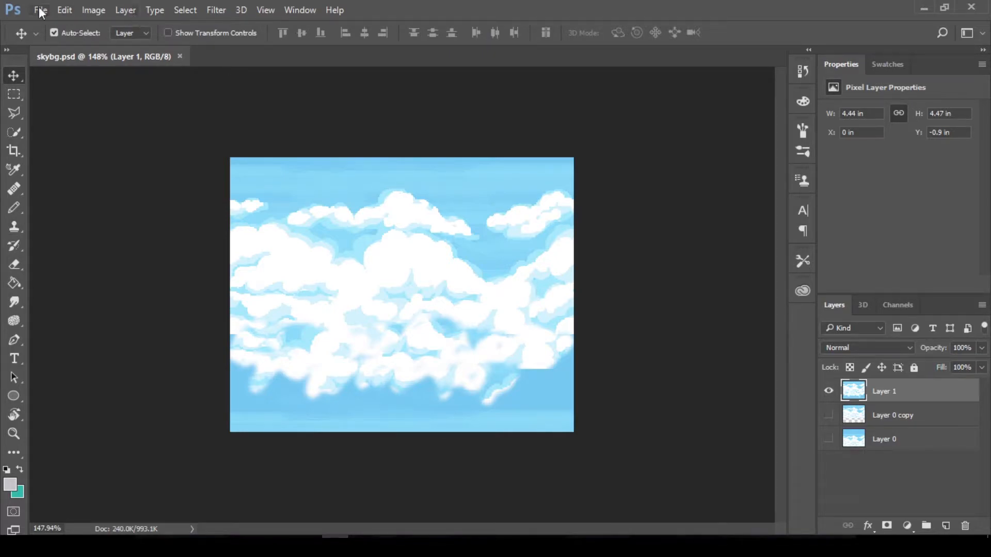
pyautogui.moveTo(217, 182)
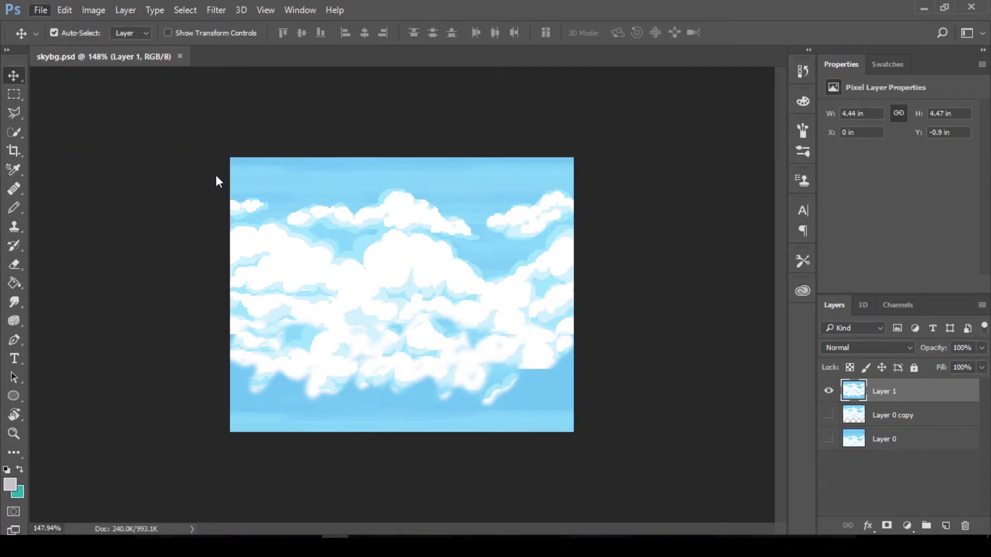
pyautogui.press('ctrl+shift+s')
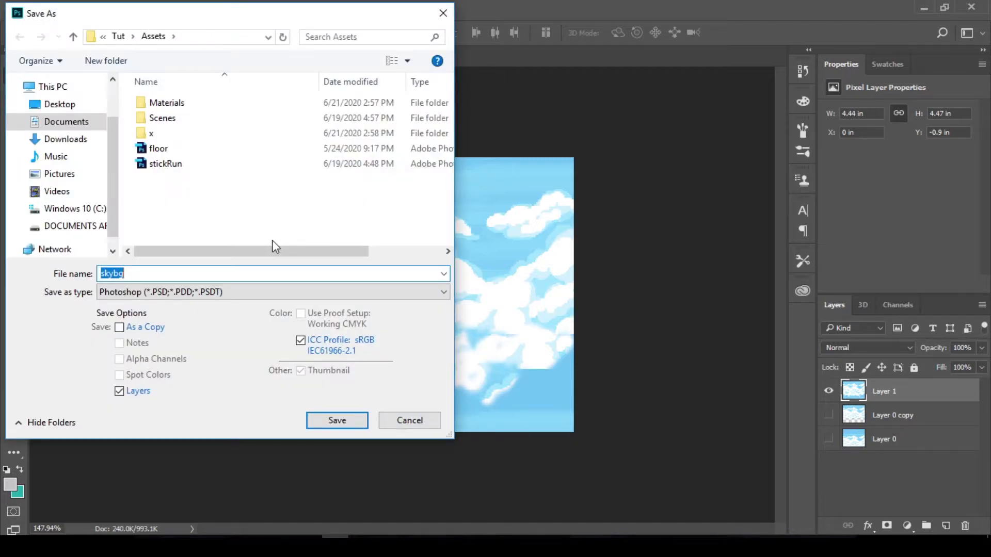
pyautogui.moveTo(199, 221)
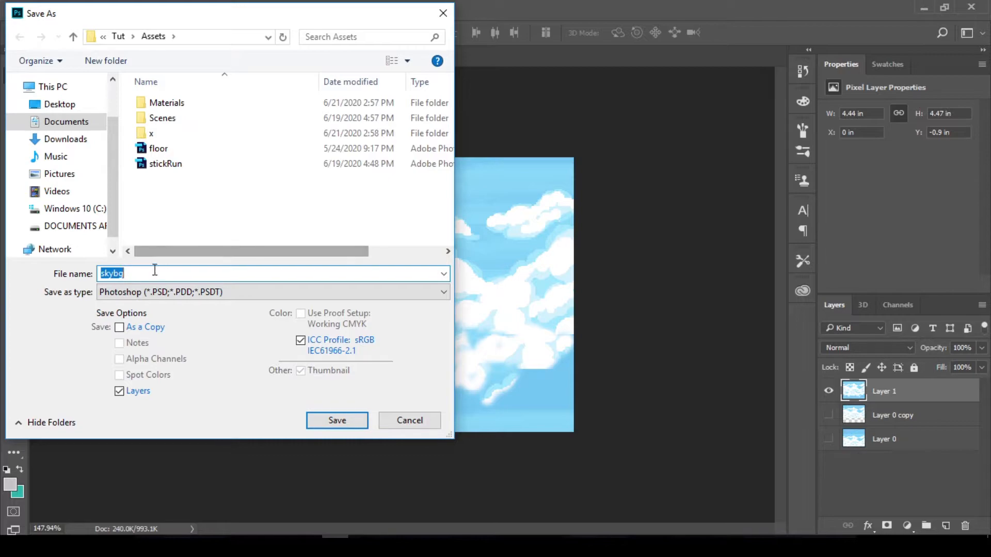
pyautogui.click(336, 420)
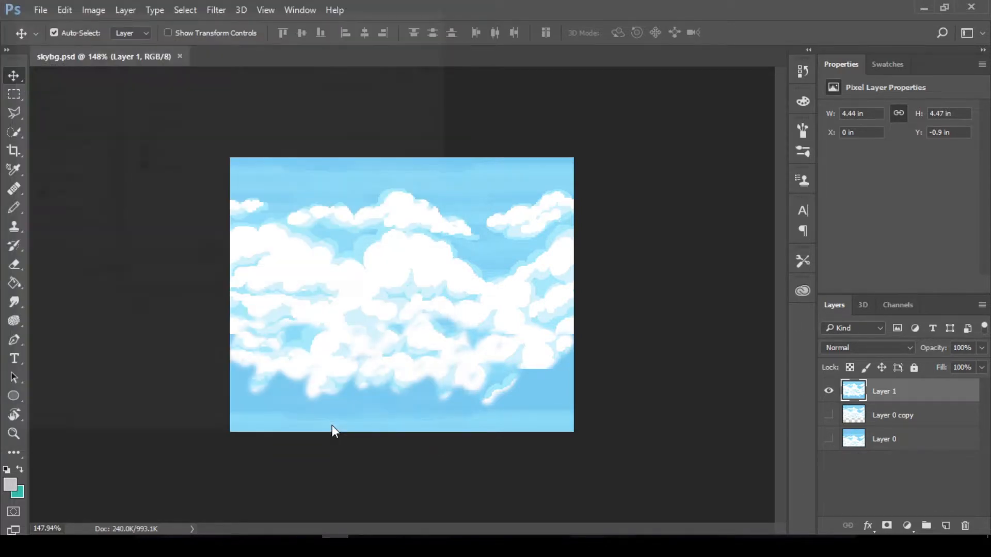
pyautogui.moveTo(583, 231)
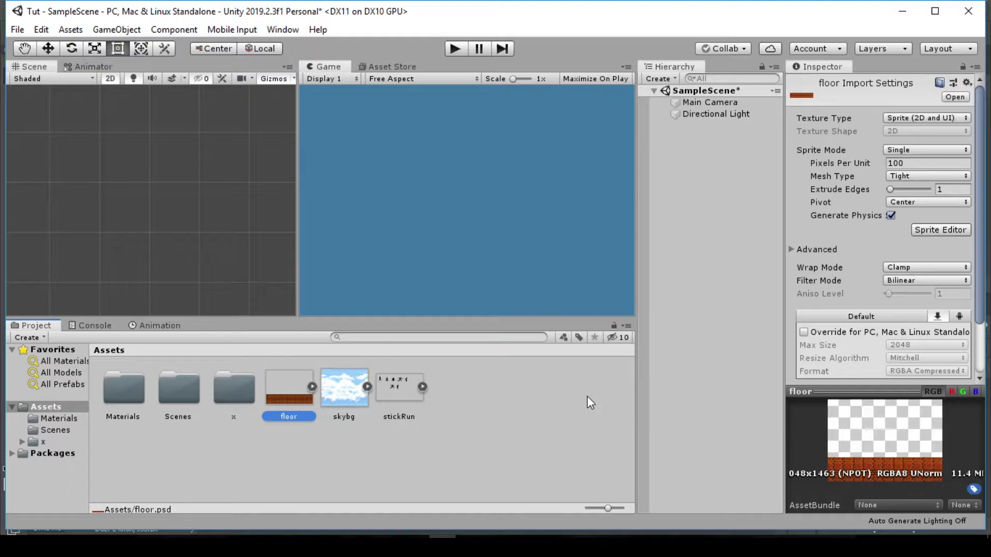
pyautogui.moveTo(357, 378)
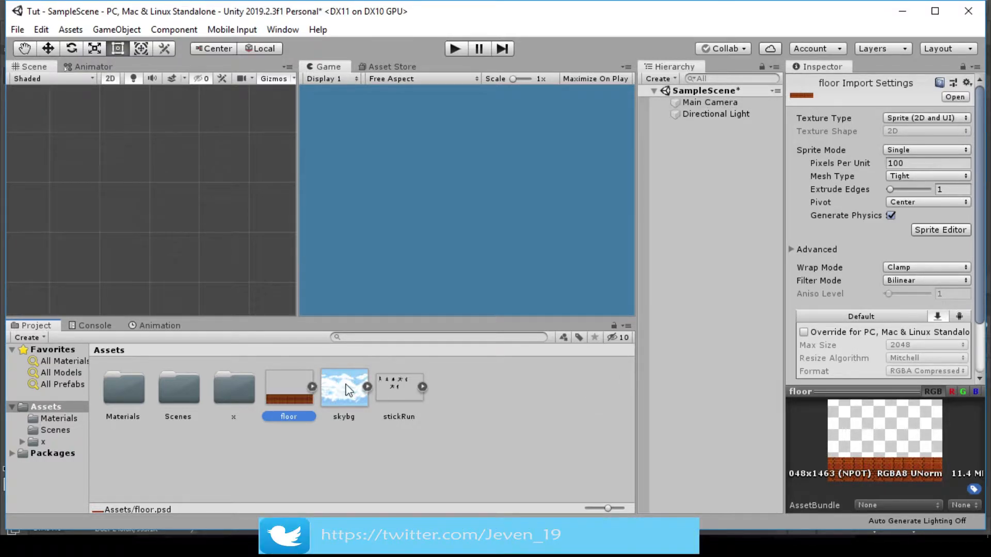
# Set the skybg texture's Wrap Mode from Clamp to Repeat in its import settings.
pyautogui.click(344, 387)
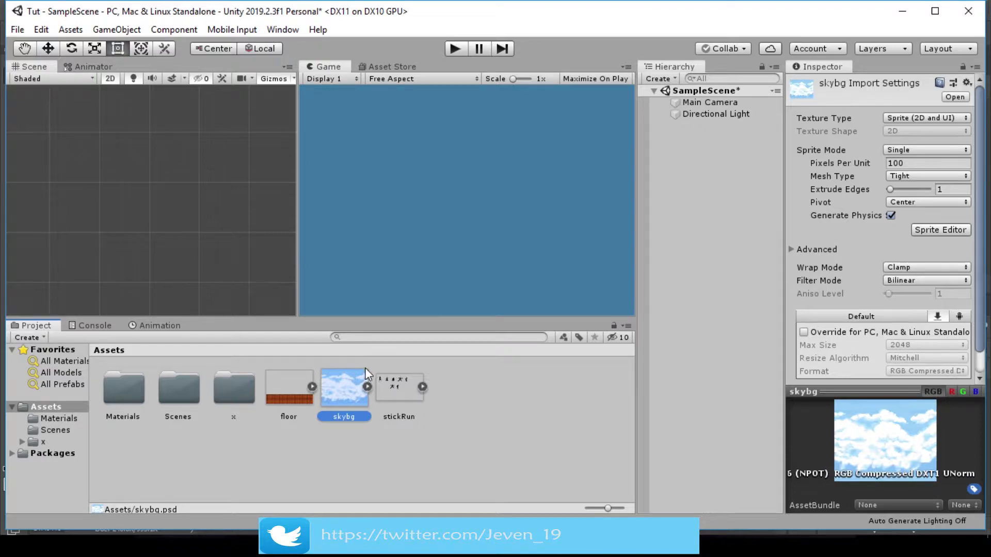
pyautogui.moveTo(921, 141)
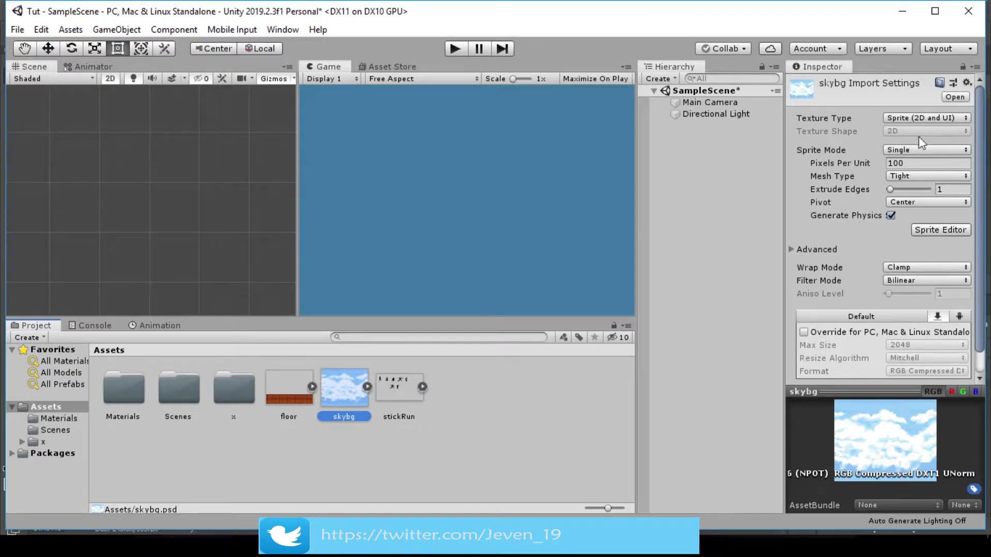
pyautogui.scroll(-3)
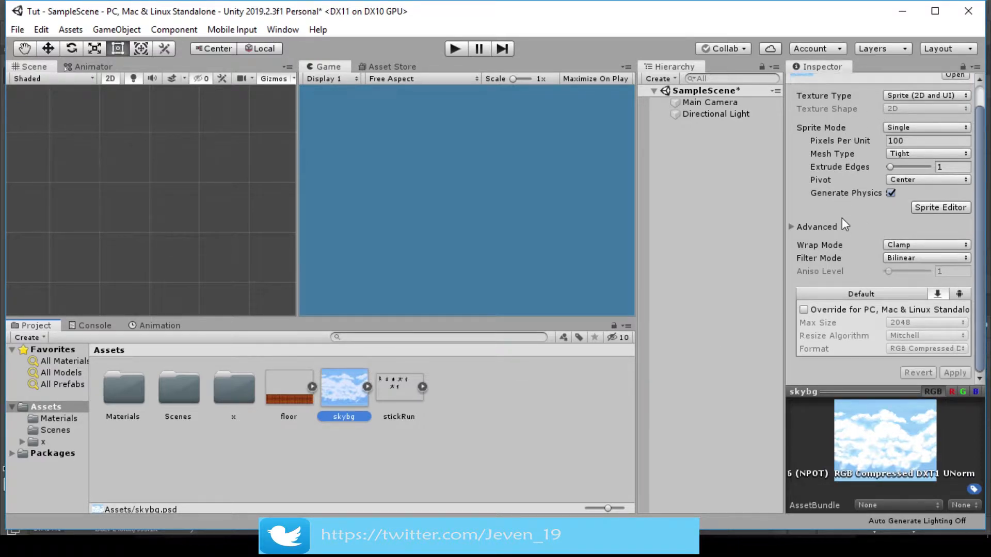
pyautogui.moveTo(644, 206)
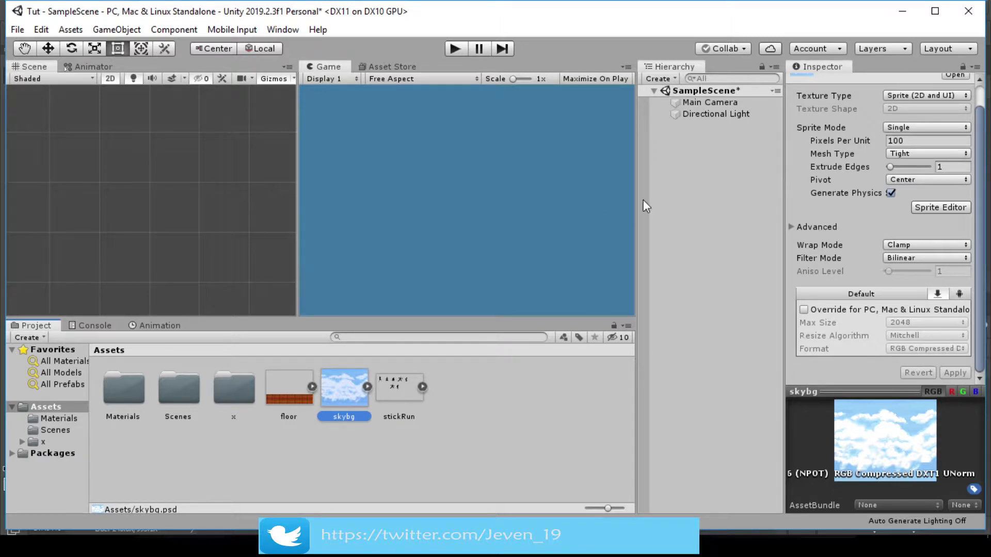
pyautogui.moveTo(800, 270)
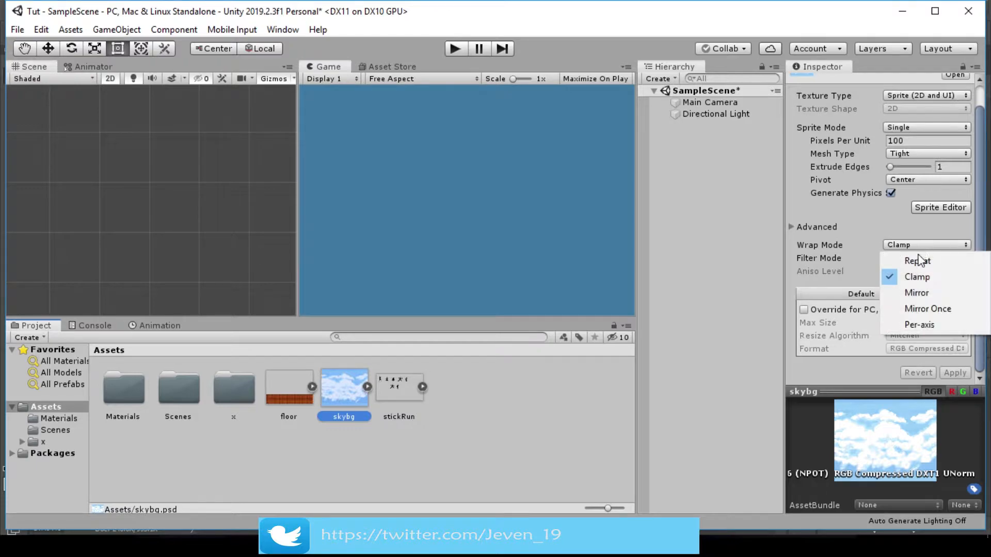
pyautogui.click(915, 260)
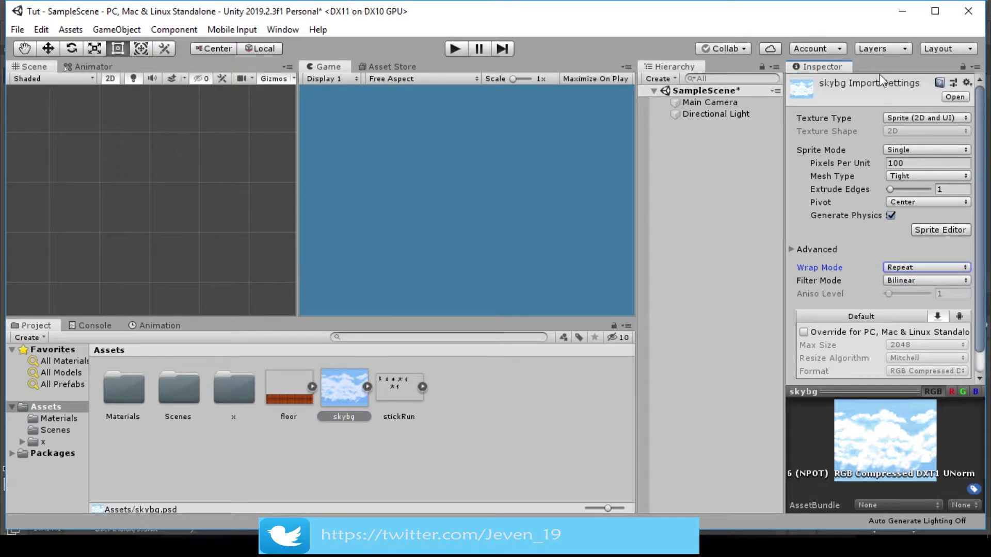
pyautogui.moveTo(681, 152)
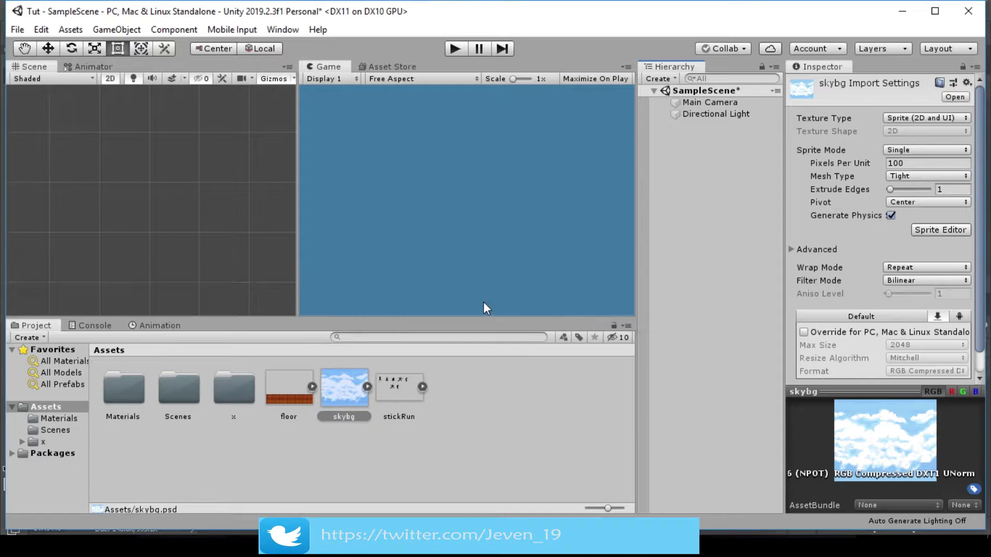
pyautogui.moveTo(694, 173)
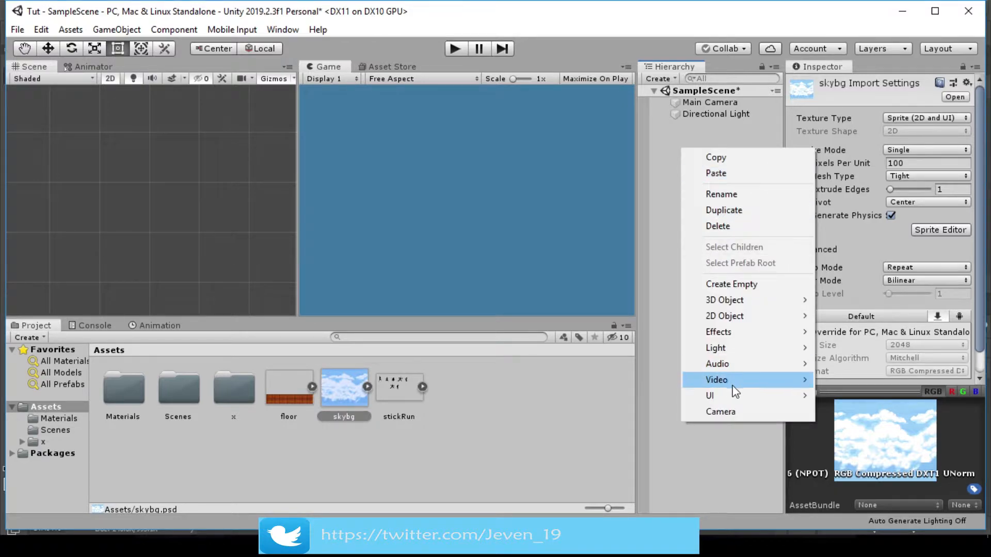
pyautogui.moveTo(747, 316)
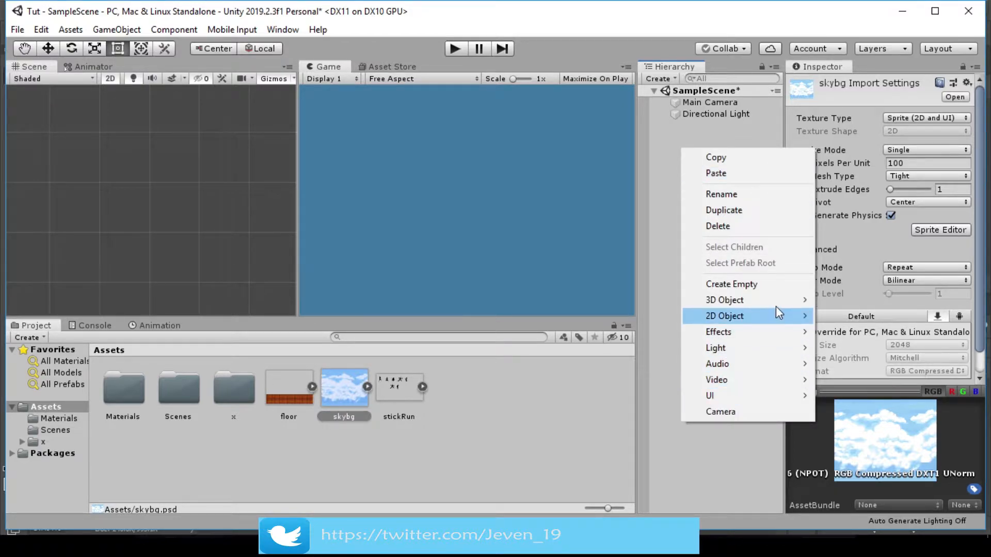
pyautogui.moveTo(724, 299)
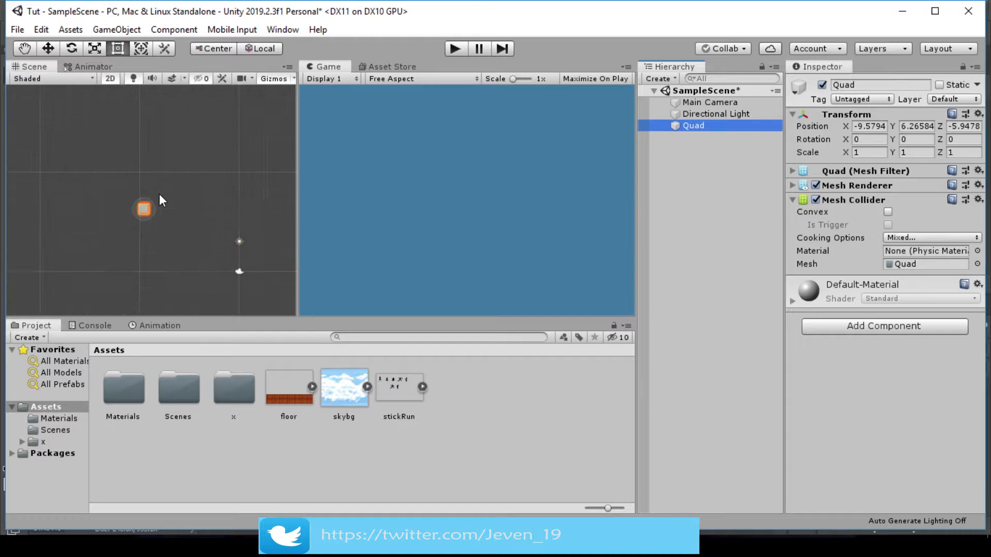
# Place the brick floor sprite from Assets into the scene beside the new Quad.
pyautogui.click(288, 387)
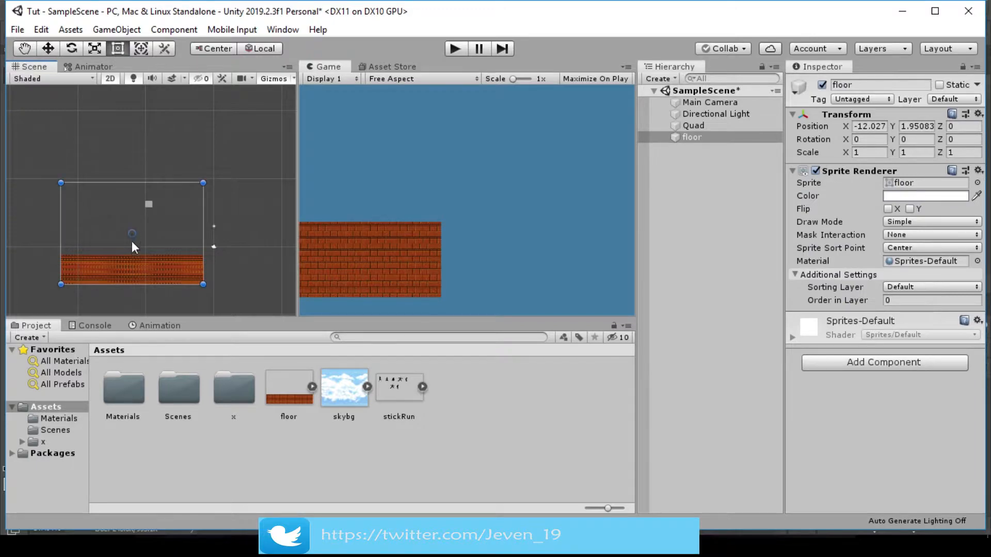
# Move the floor down to about (-0.6, 0.5) along the bottom of the game view.
pyautogui.click(47, 49)
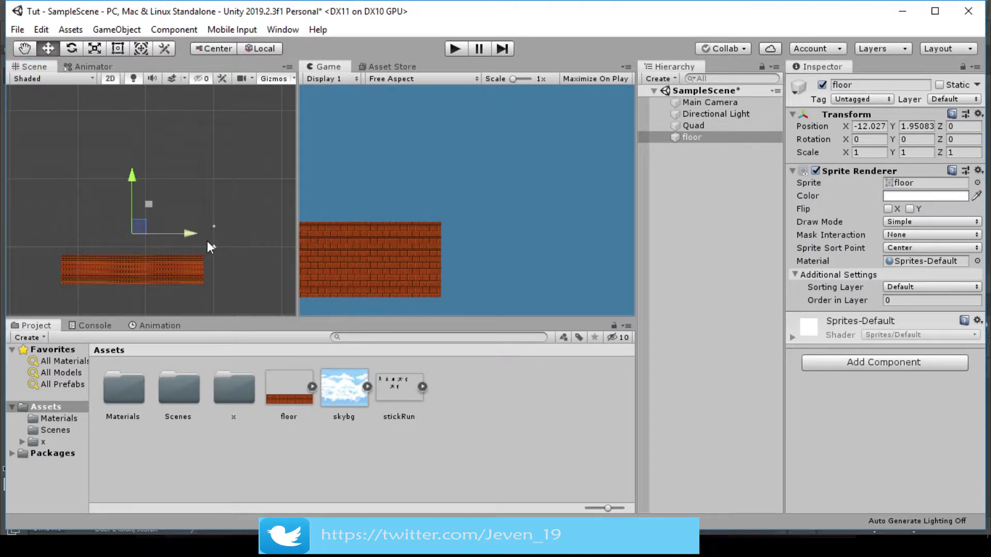
pyautogui.moveTo(193, 233); pyautogui.dragTo(259, 234)
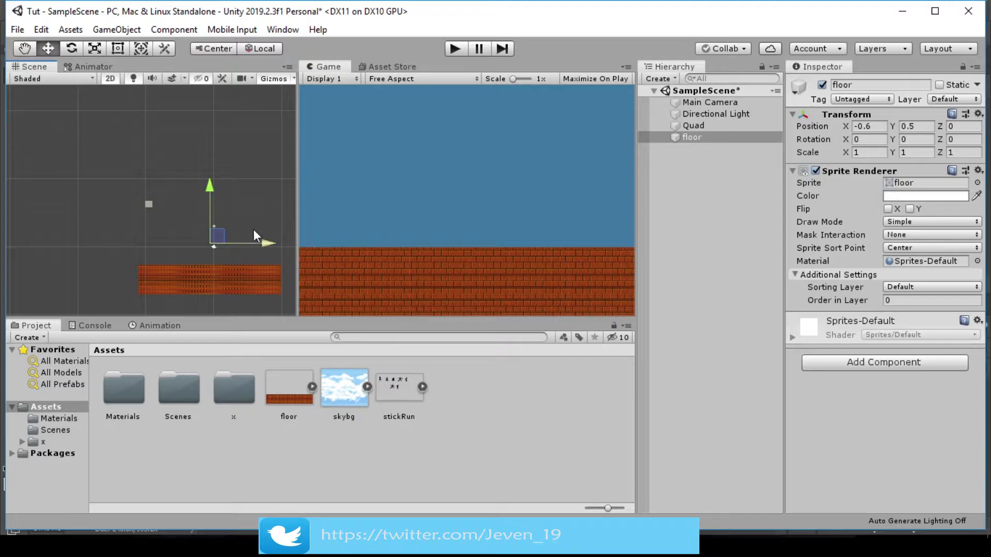
pyautogui.click(694, 124)
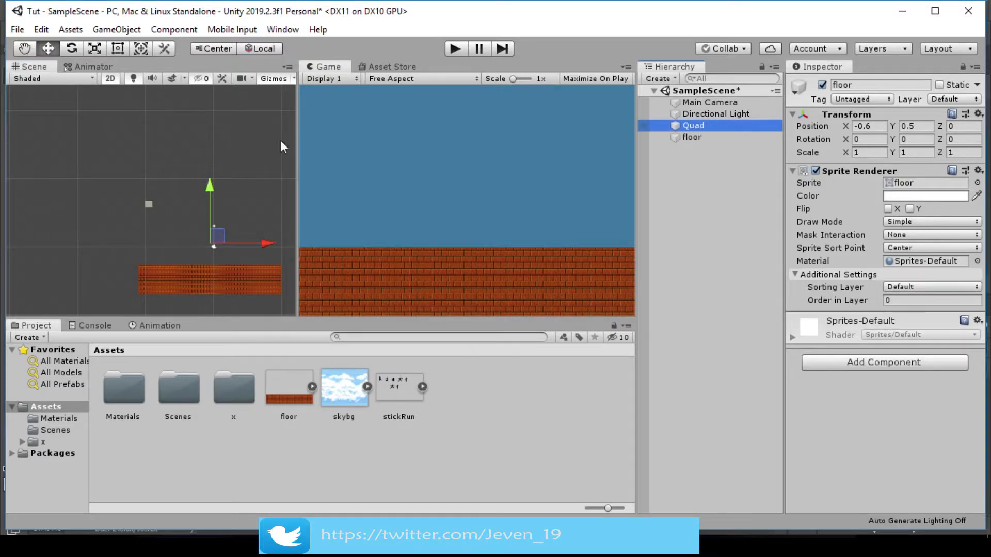
# Stretch the Quad with the Rect tool to cover the camera view and remove its Mesh Collider.
pyautogui.click(694, 124)
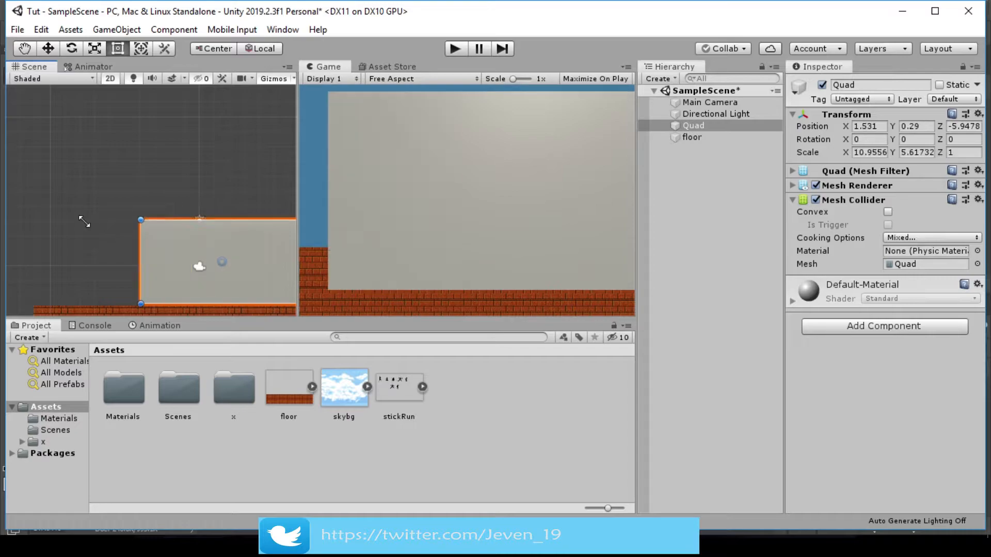
pyautogui.moveTo(139, 220); pyautogui.dragTo(37, 210)
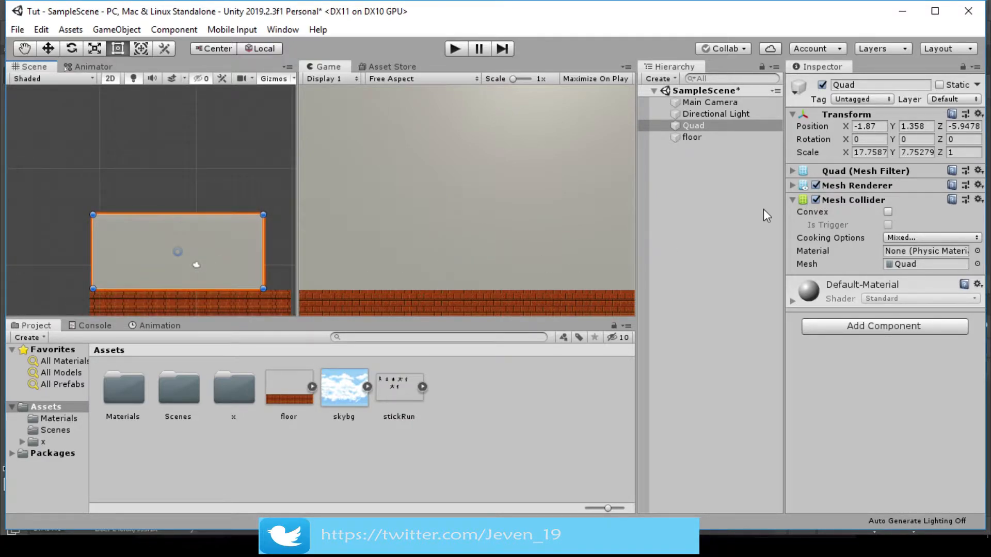
pyautogui.click(980, 199)
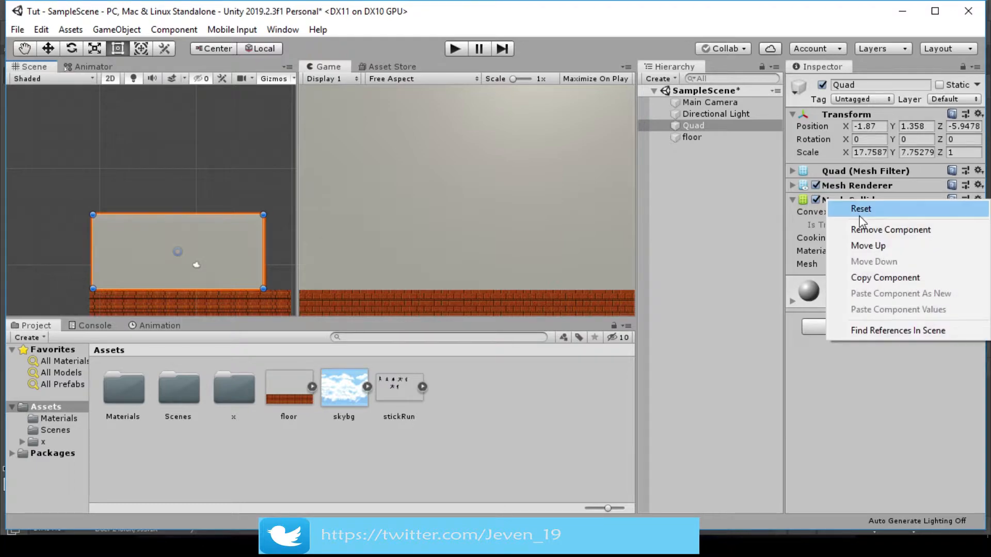
pyautogui.click(860, 208)
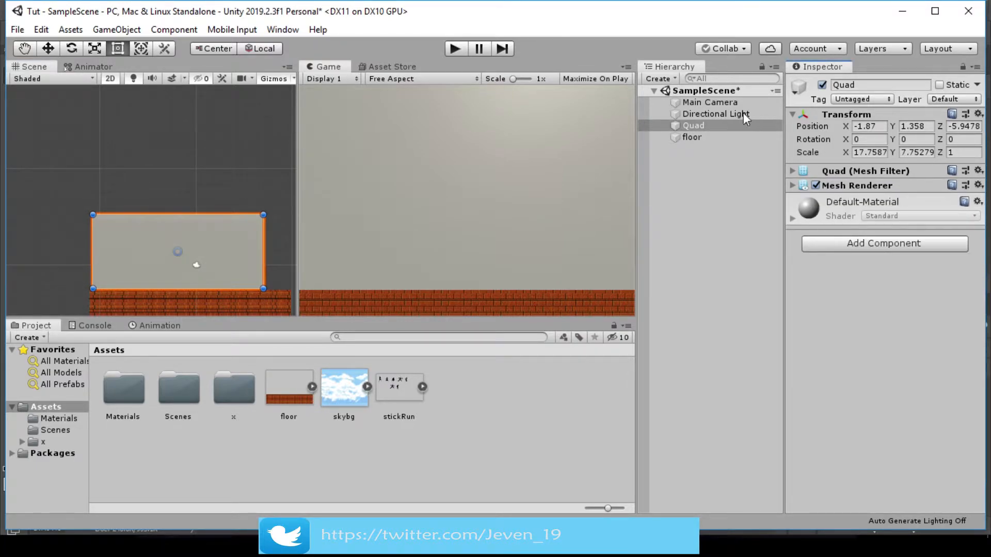
# Browse into the Materials folder and inspect the existing skybg Unlit/Texture material.
pyautogui.click(693, 137)
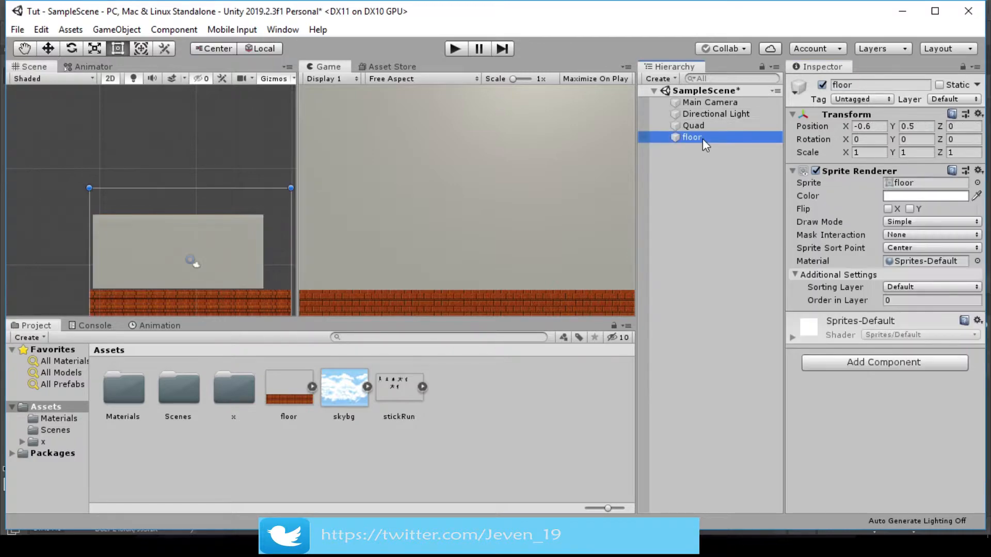
pyautogui.moveTo(662, 158)
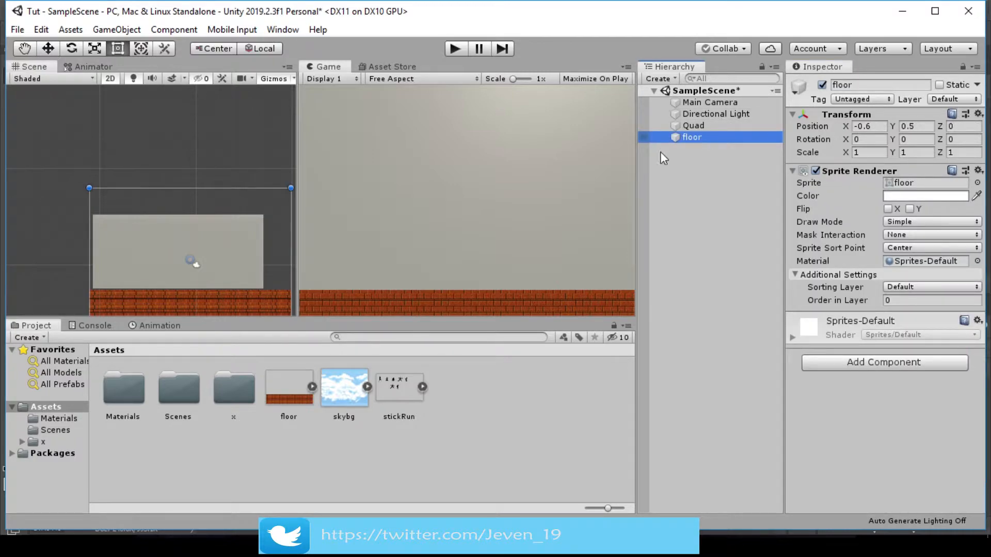
pyautogui.click(693, 125)
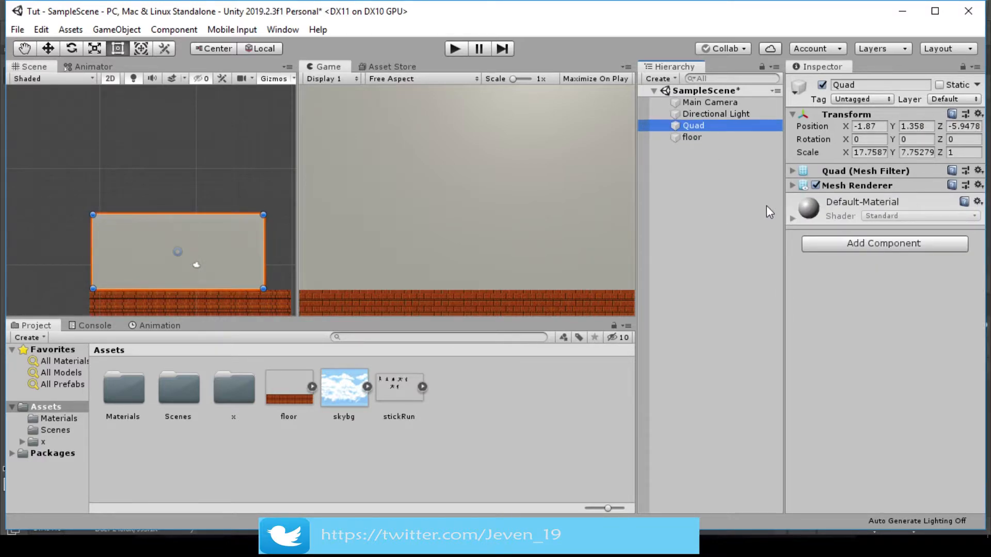
pyautogui.moveTo(664, 298)
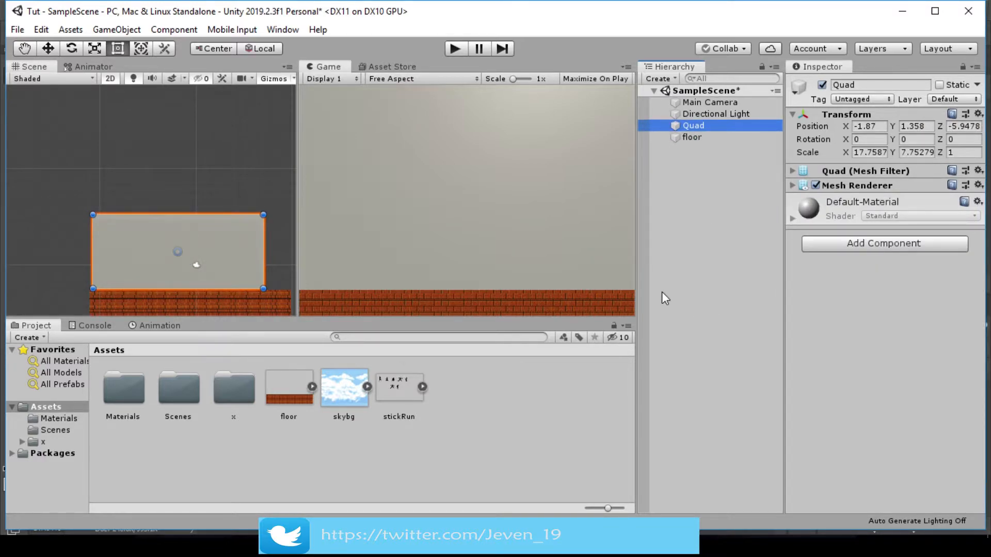
pyautogui.doubleClick(123, 388)
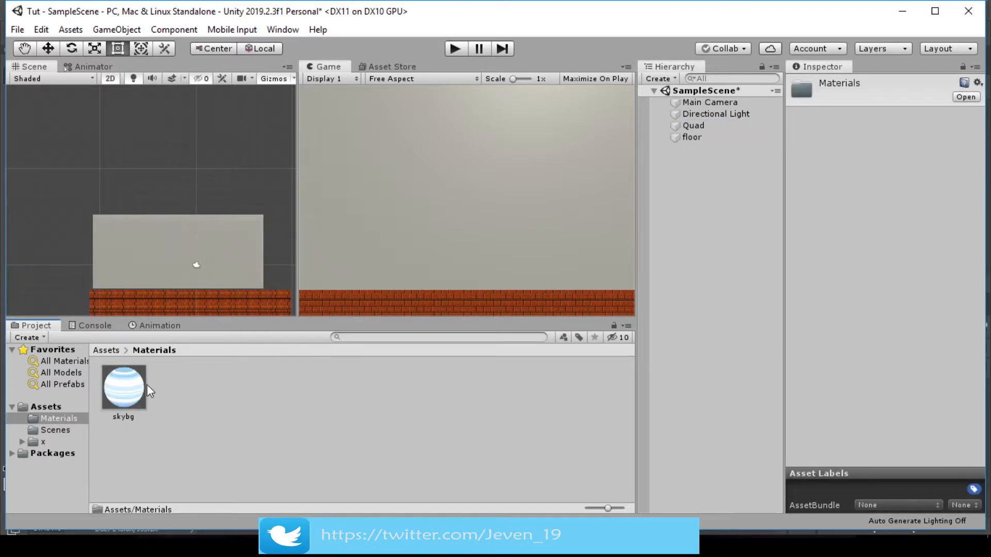
pyautogui.click(122, 387)
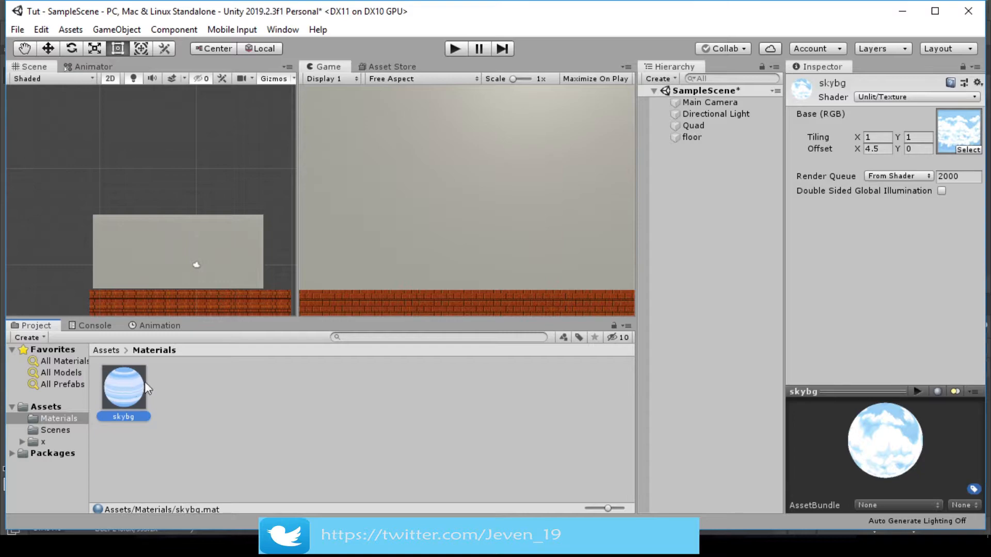
pyautogui.moveTo(369, 420)
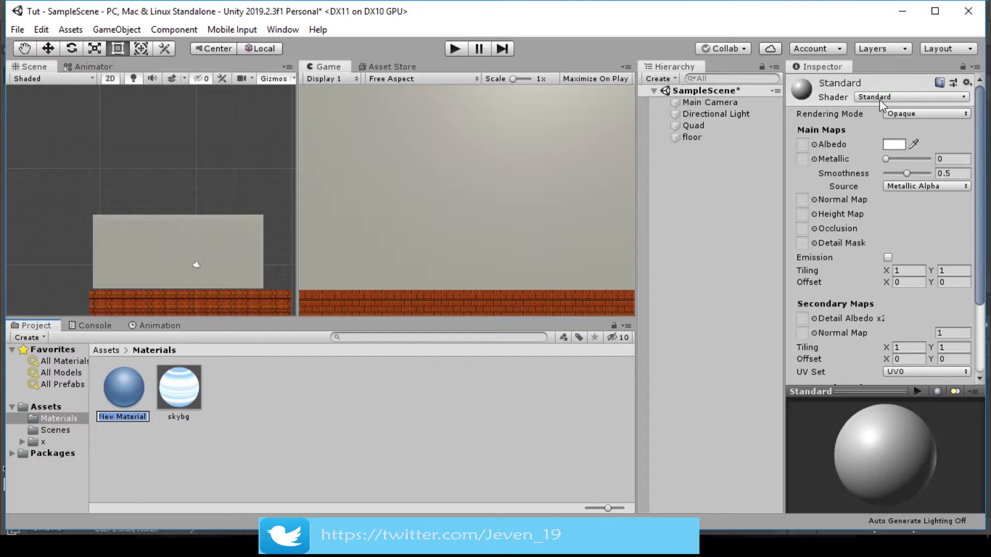
# Set New Material's shader to Unlit/Texture.
pyautogui.click(910, 97)
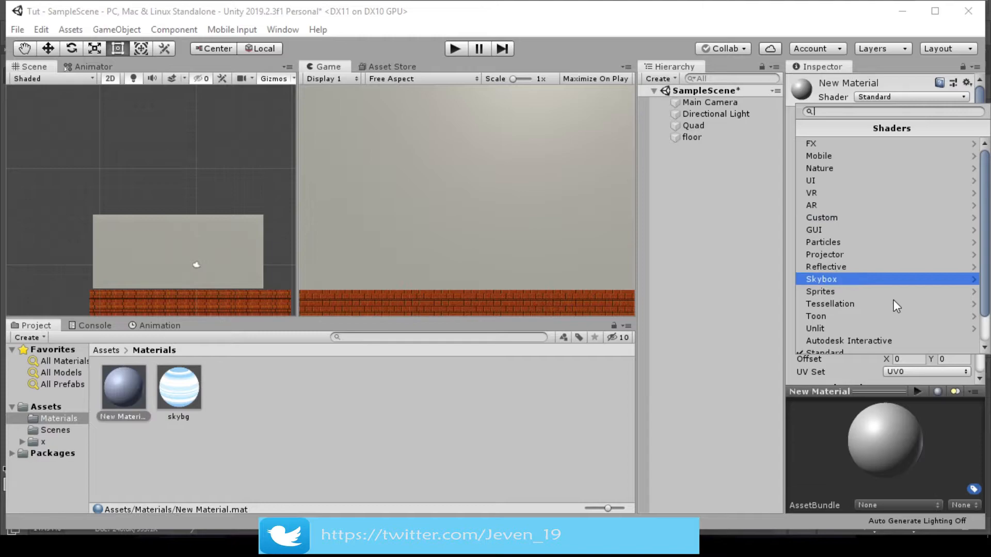
pyautogui.click(815, 328)
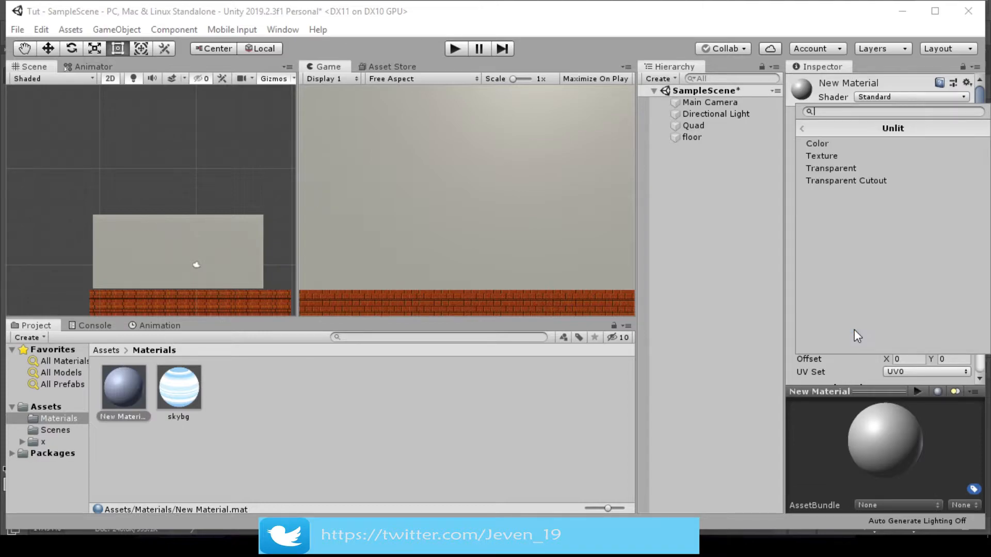
pyautogui.click(821, 156)
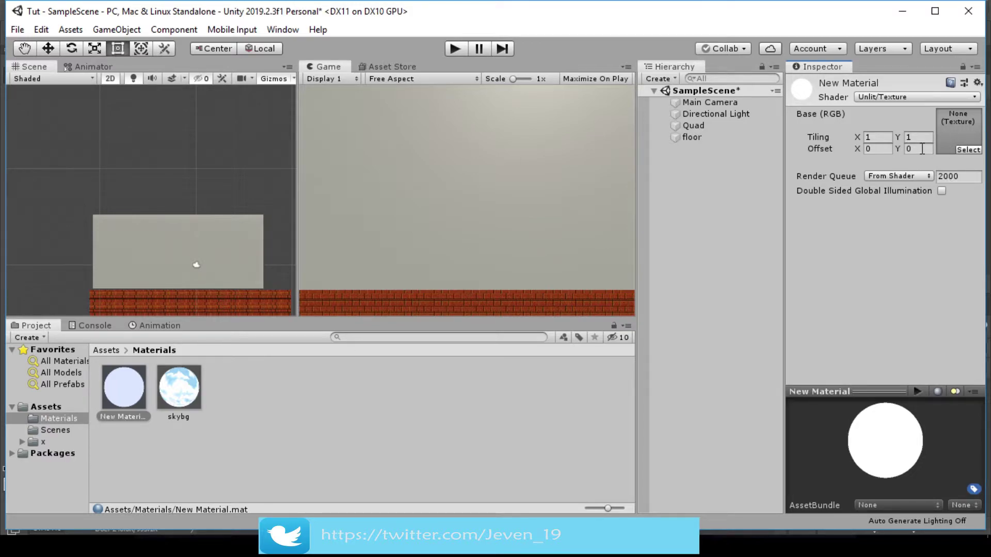
pyautogui.moveTo(117, 435)
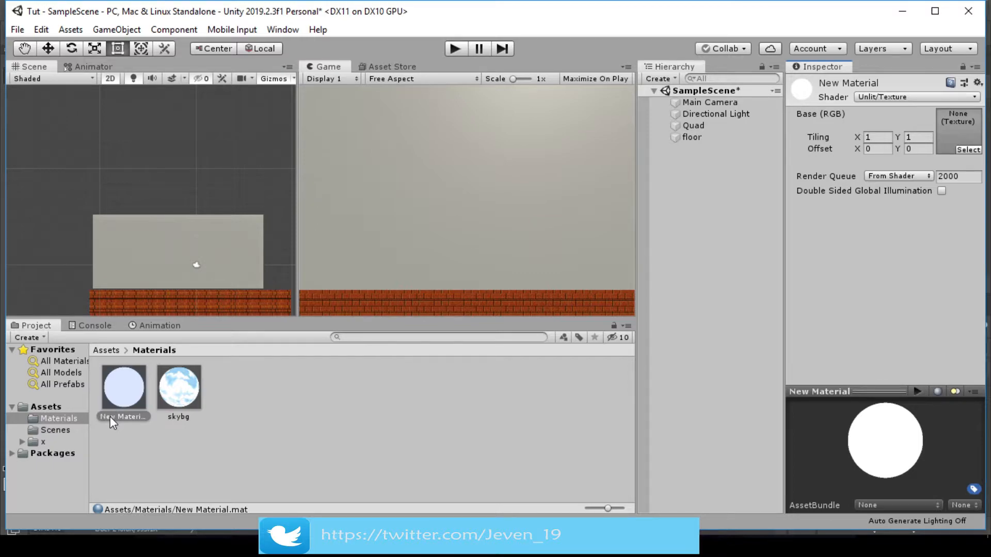
pyautogui.moveTo(162, 389)
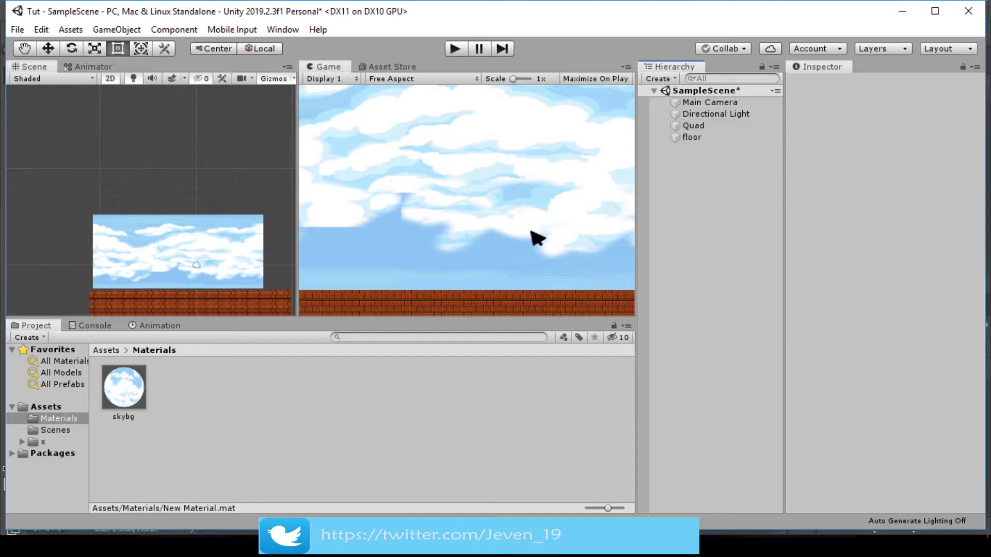
pyautogui.moveTo(477, 219)
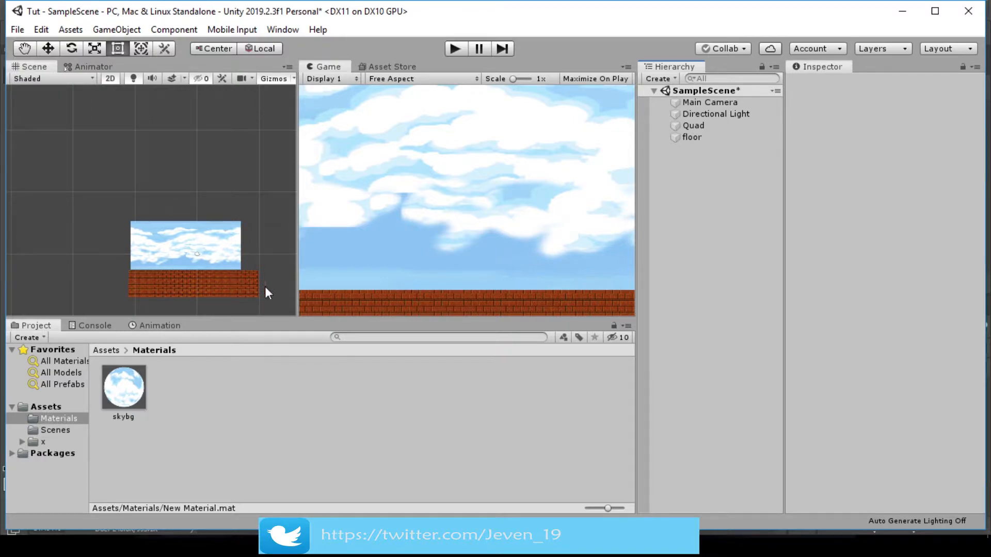
pyautogui.moveTo(412, 280)
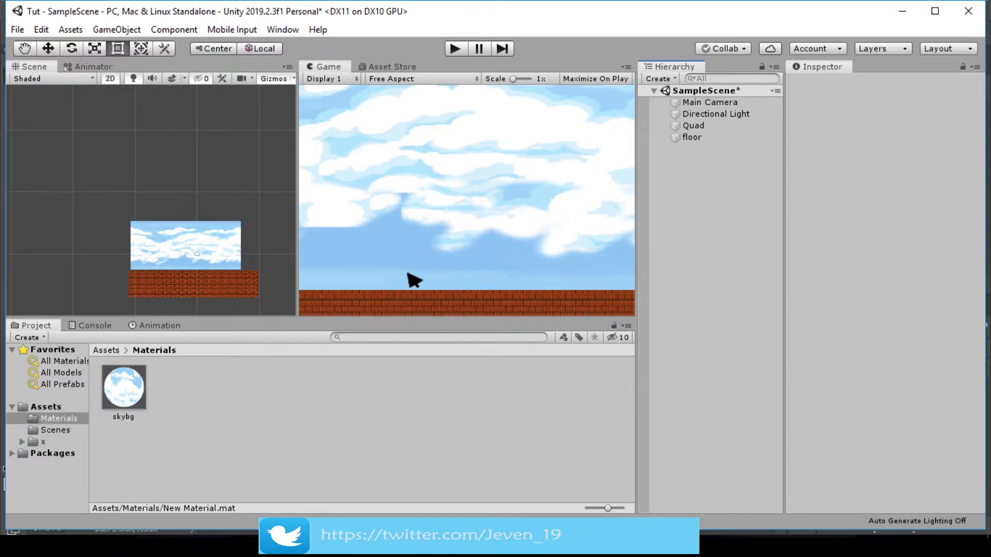
pyautogui.moveTo(755, 122)
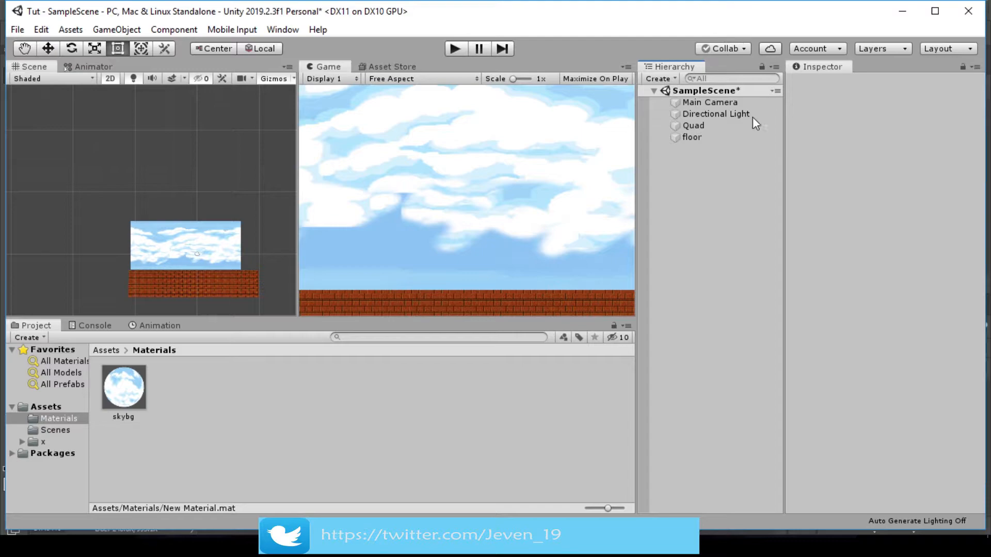
# Adjust the sky Quad's transform (scale about 20.42 by 10.22) so clouds fill the view above the floor.
pyautogui.click(693, 124)
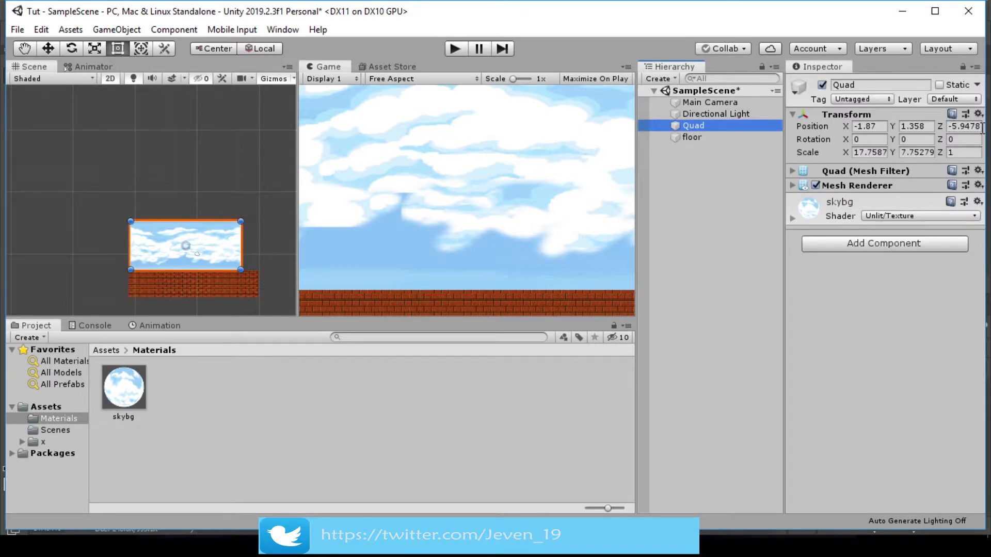
pyautogui.tripleClick(961, 126)
pyautogui.write('0')
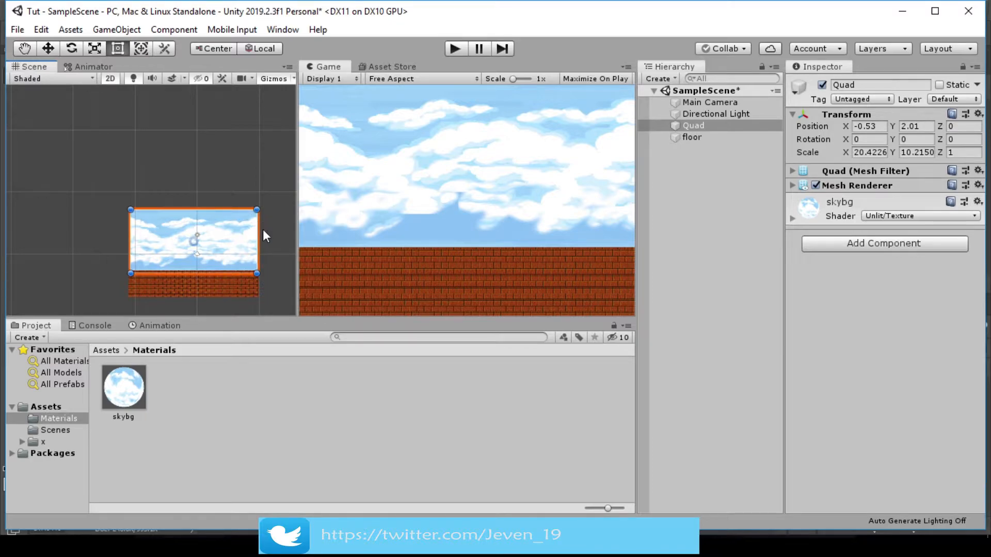
pyautogui.moveTo(348, 219)
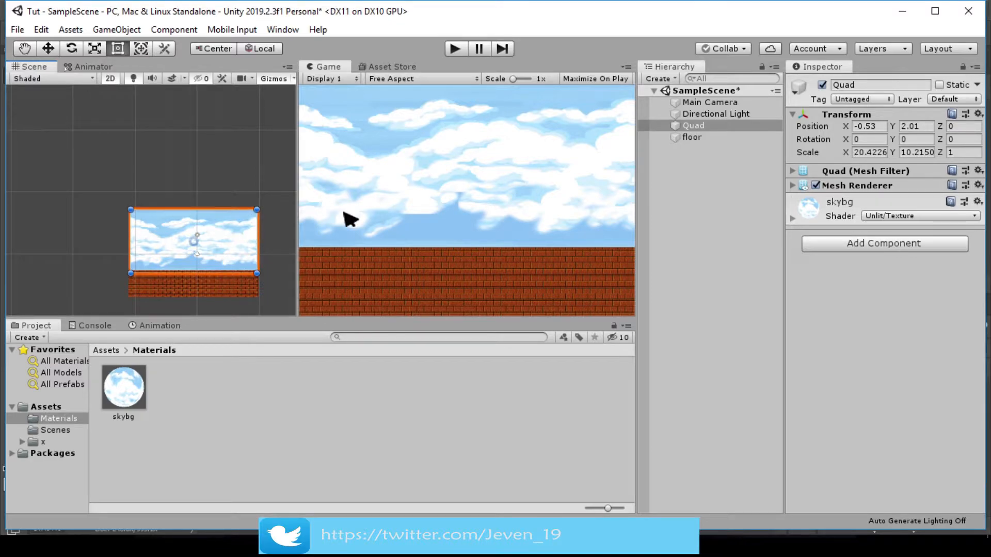
pyautogui.click(692, 138)
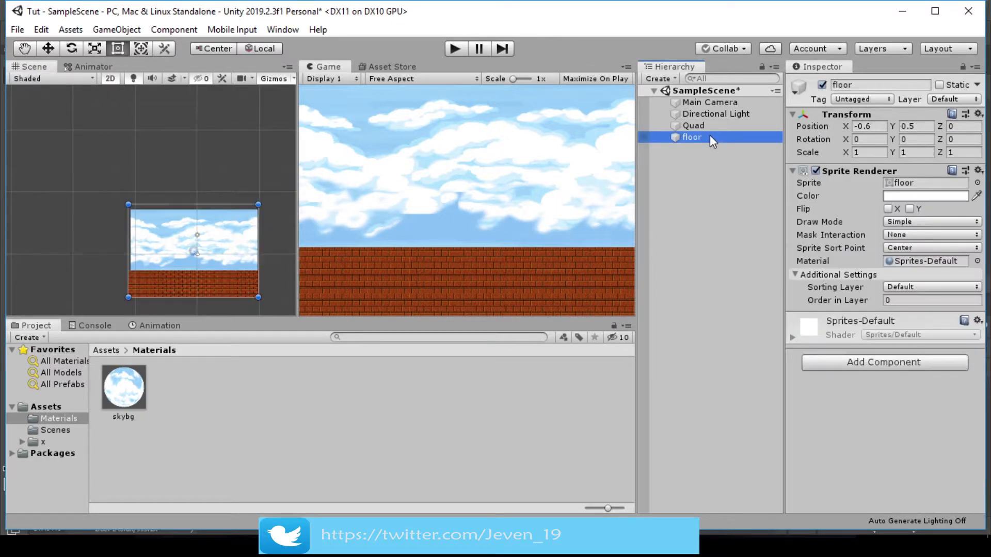
pyautogui.click(693, 124)
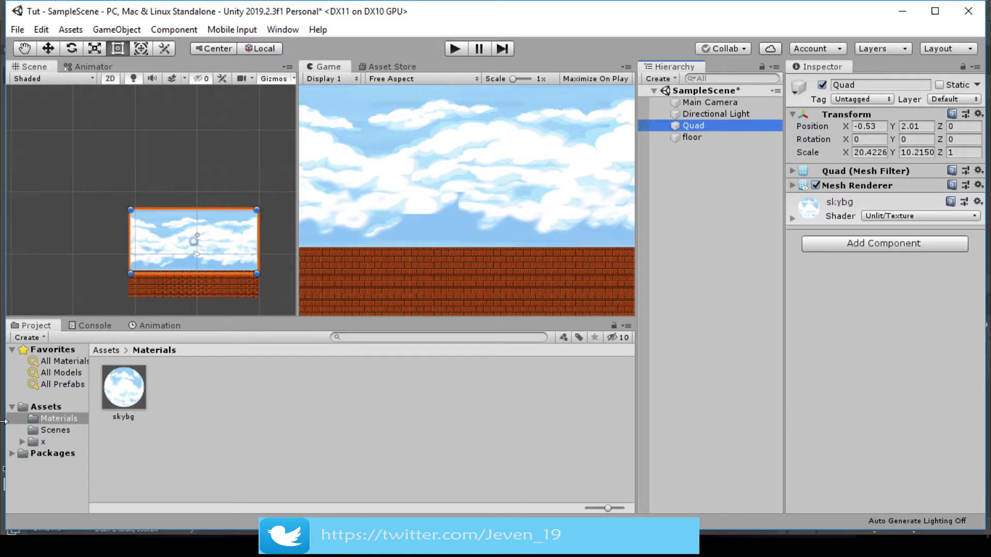
pyautogui.click(106, 350)
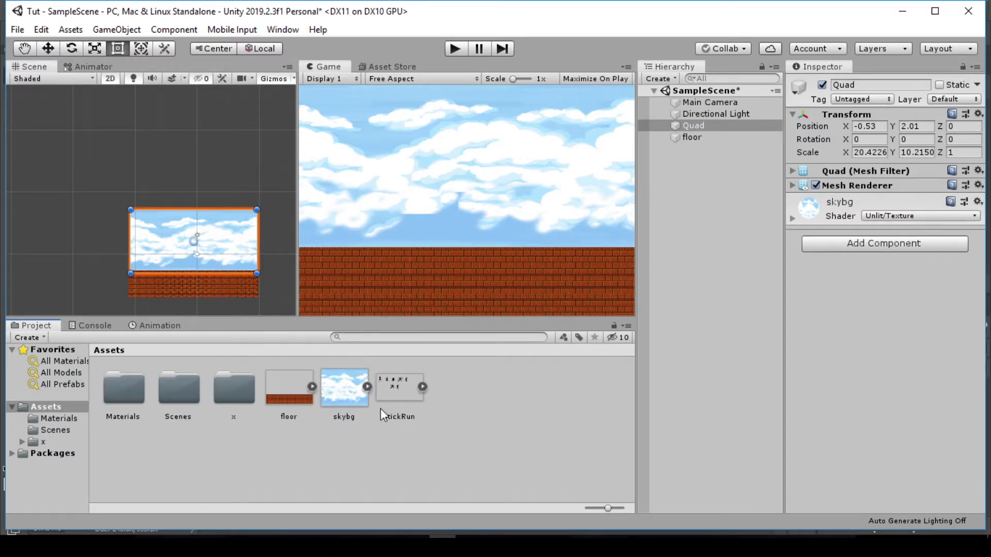
pyautogui.moveTo(431, 395)
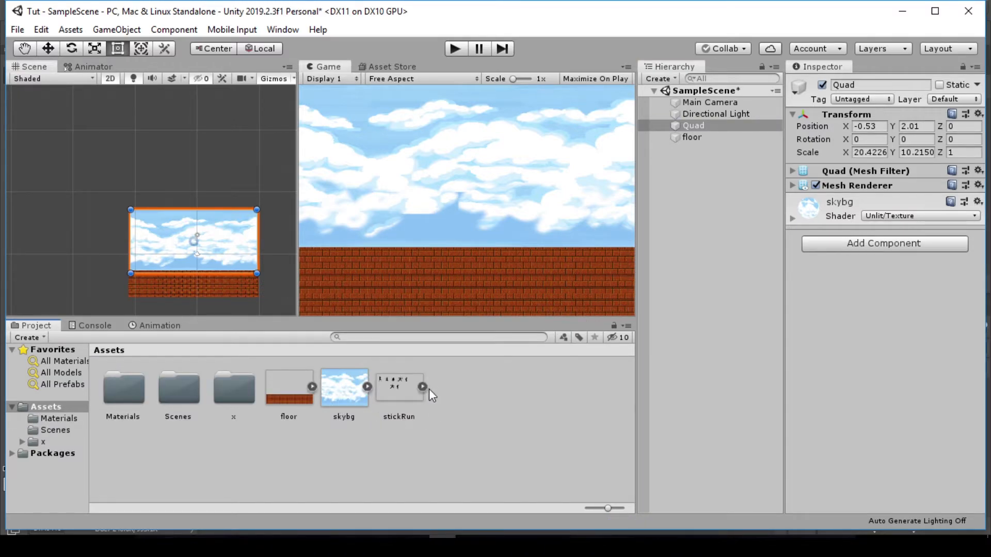
# Select the four stickRun running frames and create a new animation saved as run.
pyautogui.click(423, 387)
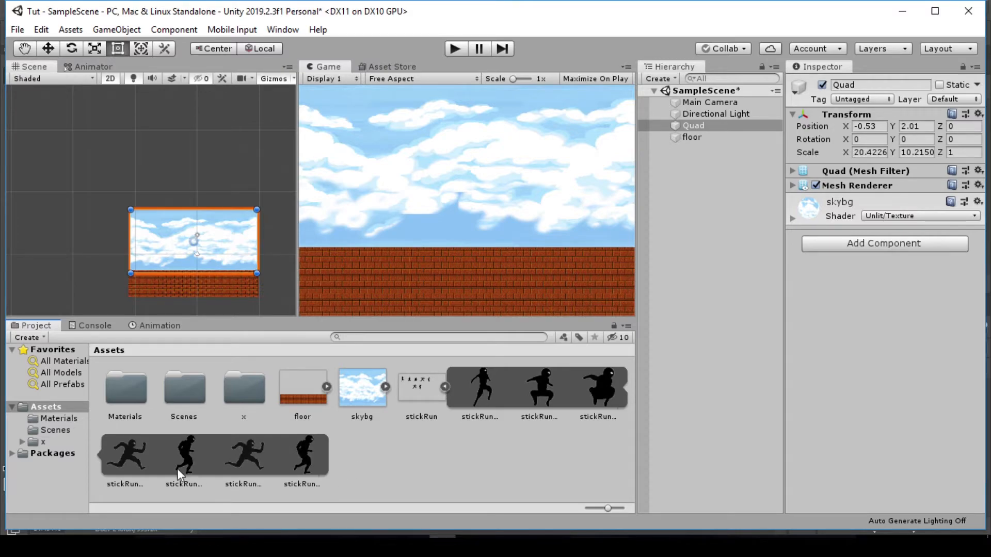
pyautogui.moveTo(133, 464)
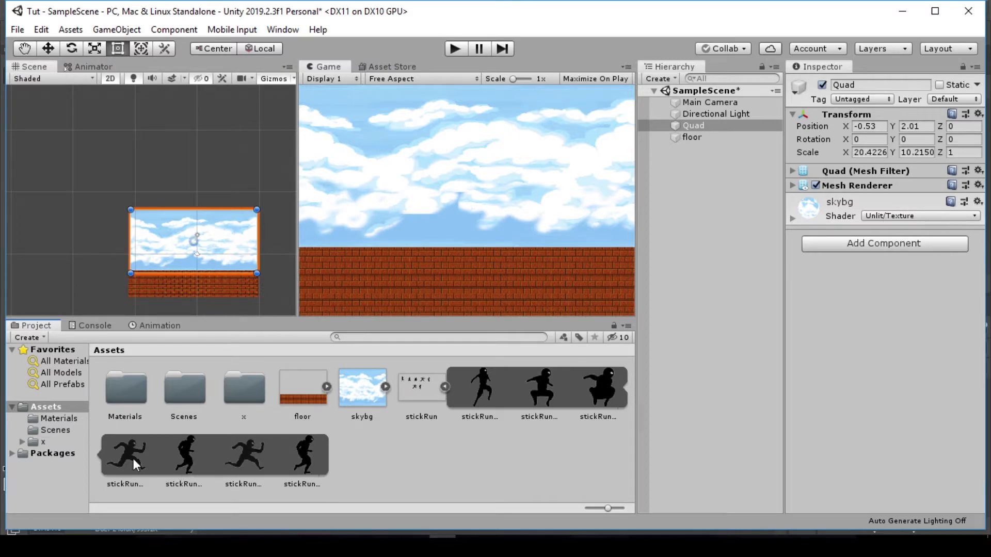
pyautogui.click(125, 455)
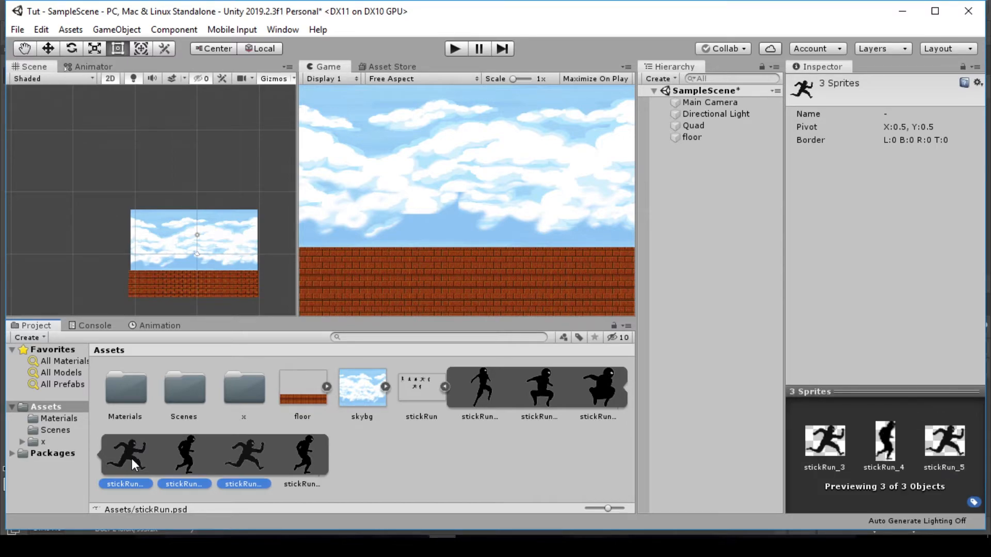
pyautogui.click(303, 455)
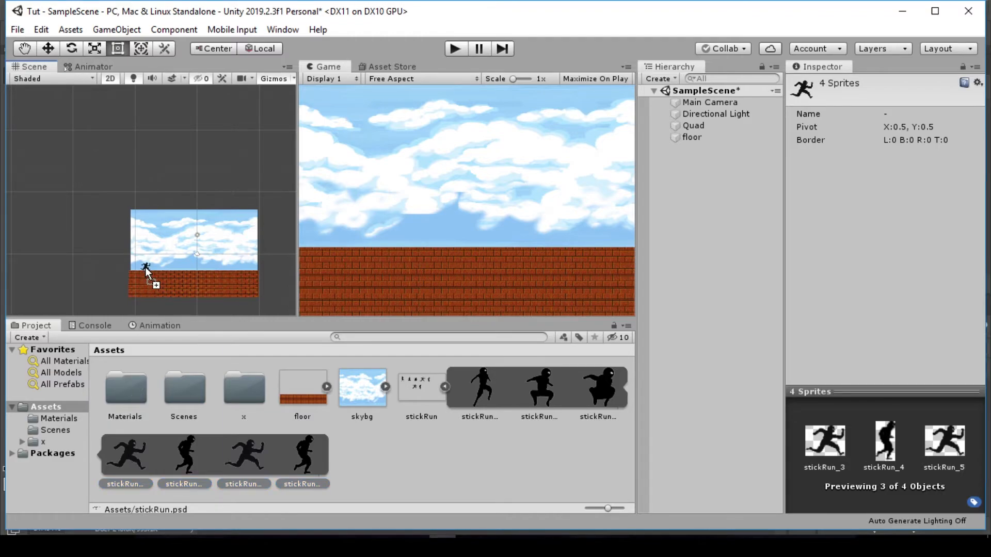
pyautogui.moveTo(146, 269)
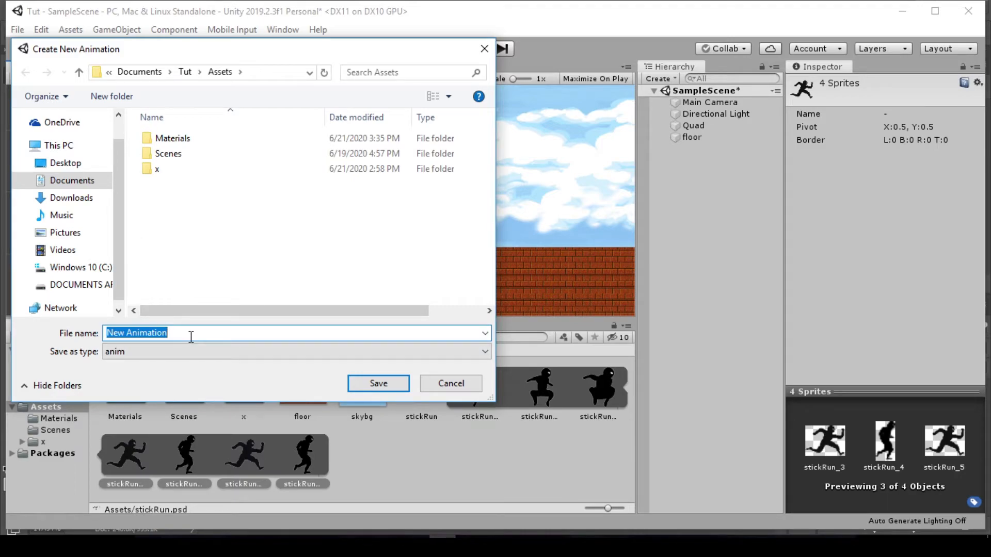
pyautogui.write('run')
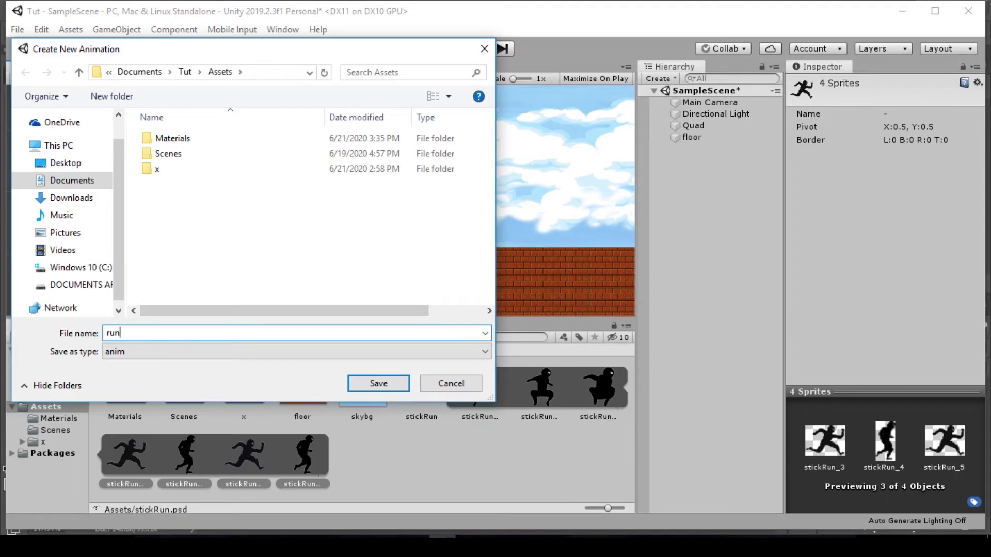
pyautogui.click(378, 384)
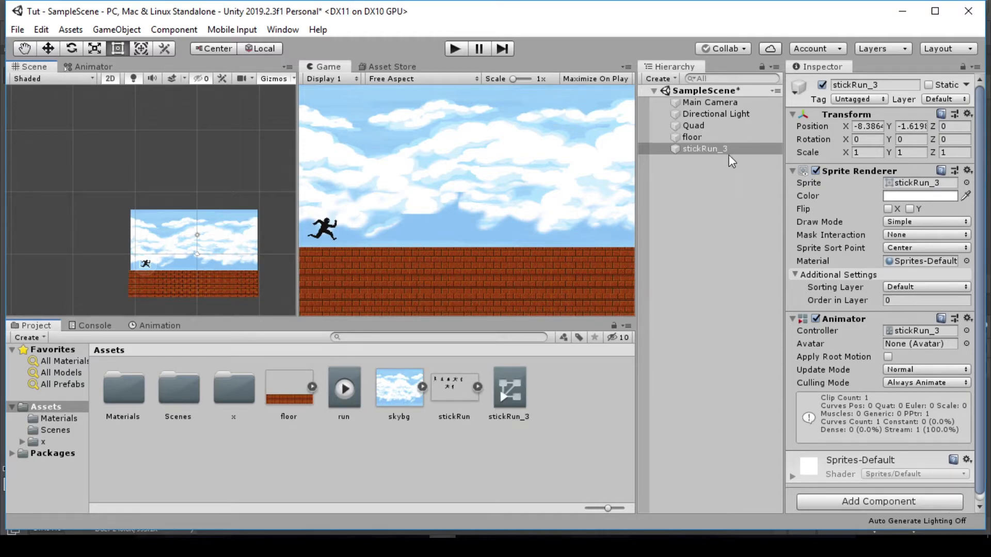
# Rename the stickRun_3 object in the Hierarchy to player.
pyautogui.rightClick(703, 149)
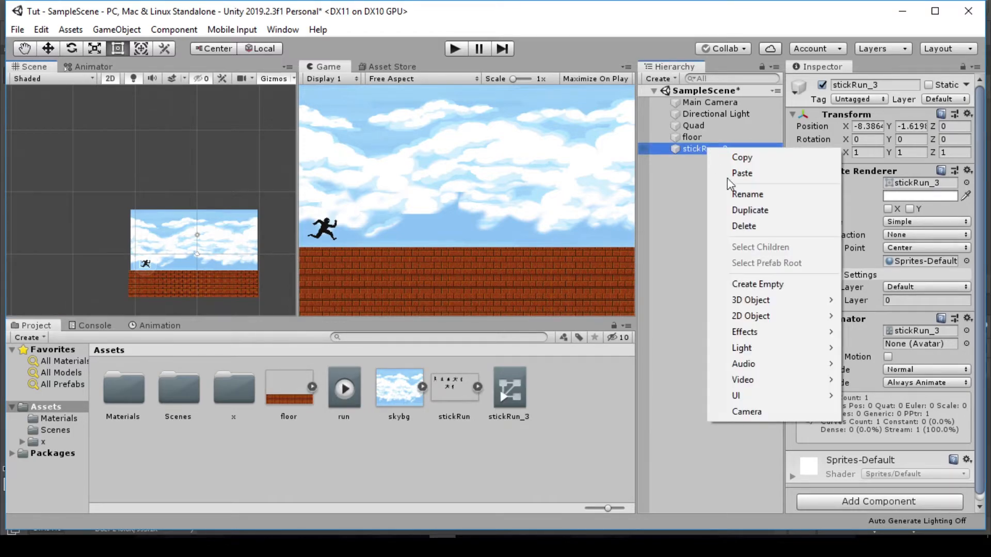
pyautogui.moveTo(765, 229)
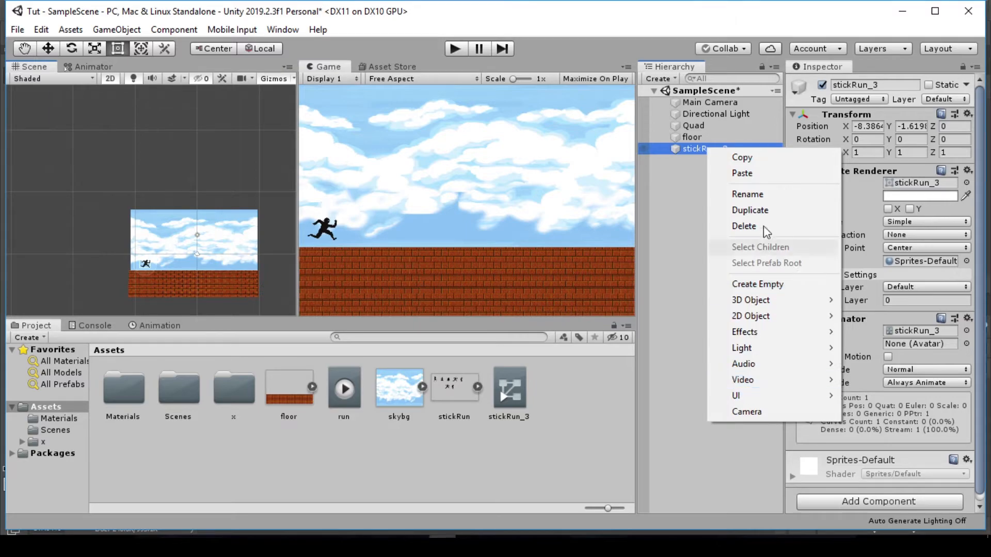
pyautogui.click(747, 194)
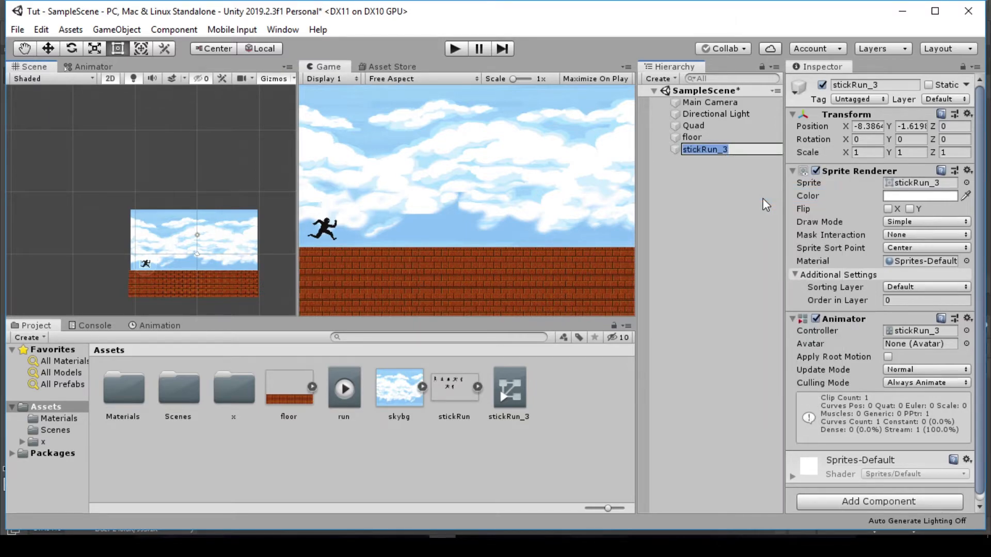
pyautogui.write('player')
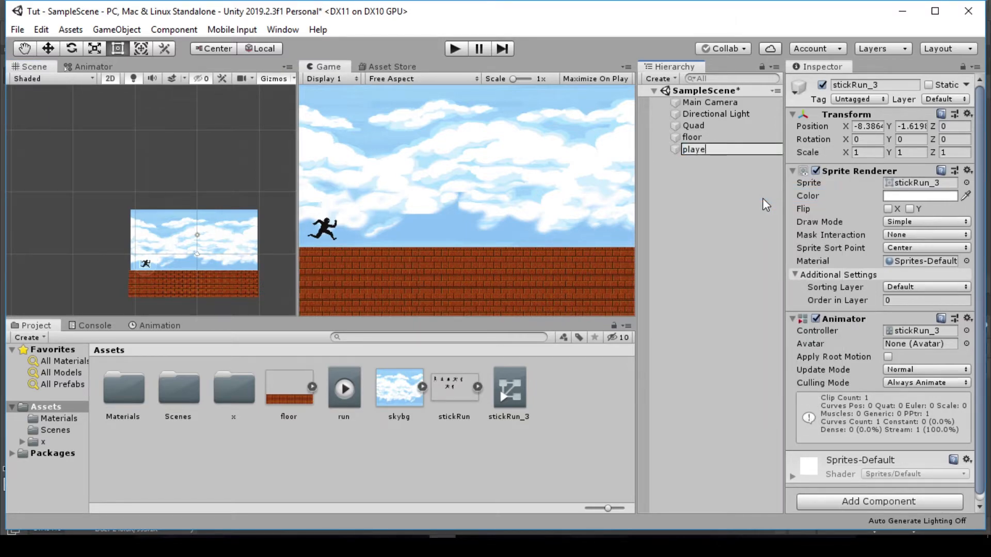
pyautogui.press('Return')
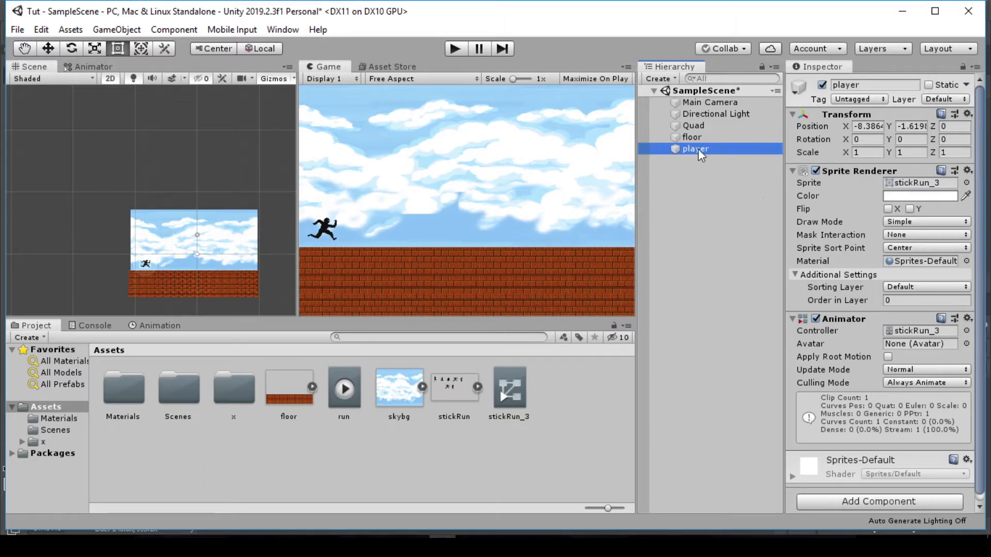
pyautogui.moveTo(570, 352)
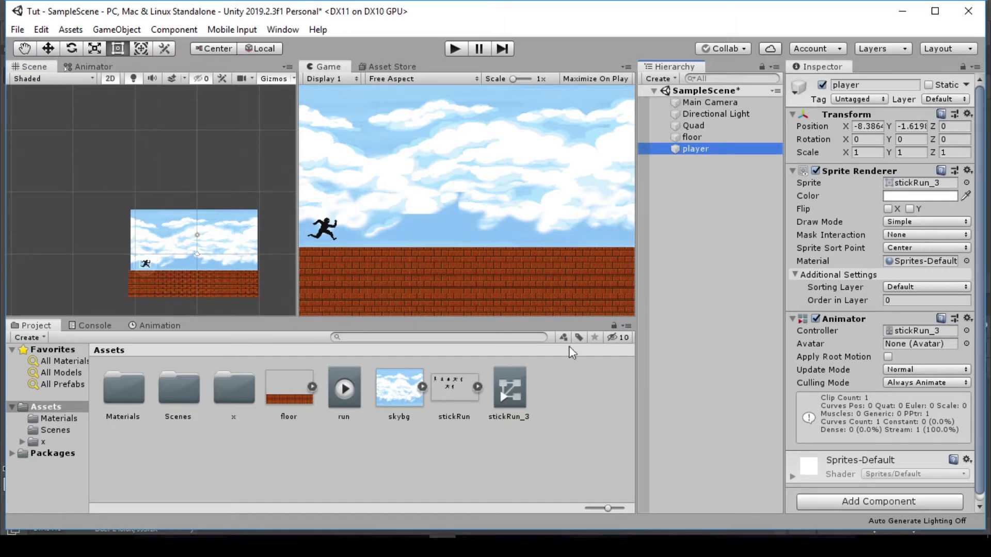
# Show the run clip's sprite keyframes, then play the scene to watch the player run and stop it.
pyautogui.click(344, 388)
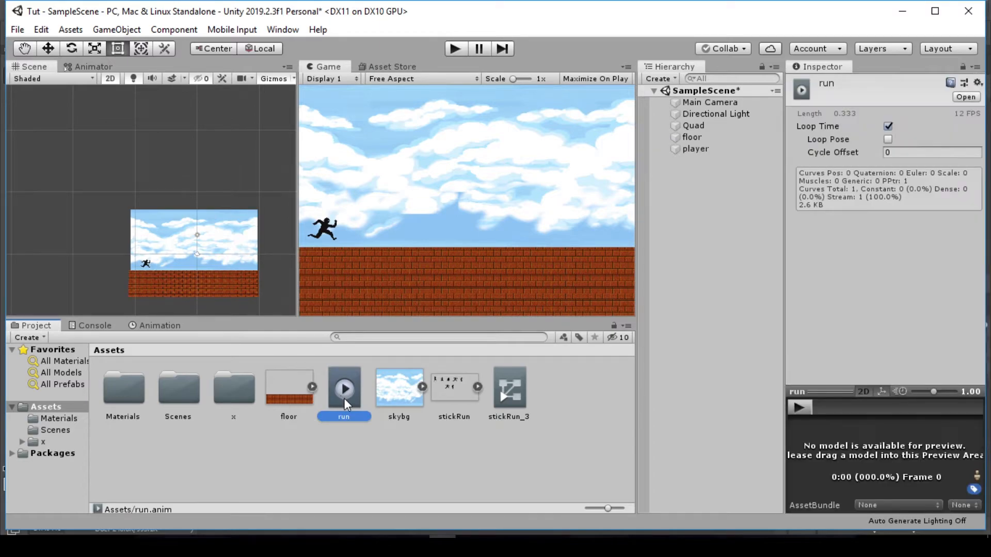
pyautogui.moveTo(170, 331)
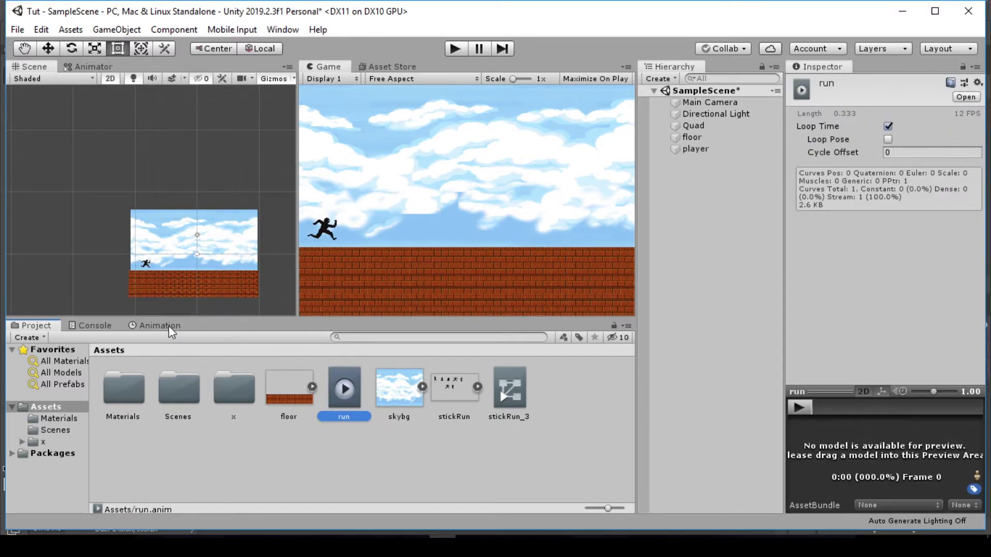
pyautogui.click(159, 325)
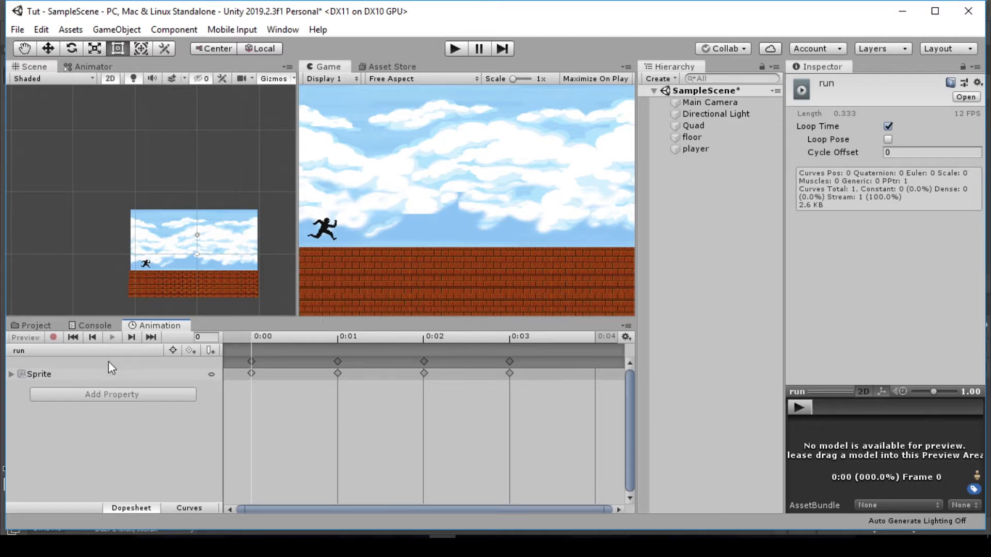
pyautogui.moveTo(434, 96)
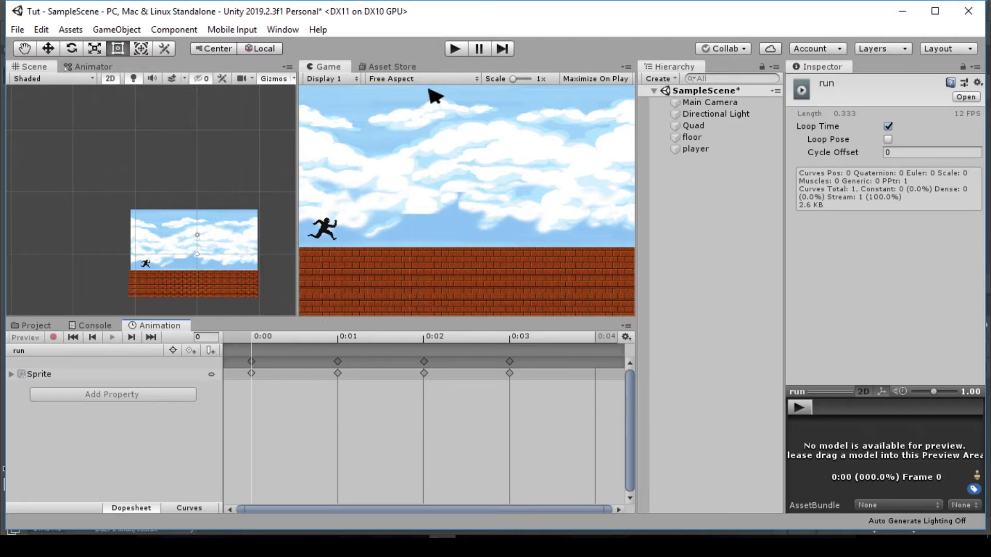
pyautogui.click(454, 48)
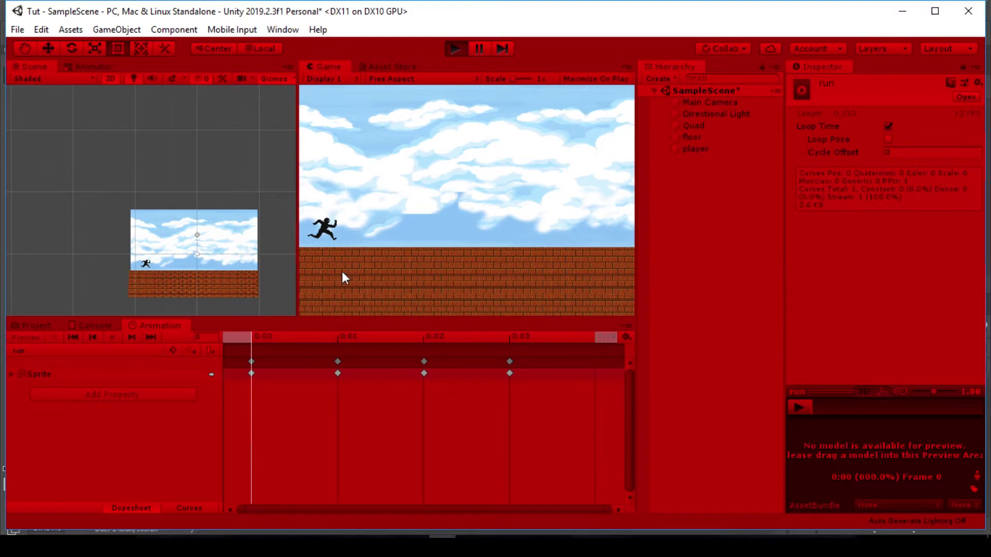
pyautogui.moveTo(373, 237)
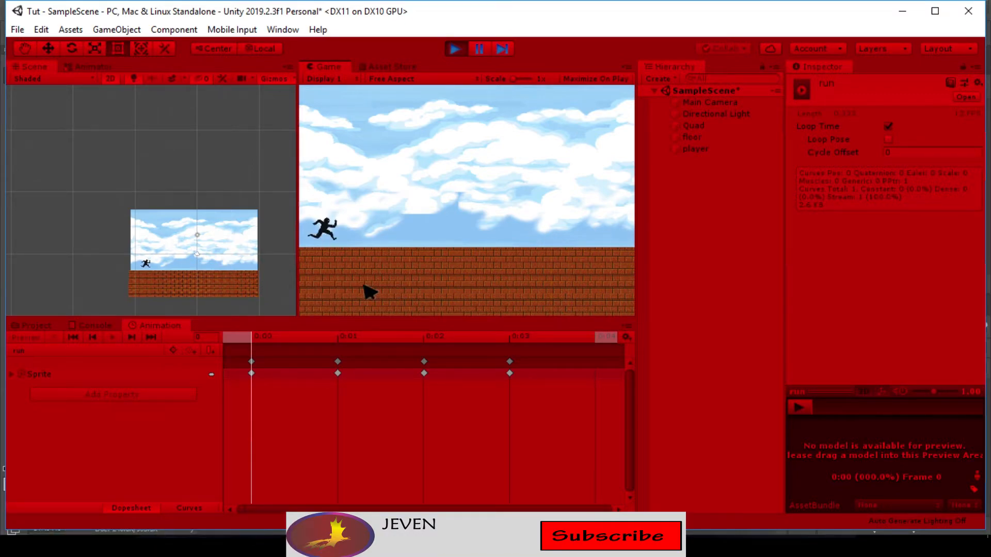
pyautogui.moveTo(374, 285)
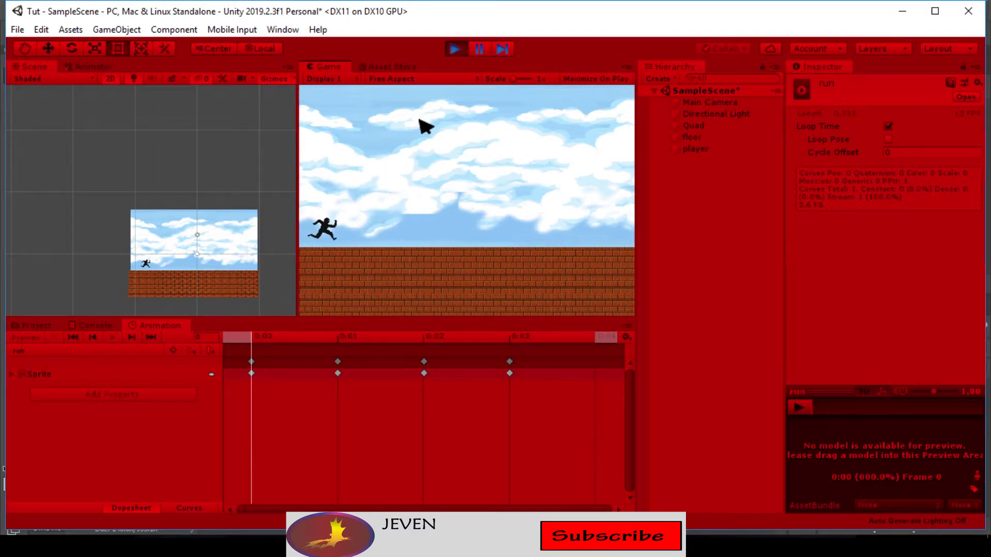
pyautogui.moveTo(298, 268)
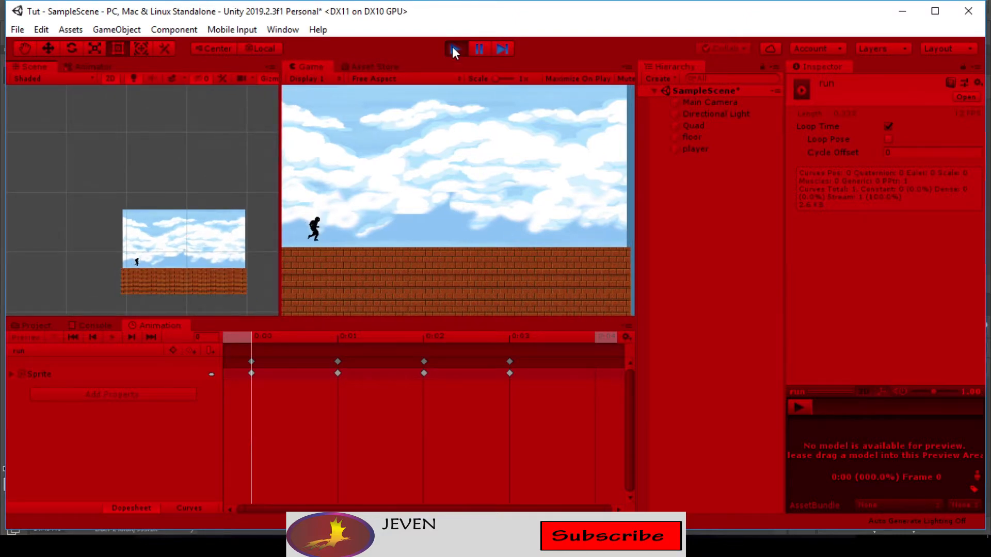
pyautogui.click(455, 49)
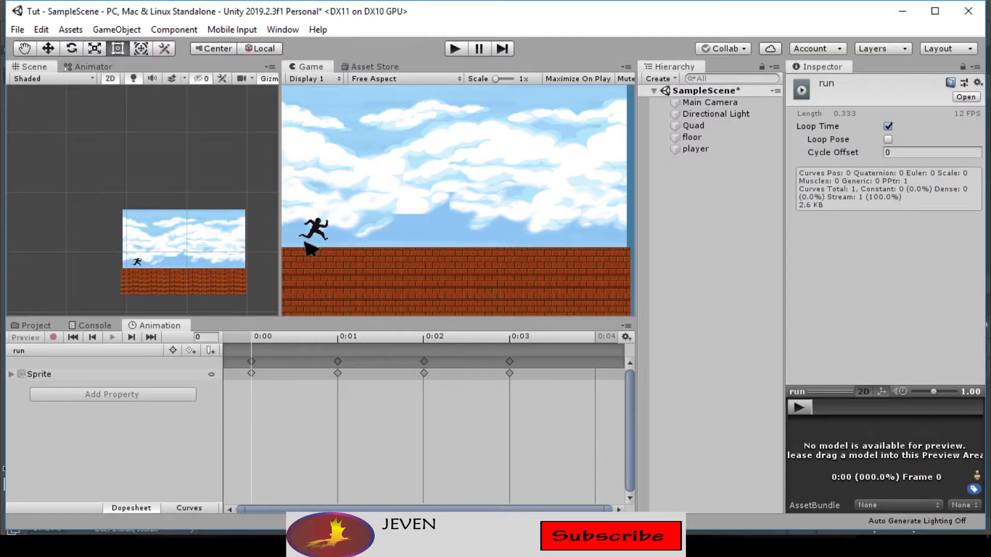
pyautogui.moveTo(443, 89)
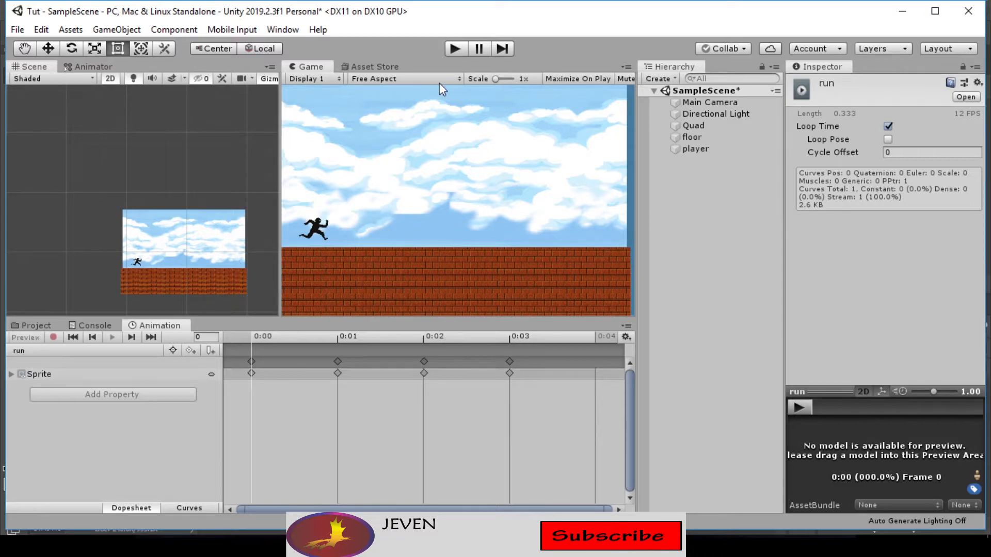
pyautogui.moveTo(41, 333)
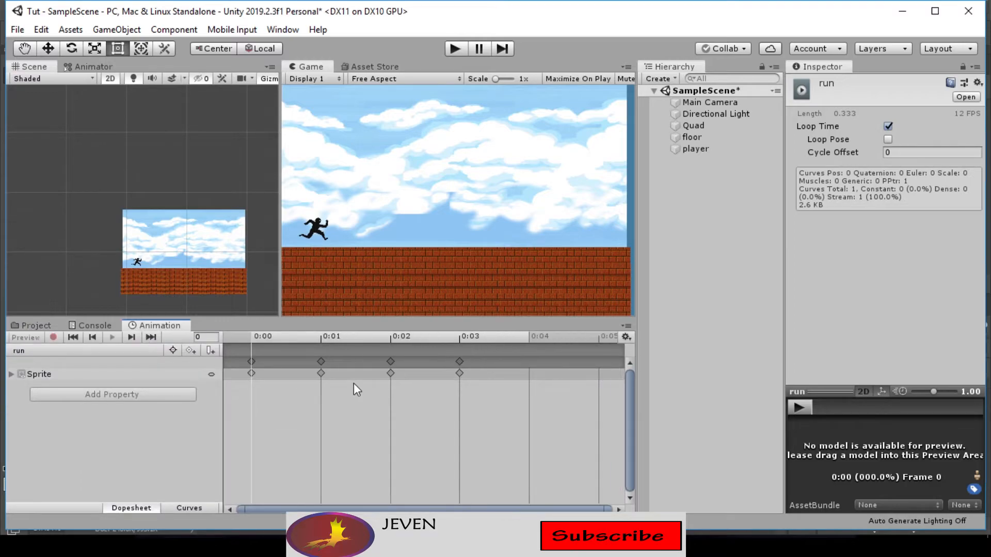
# Preview the player's run clip in the Animation window before adjusting its timing.
pyautogui.scroll(-3)
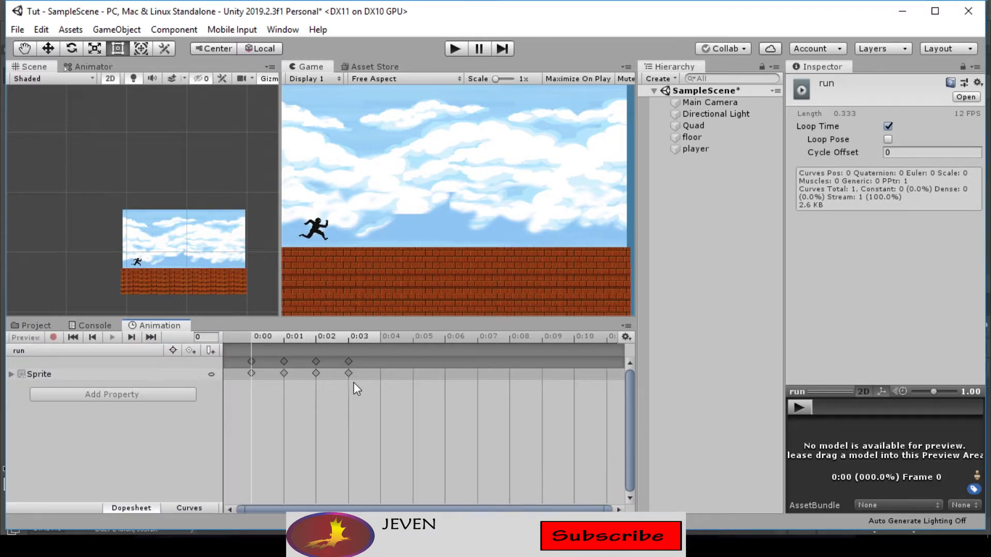
pyautogui.scroll(-3)
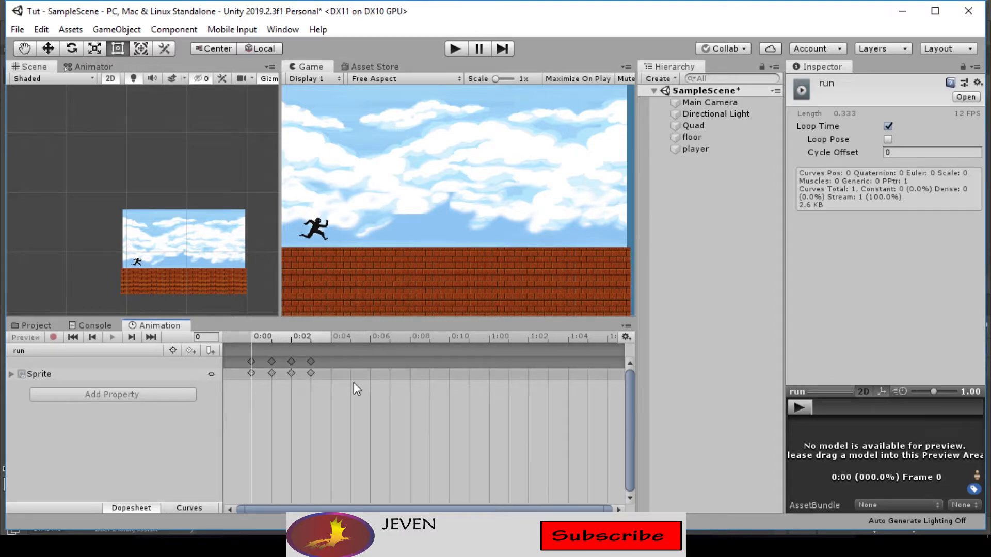
pyautogui.moveTo(313, 365)
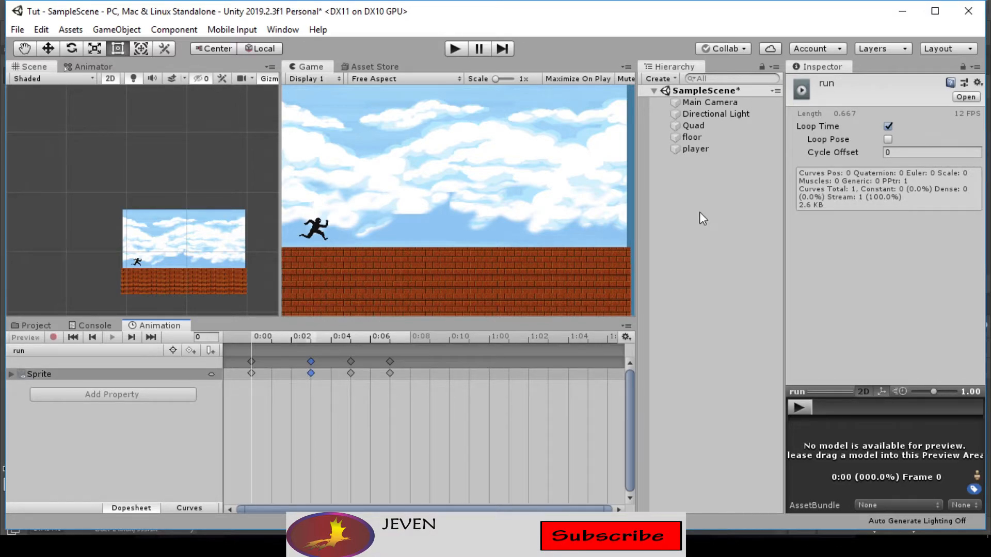
pyautogui.click(694, 149)
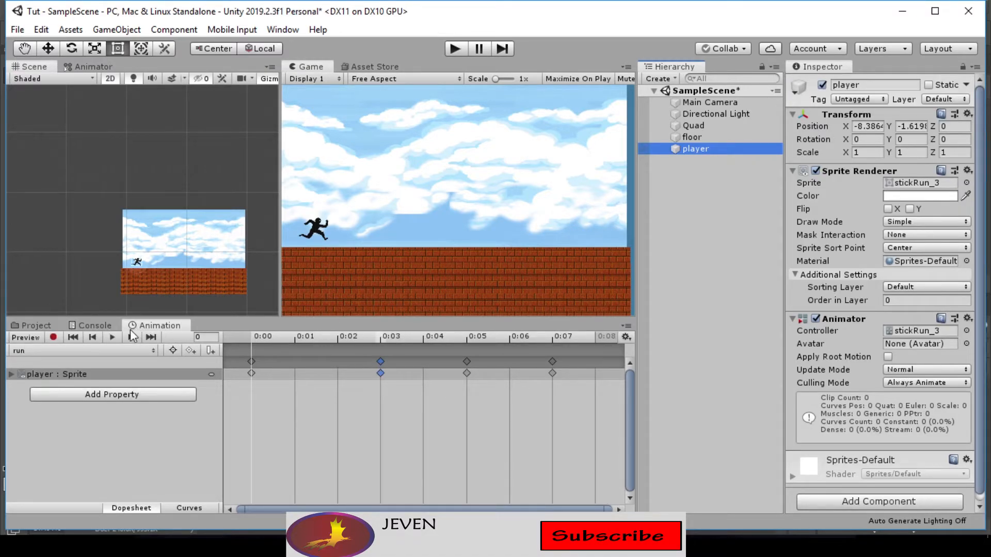
pyautogui.click(111, 336)
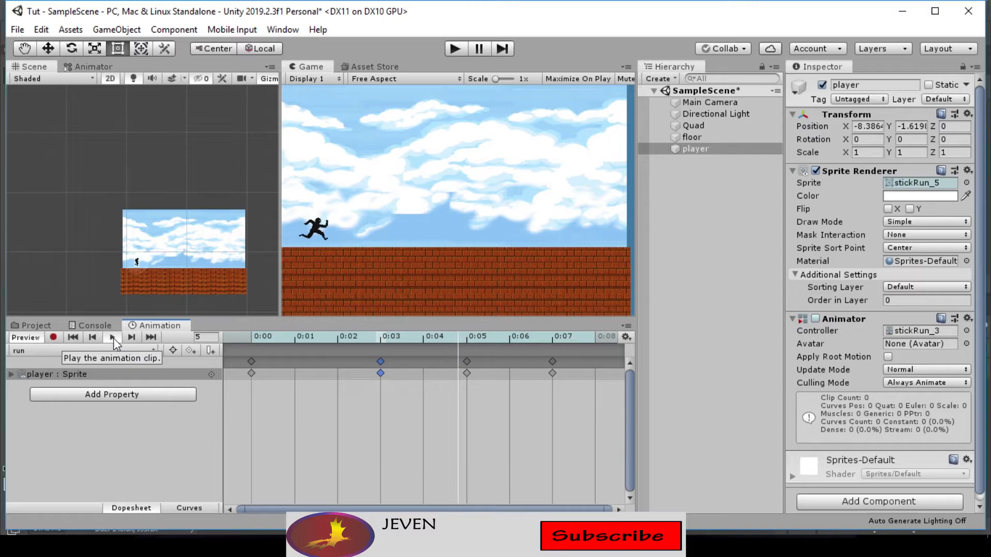
pyautogui.click(111, 337)
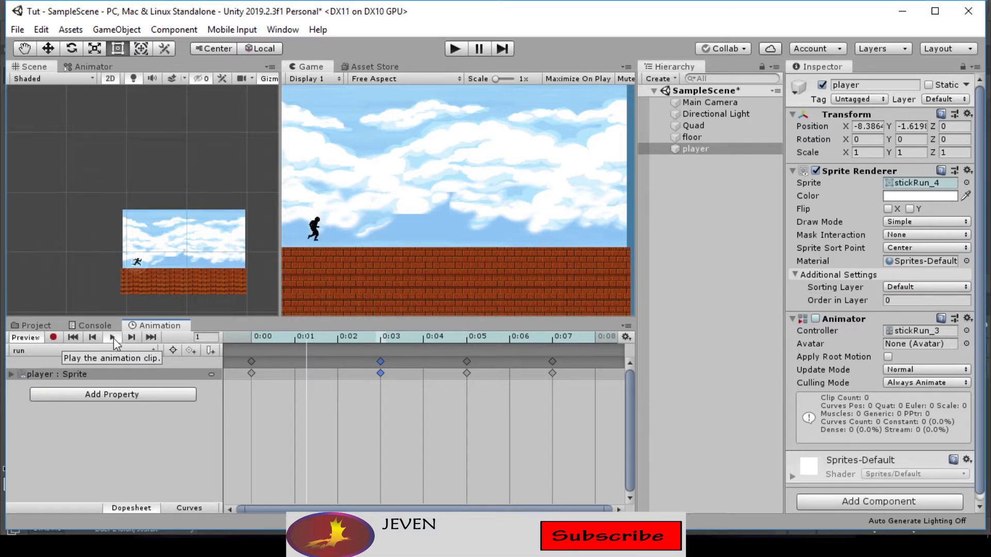
pyautogui.click(112, 336)
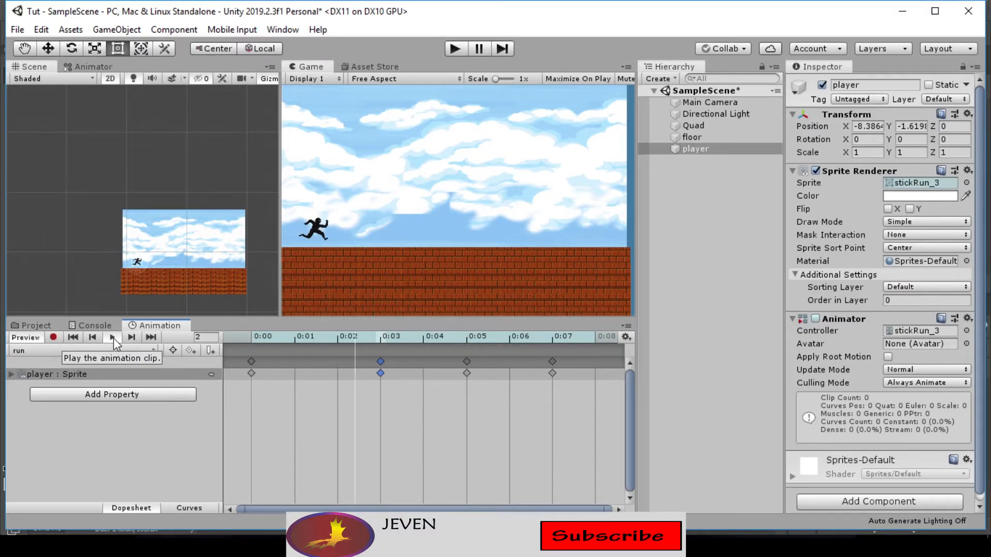
pyautogui.click(111, 337)
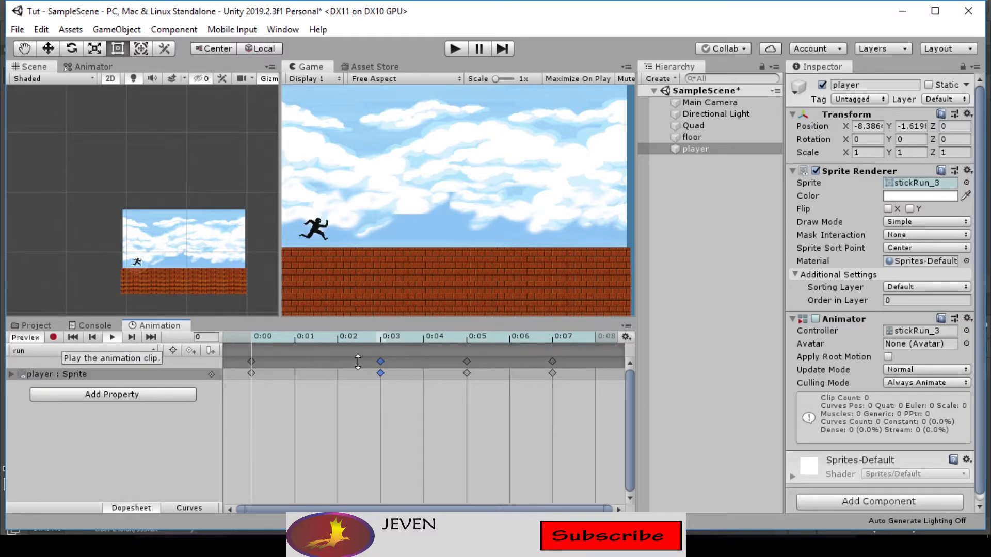
# Spread the sprite keyframes to frames 0, 2, 4, 6, preview the slowed run, and return to the project assets.
pyautogui.click(132, 337)
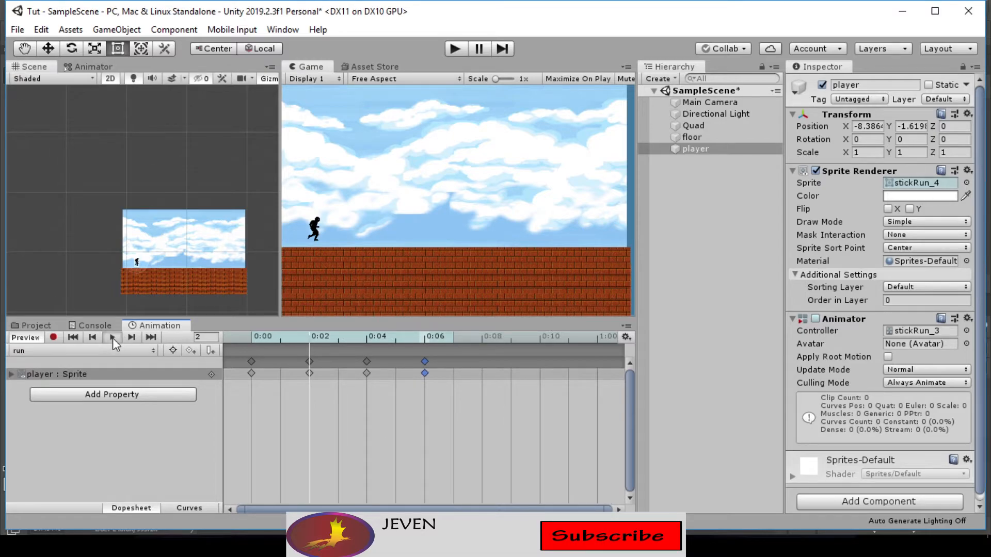
pyautogui.click(111, 336)
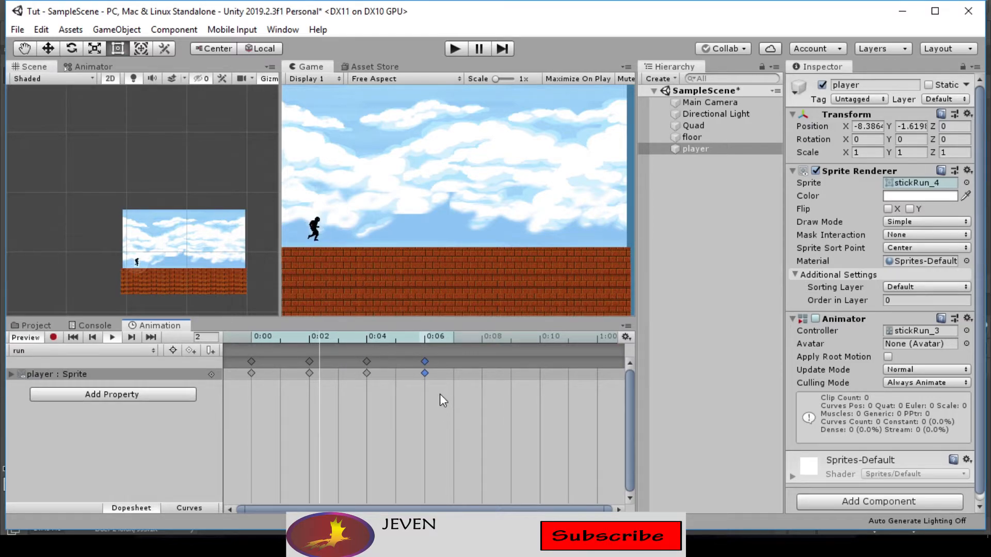
pyautogui.click(111, 337)
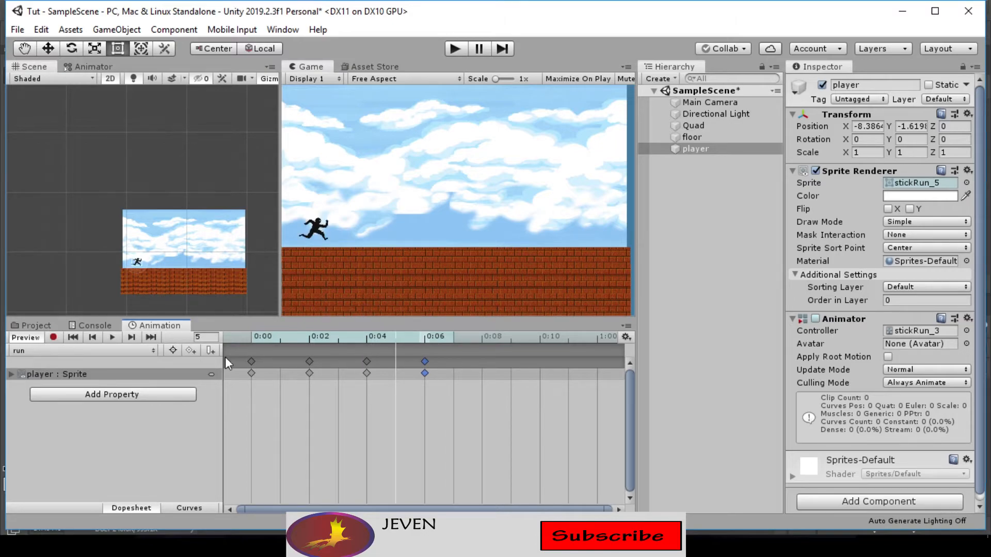
pyautogui.click(35, 325)
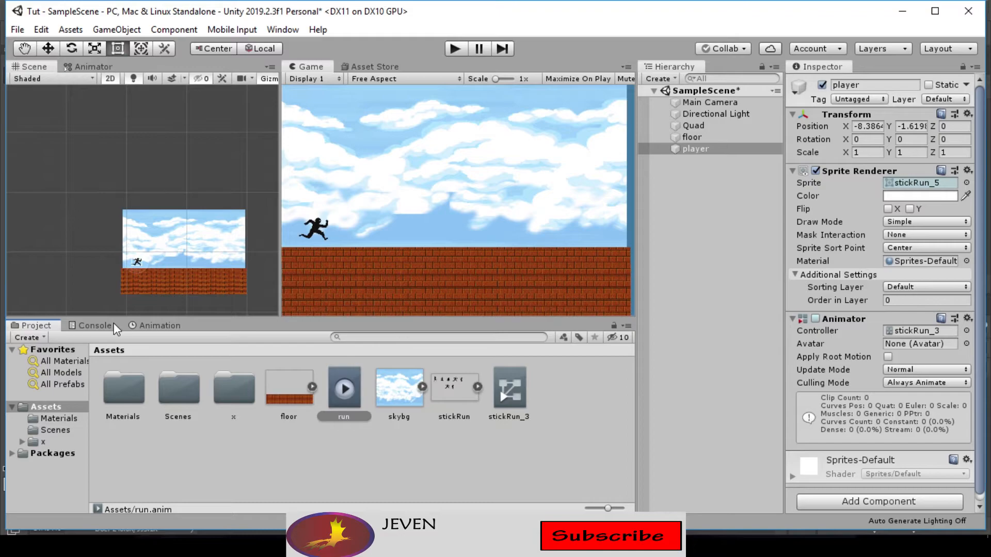
pyautogui.moveTo(309, 291)
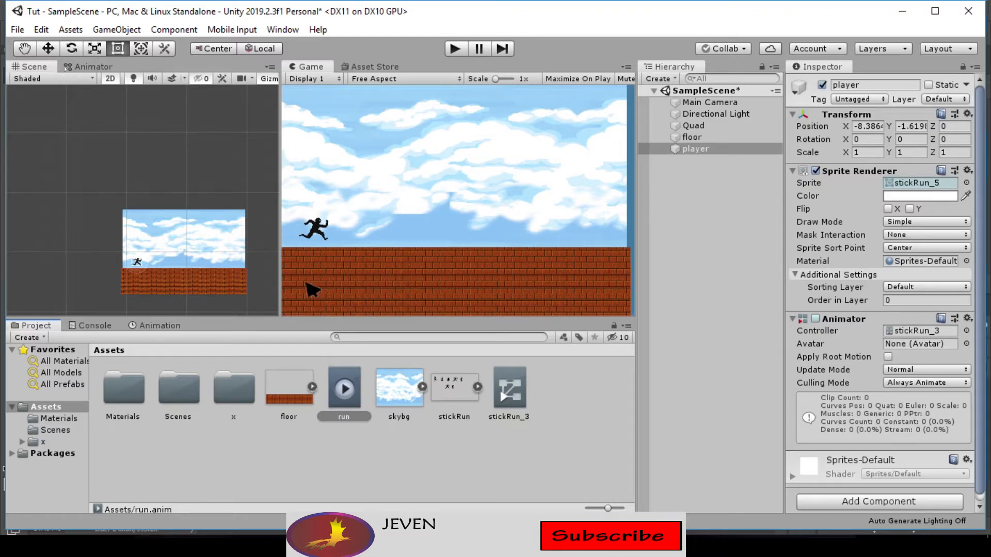
pyautogui.moveTo(85, 92)
pyautogui.write('-1.9')
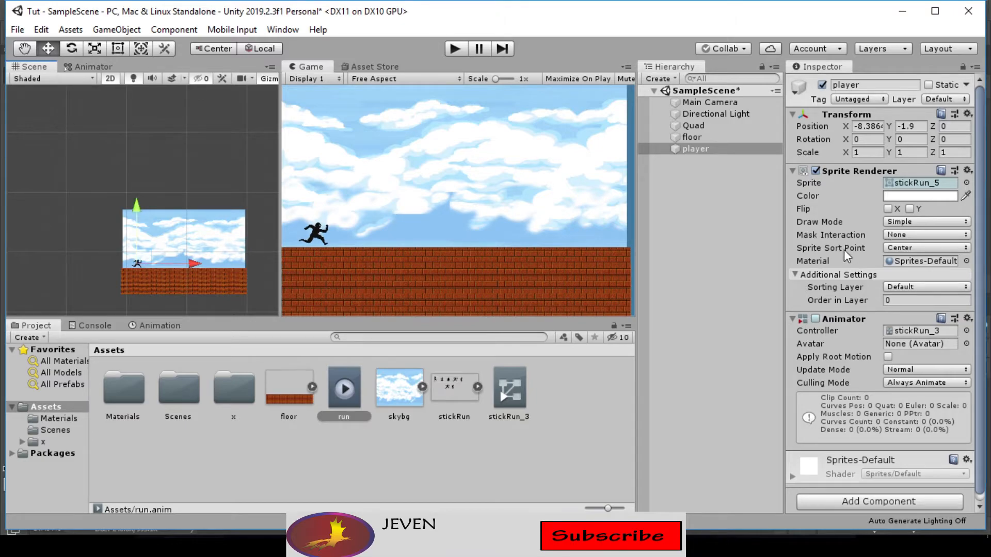
pyautogui.moveTo(847, 248)
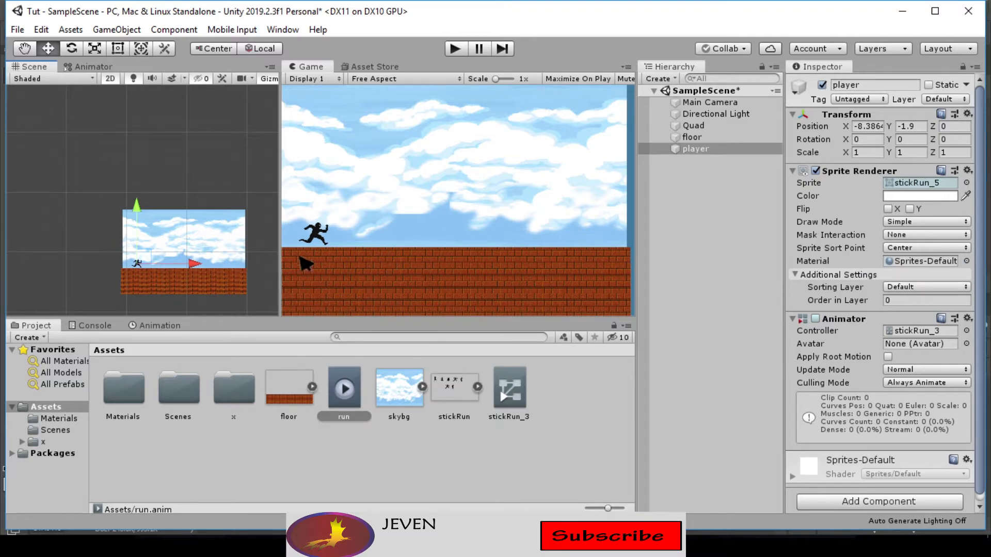
pyautogui.moveTo(420, 285)
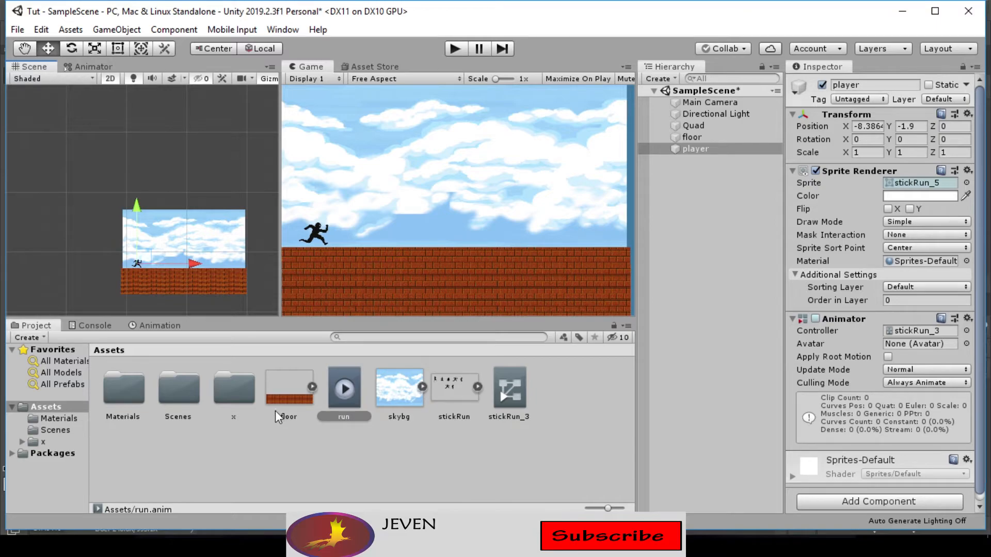
pyautogui.moveTo(564, 209)
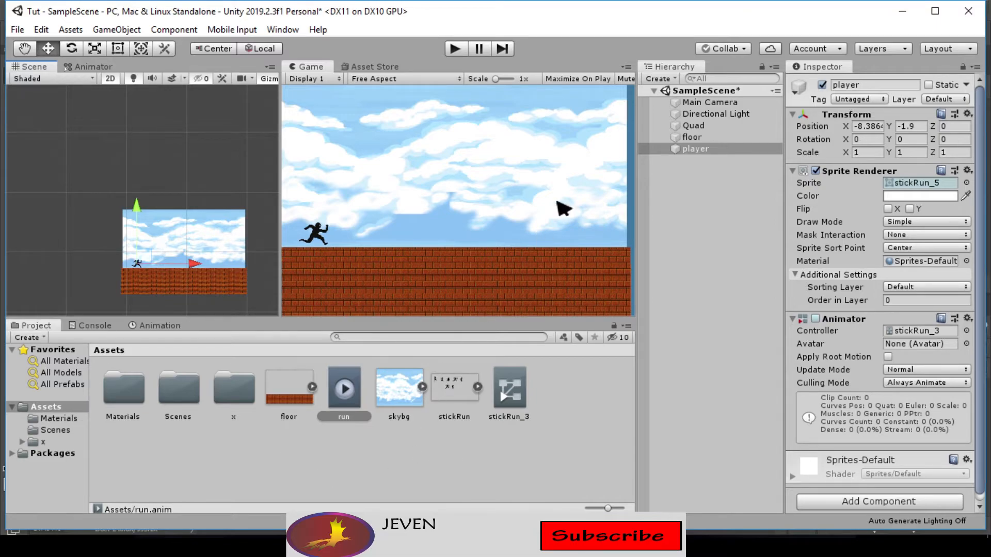
# Set the player's Position Y to -1.9 and select the sky background Quad.
pyautogui.click(692, 125)
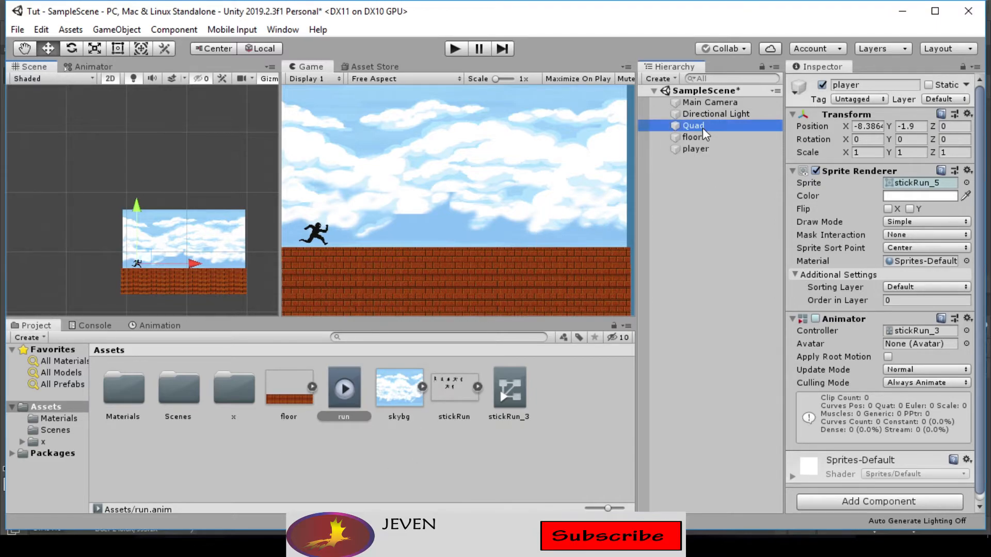
# Try skybg material Offset X values 1.59, 4.09, 5.88 and 4.5 to scroll the clouds, then reset it to 0.
pyautogui.click(693, 125)
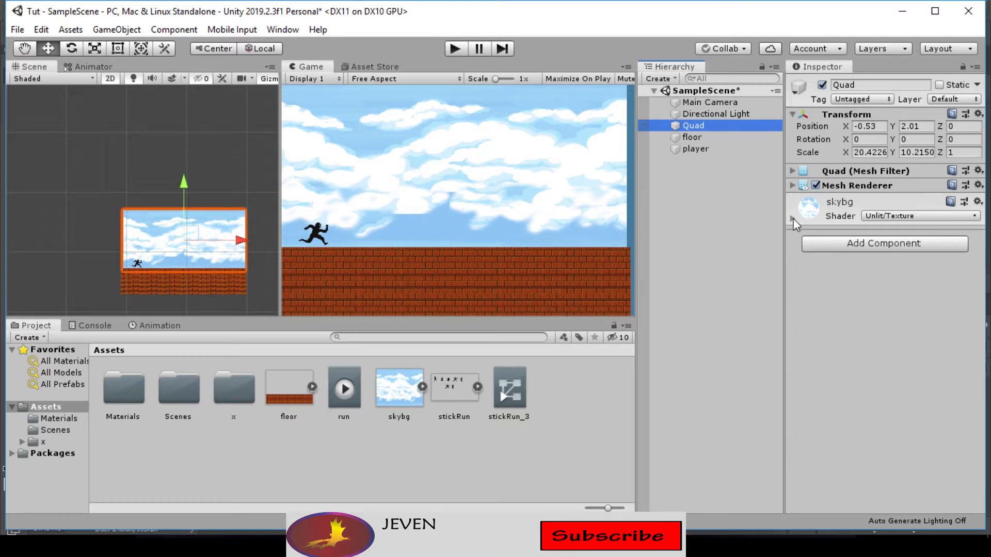
pyautogui.click(793, 221)
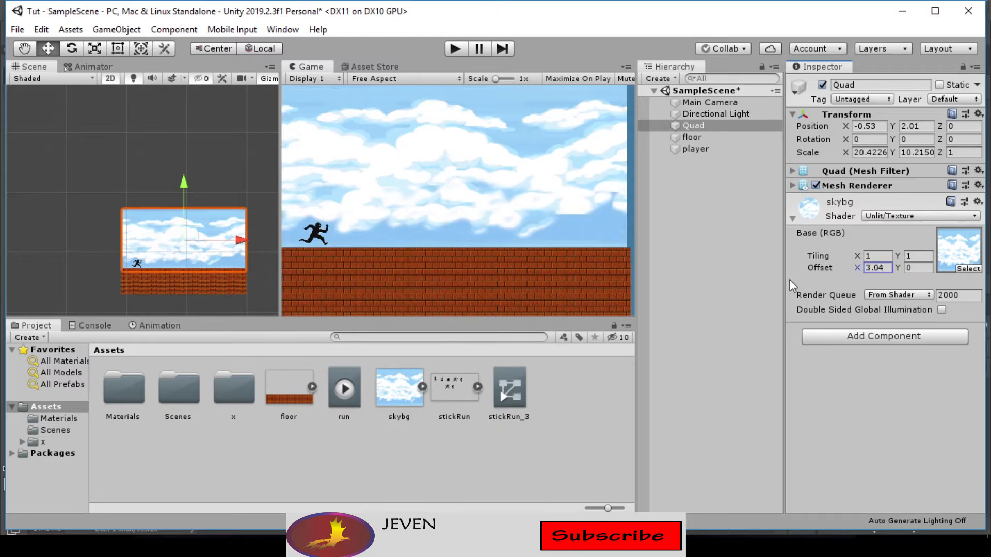
pyautogui.write('1.59')
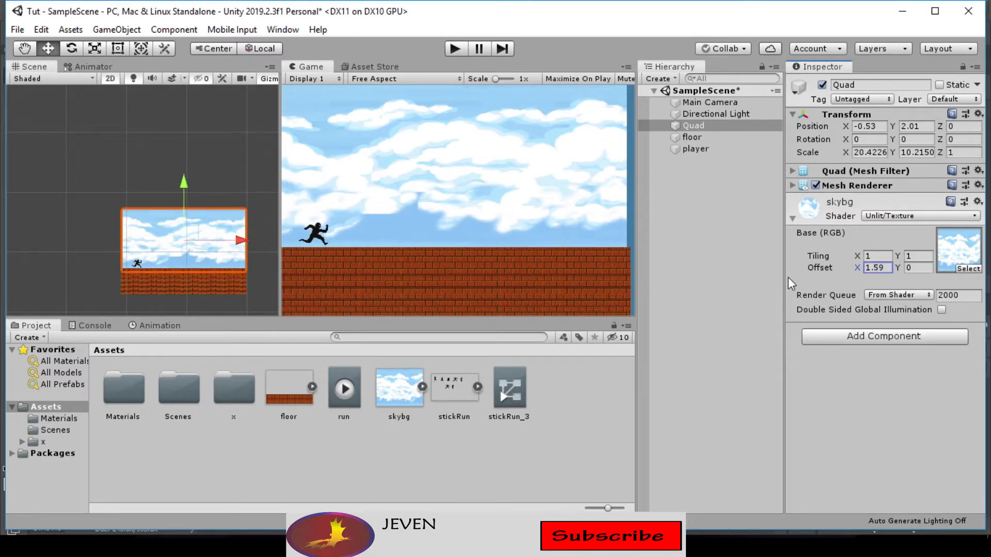
pyautogui.write('4.09')
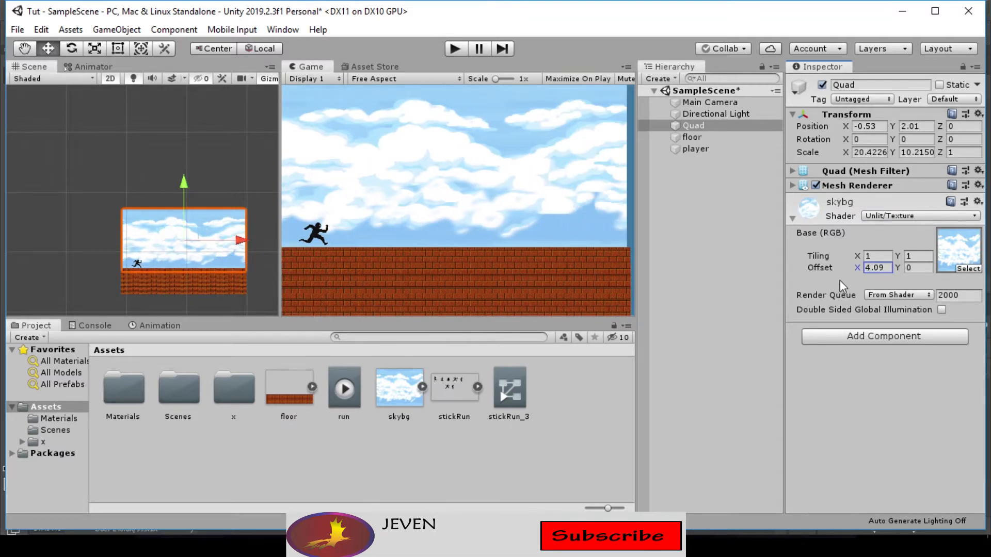
pyautogui.write('5.88')
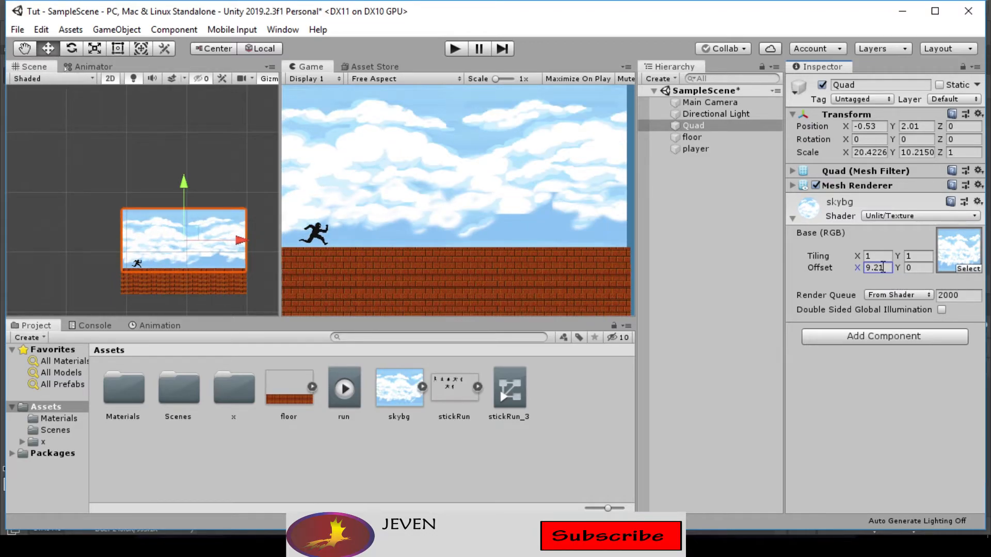
pyautogui.write('4.5')
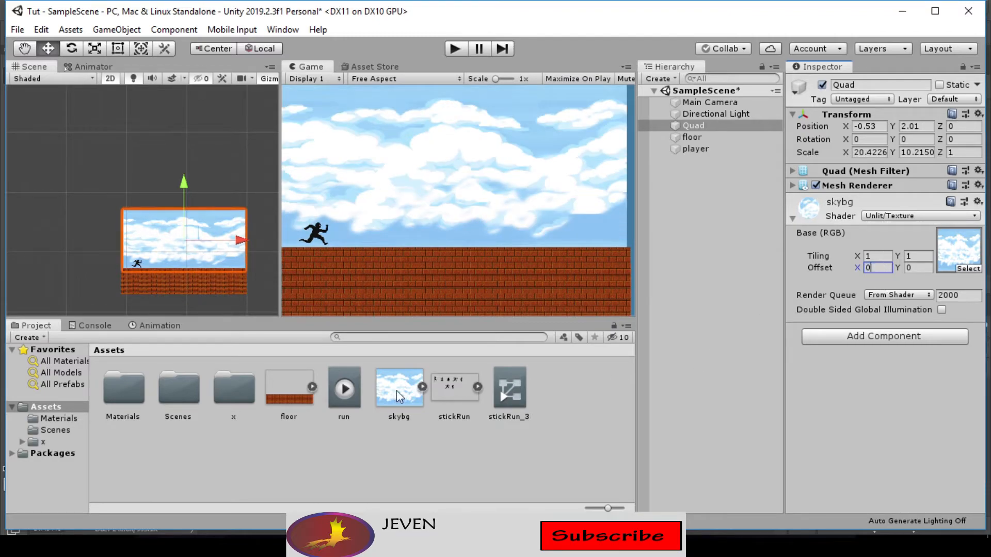
pyautogui.moveTo(509, 408)
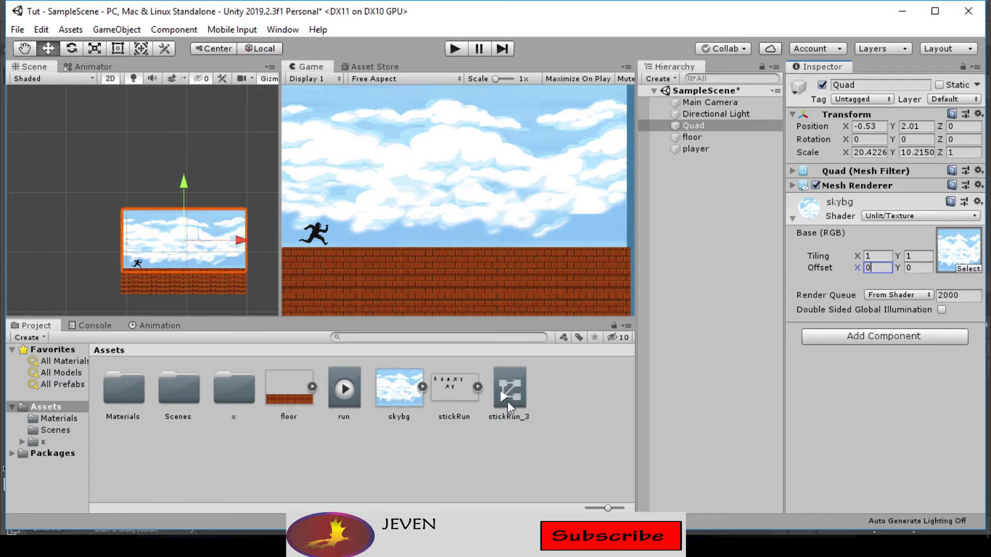
pyautogui.moveTo(461, 404)
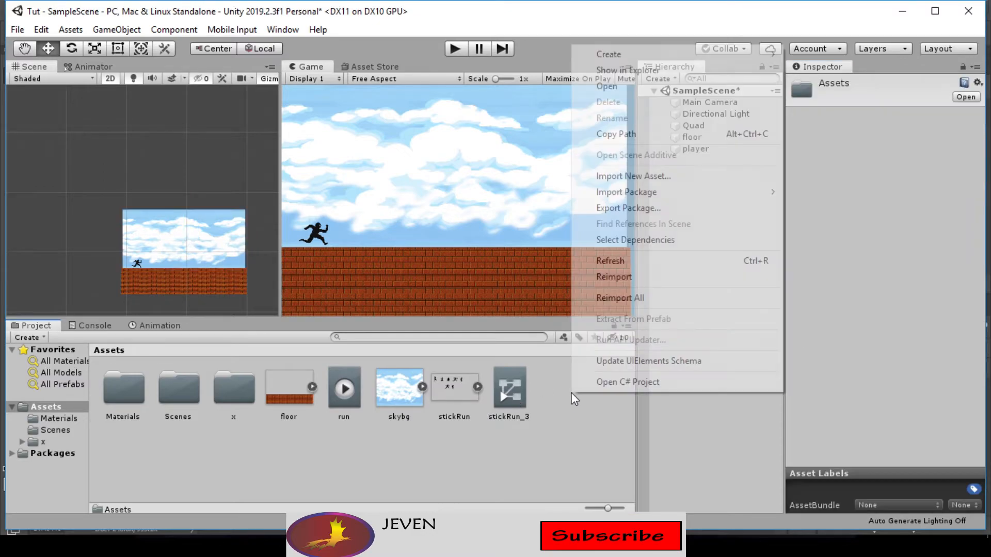
pyautogui.moveTo(723, 56)
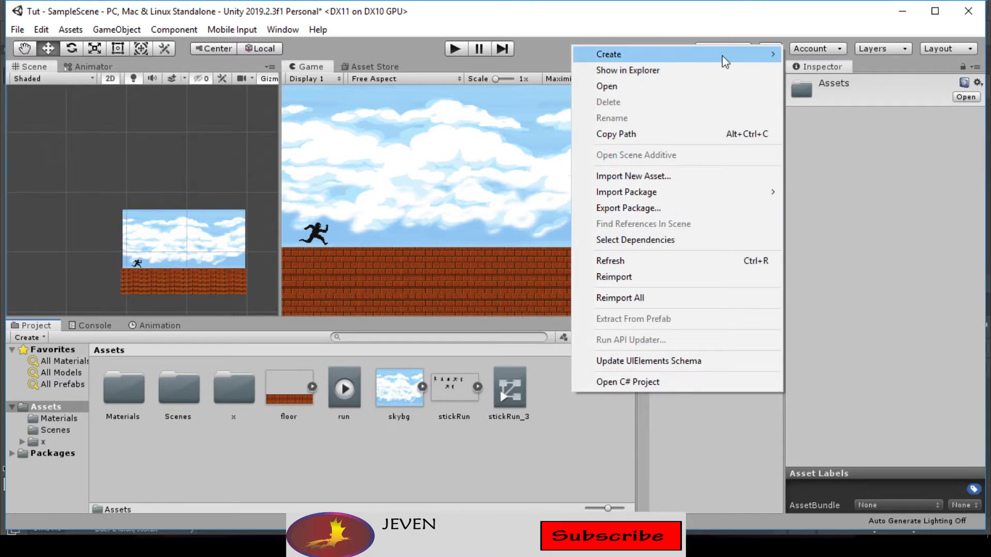
# Create a C# script named BGOffset in Assets and open it in Visual Studio.
pyautogui.click(608, 54)
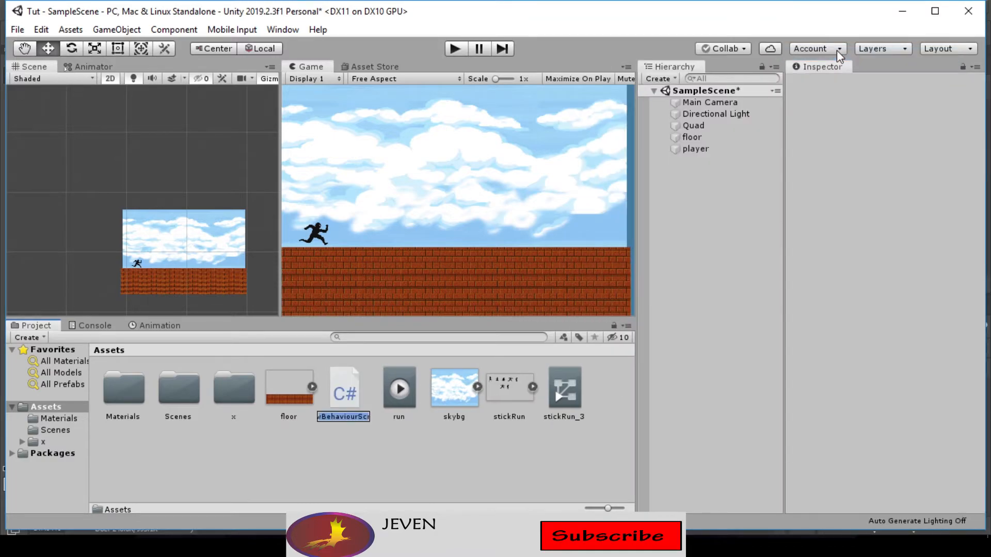
pyautogui.write('o')
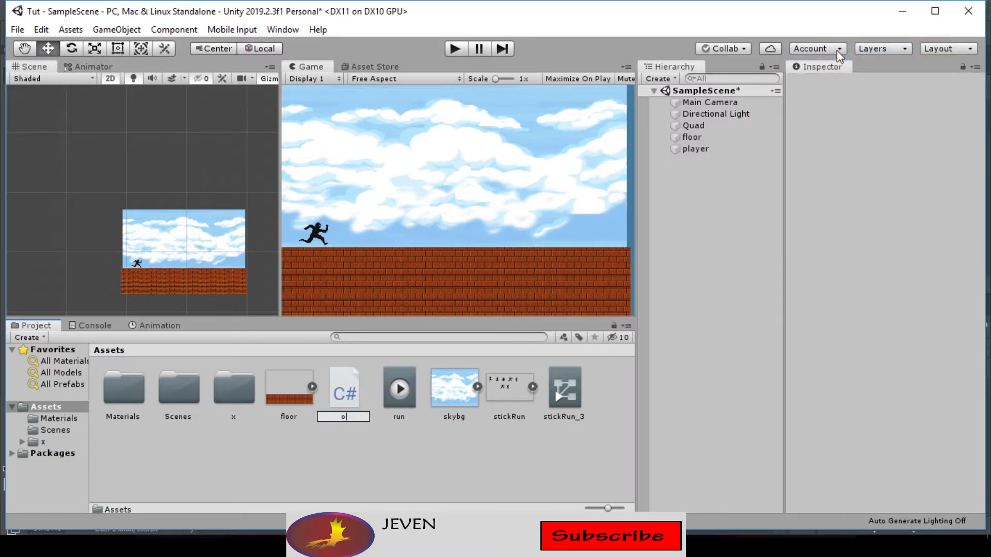
pyautogui.write('ffset')
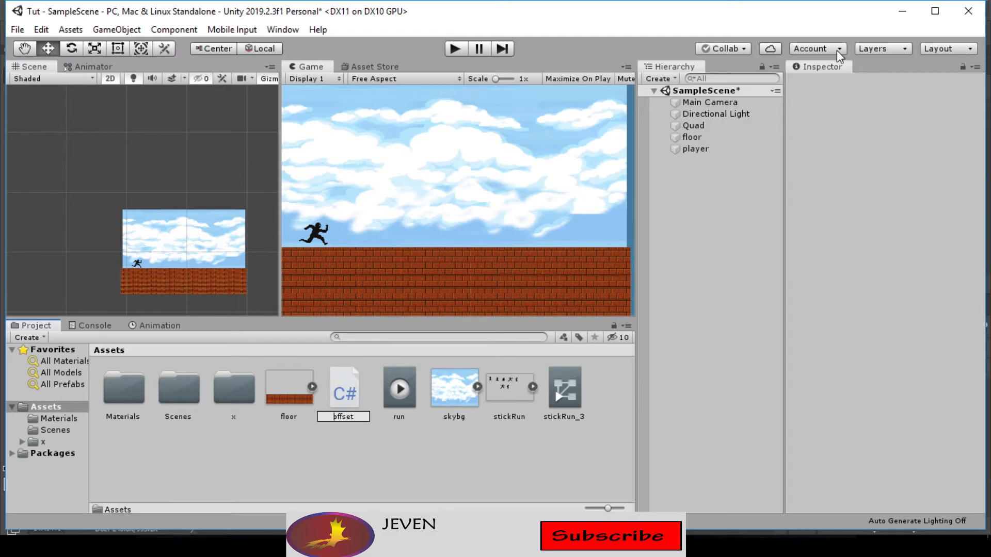
pyautogui.write('BGO')
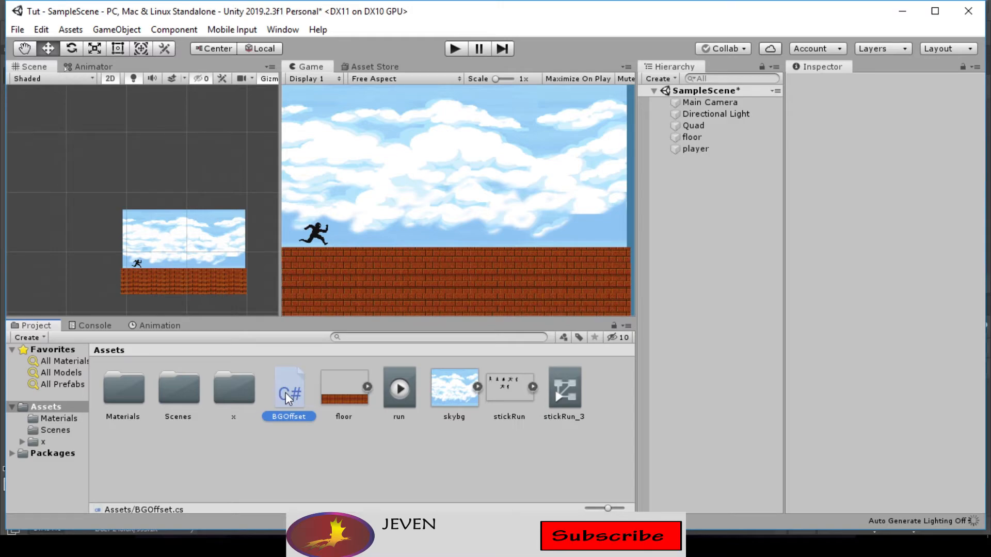
pyautogui.moveTo(328, 426)
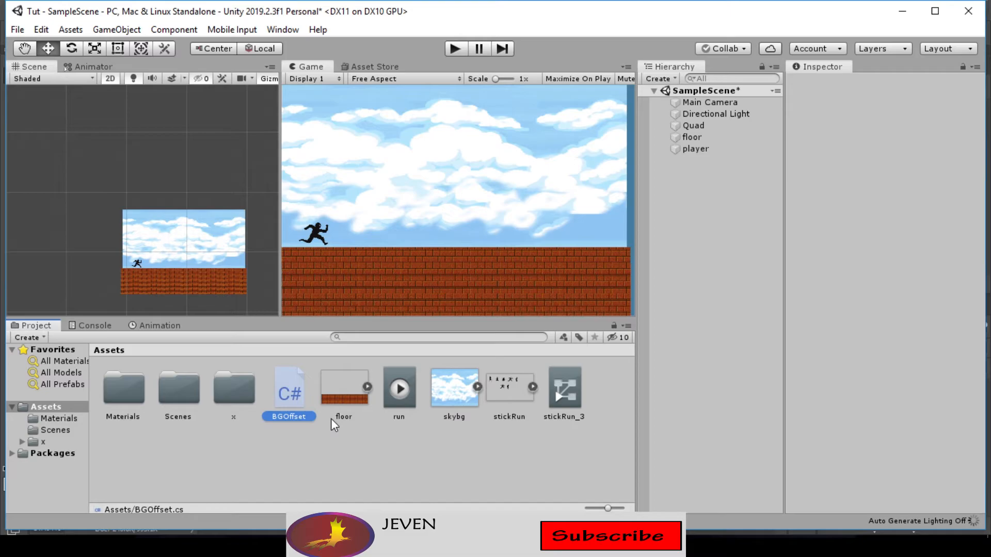
pyautogui.doubleClick(289, 387)
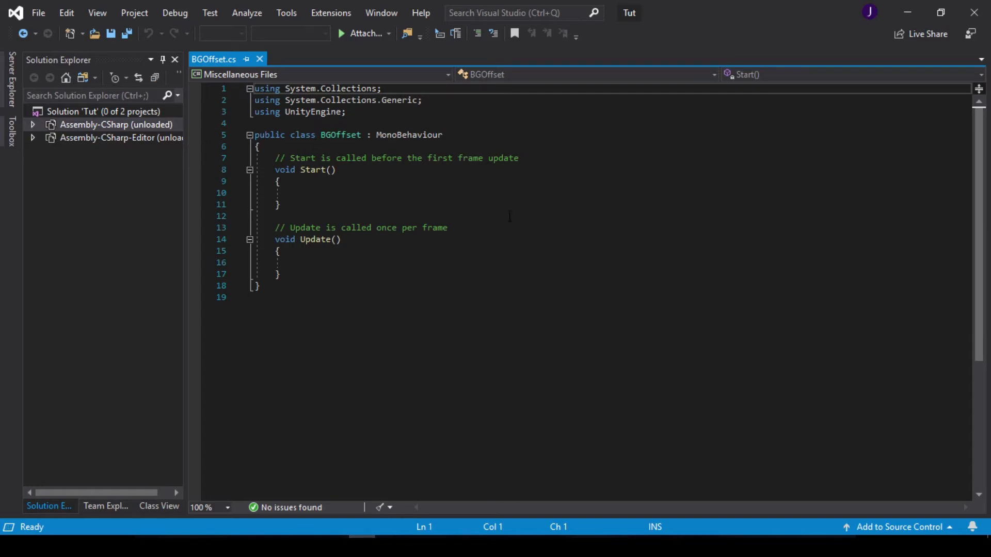
# Declare public float _bgSpeed and private Renderer _bg at the top of the BGOffset class.
pyautogui.click(259, 146)
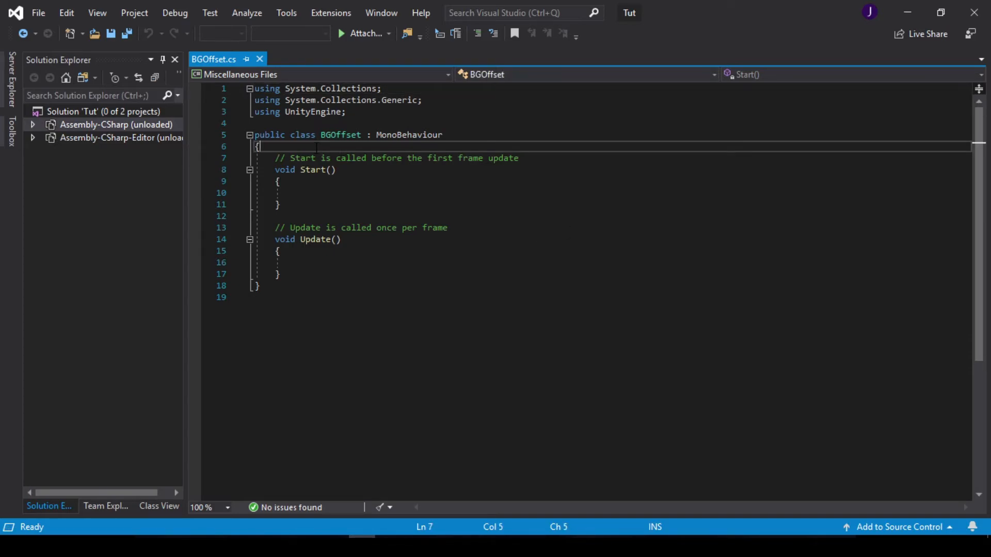
pyautogui.write('p')
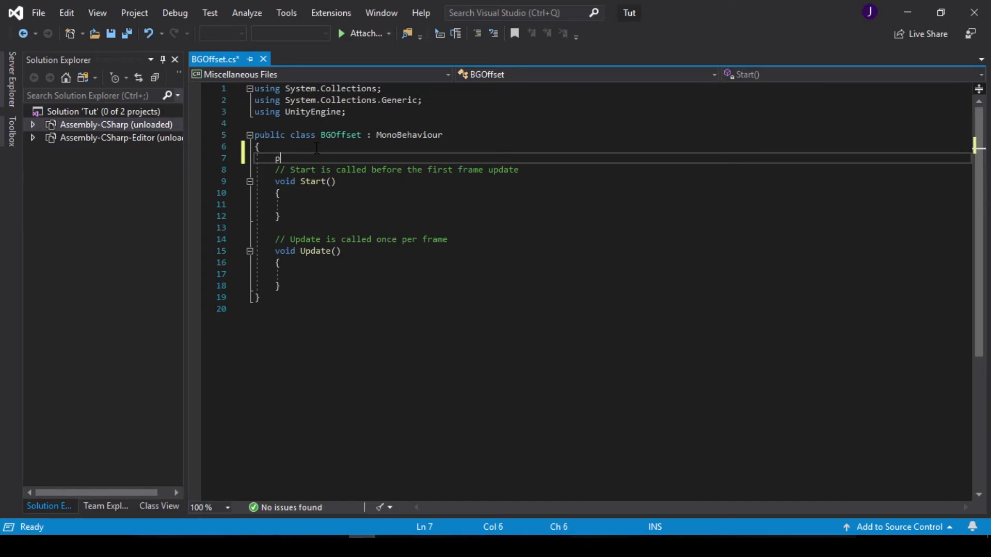
pyautogui.write('ublic float')
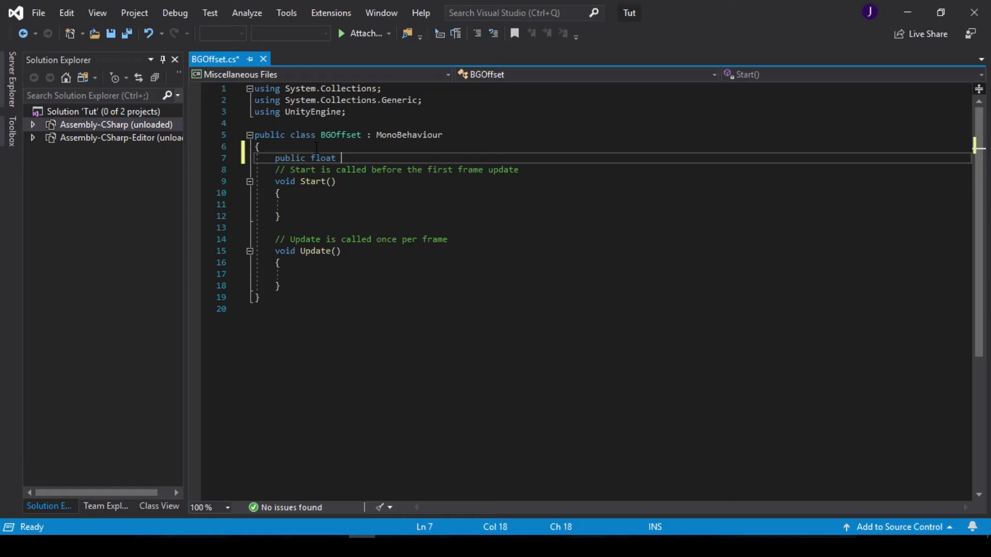
pyautogui.write('_bg')
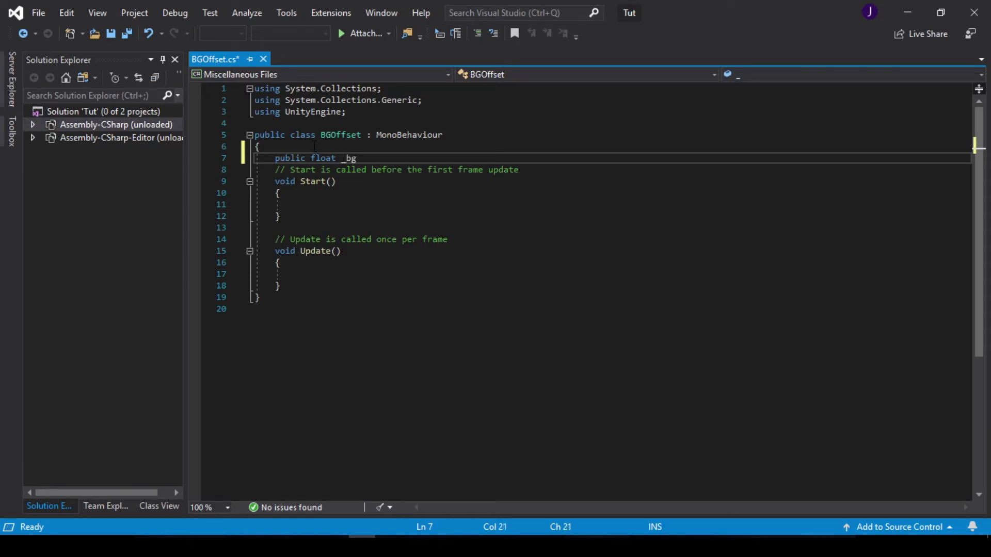
pyautogui.write('Speed')
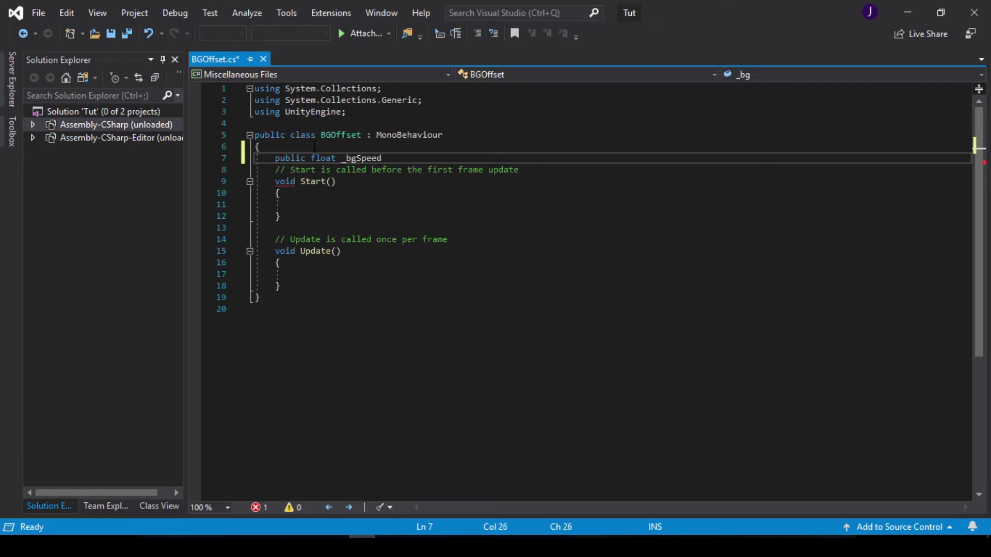
pyautogui.press('enter')
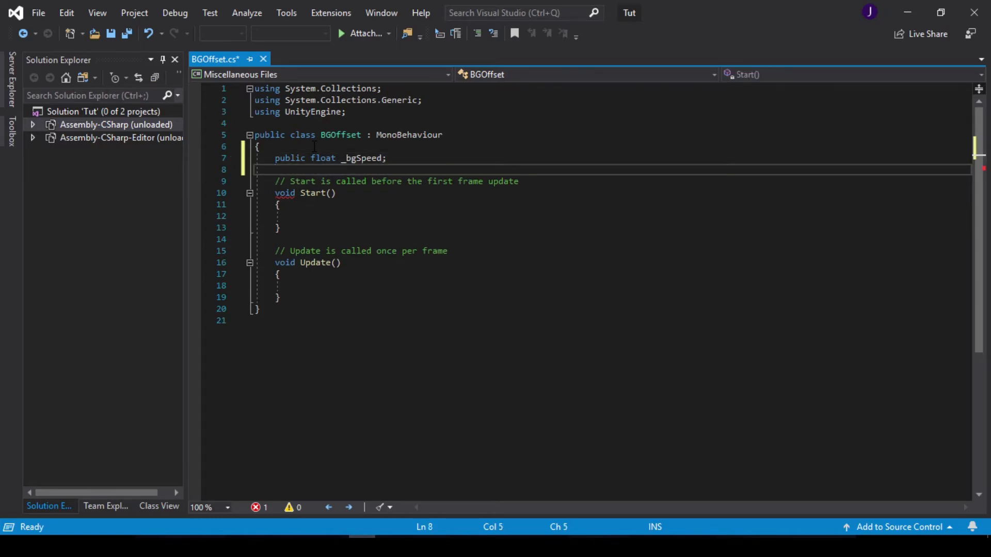
pyautogui.write('p')
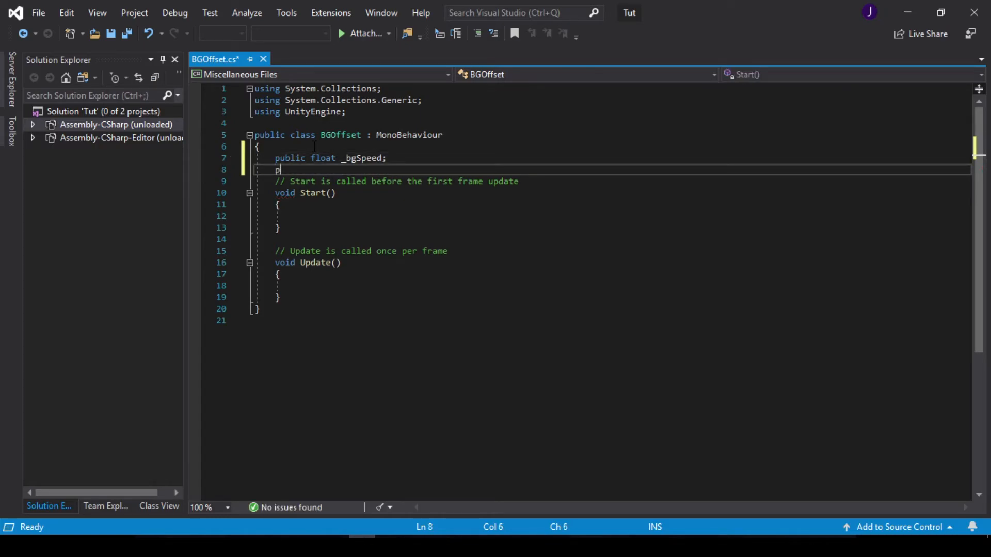
pyautogui.write('ub')
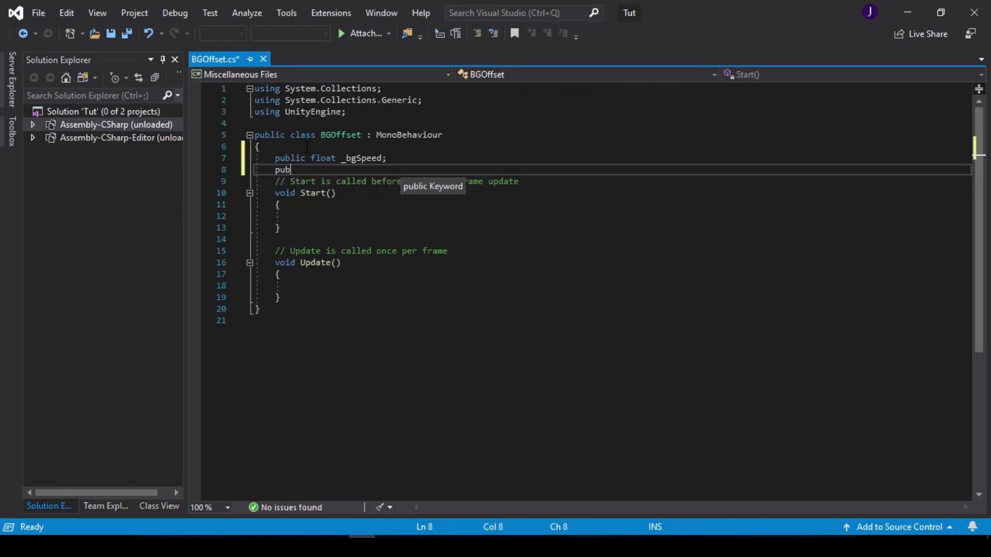
pyautogui.write('lic')
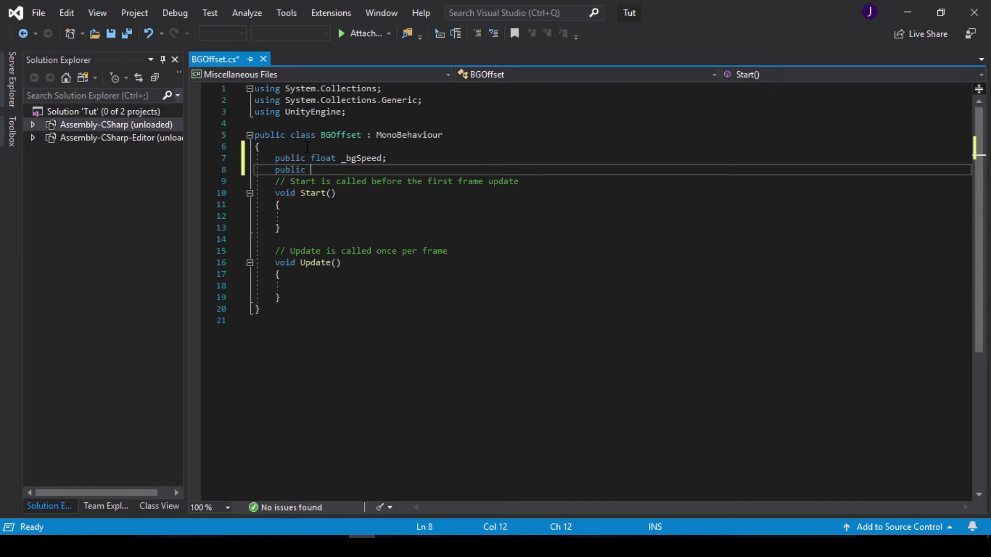
pyautogui.press('BackSpace')
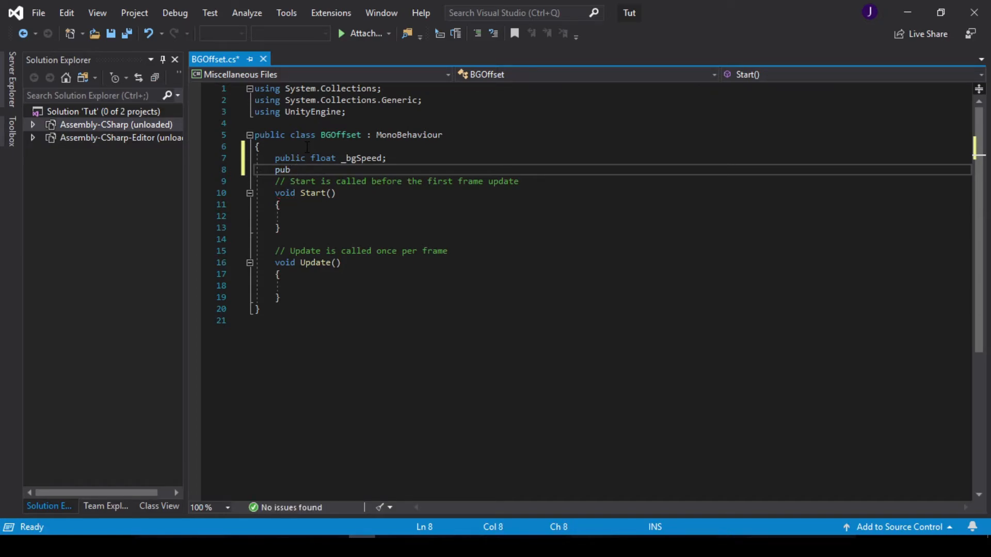
pyautogui.press('BackSpace')
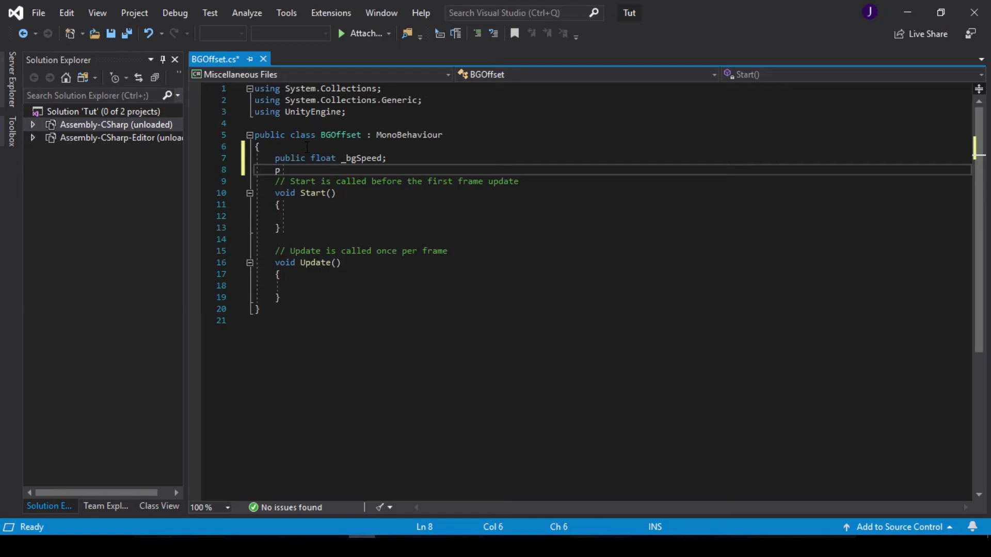
pyautogui.write('rivate')
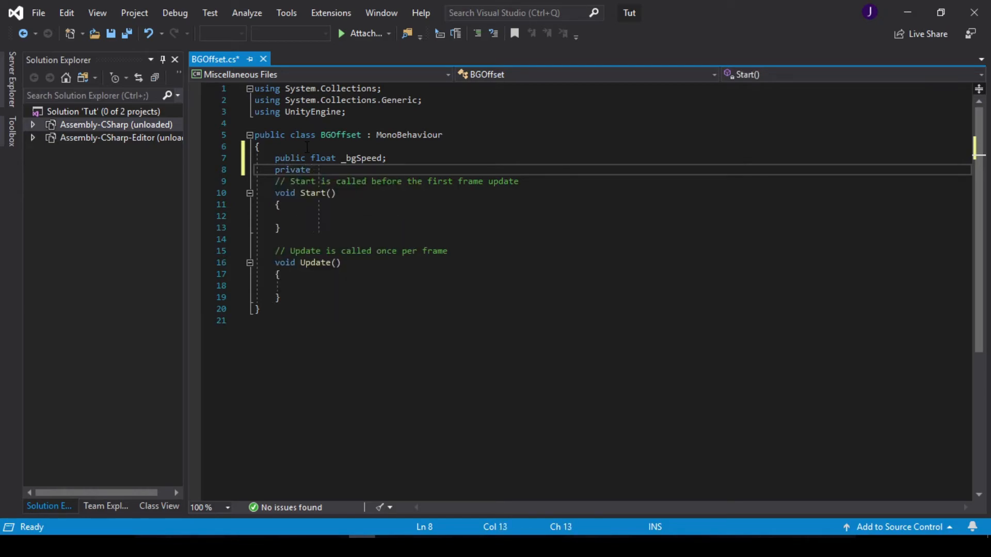
pyautogui.write('R')
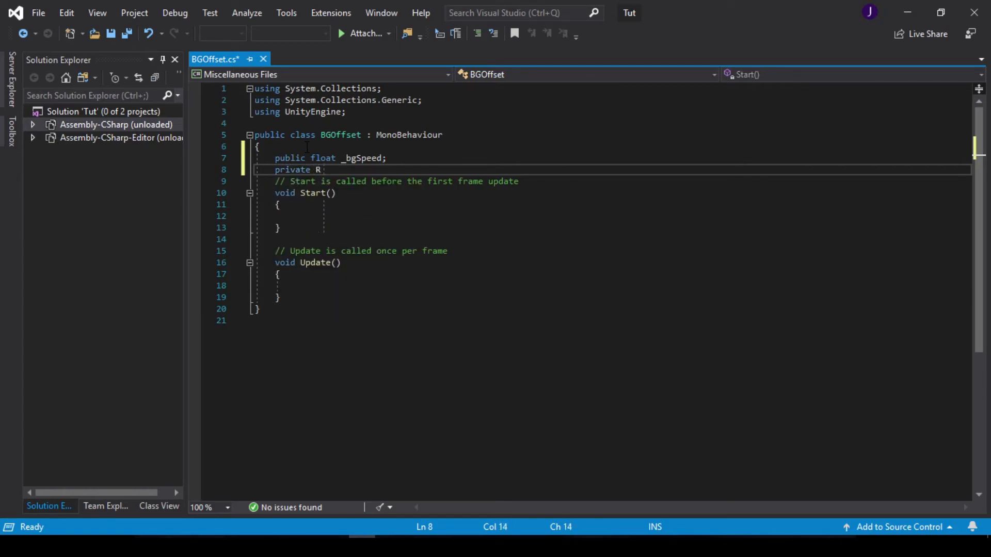
pyautogui.write('ende')
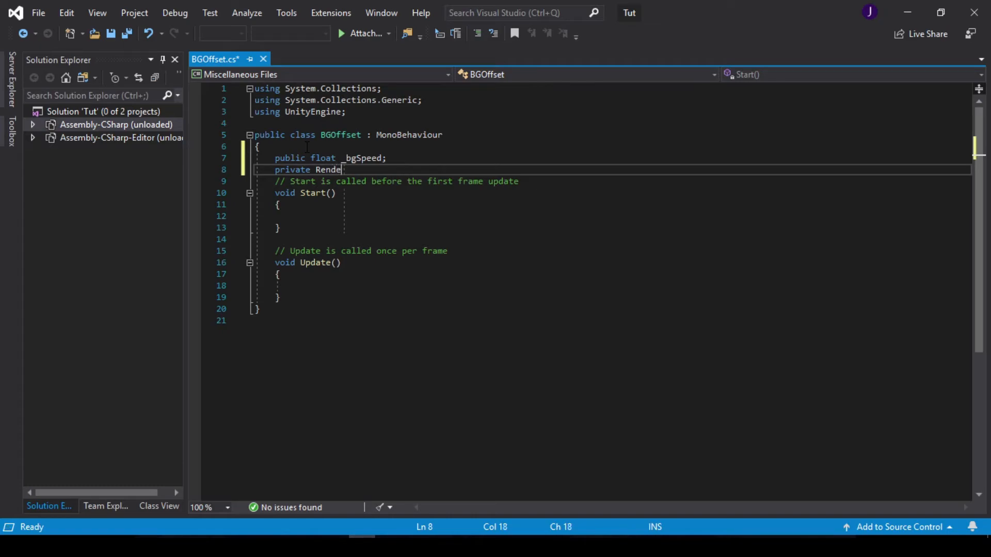
pyautogui.write('rer')
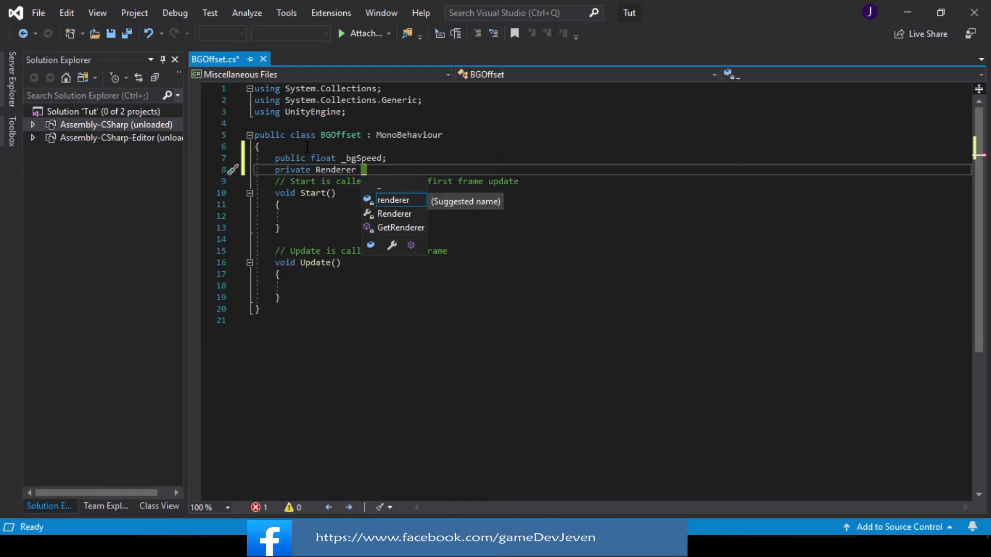
pyautogui.write('_bg')
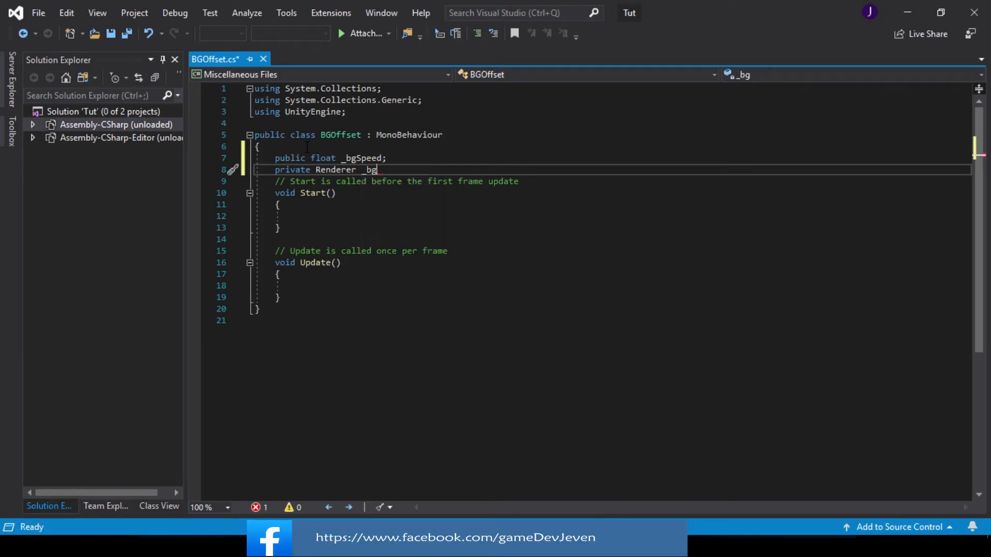
pyautogui.write(';')
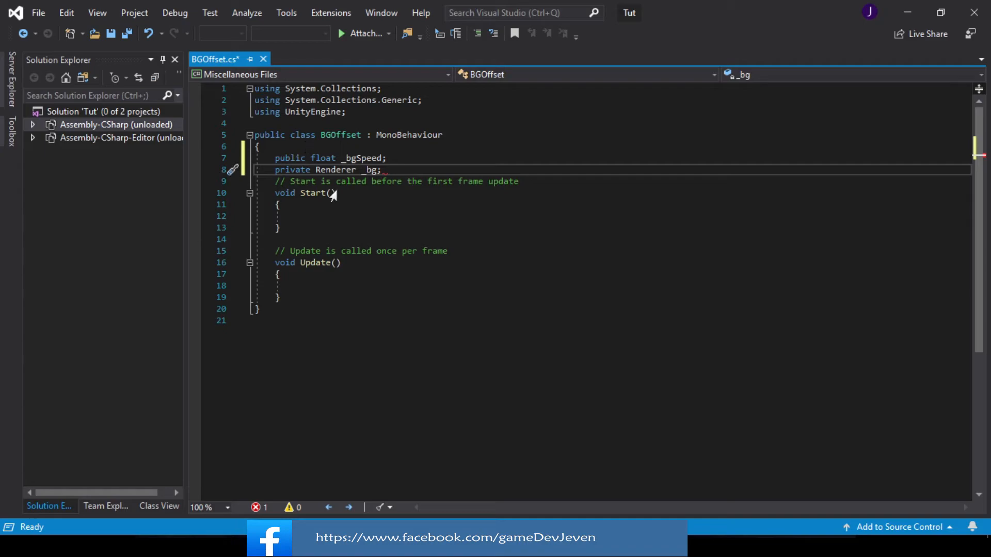
# In Start(), assign _bg = GetComponent<Renderer>();.
pyautogui.click(298, 216)
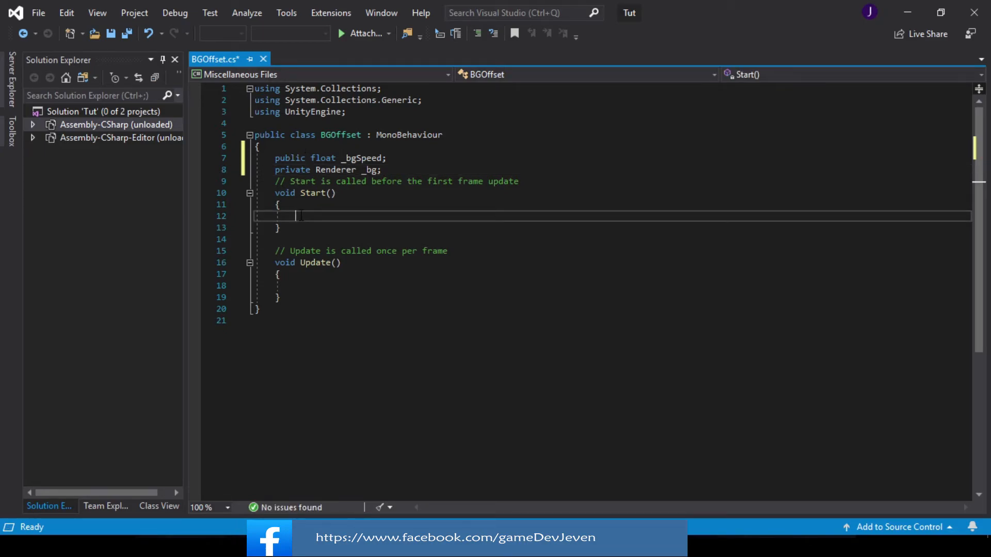
pyautogui.write('_bg =')
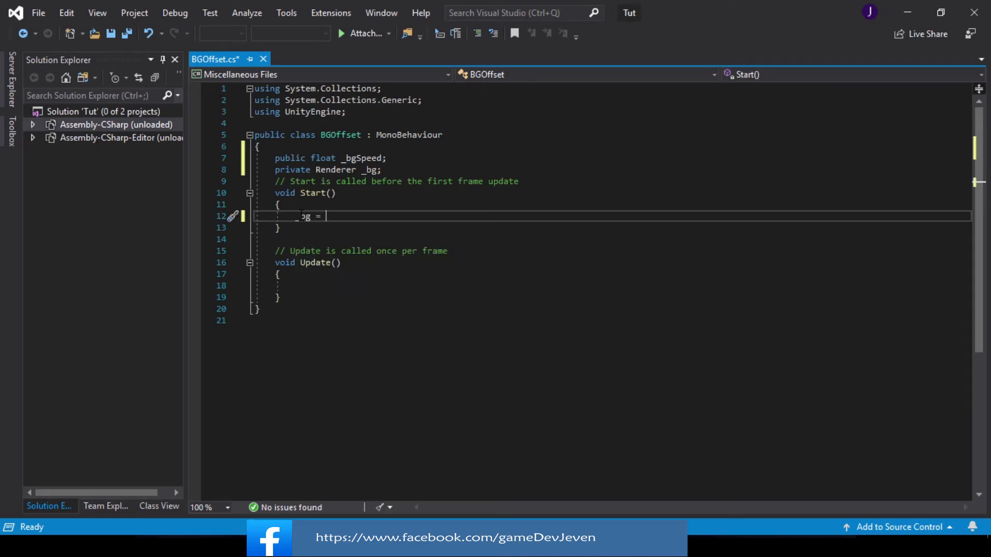
pyautogui.write('Gete')
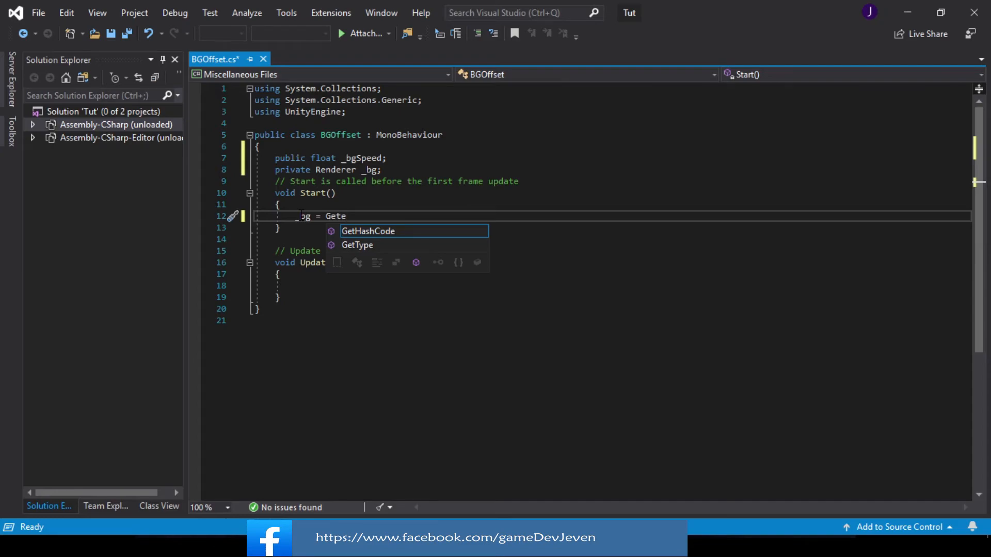
pyautogui.write('Component')
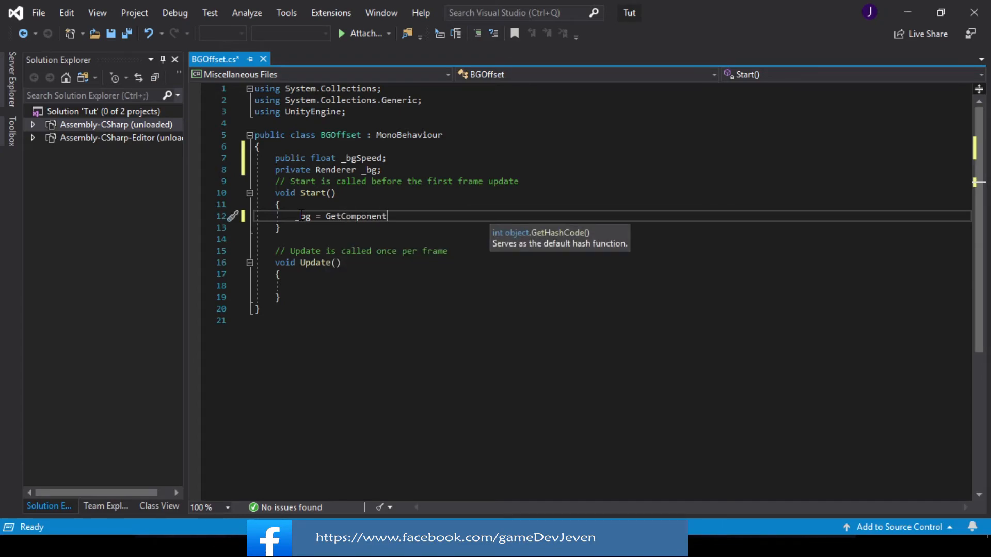
pyautogui.write('<Rendere')
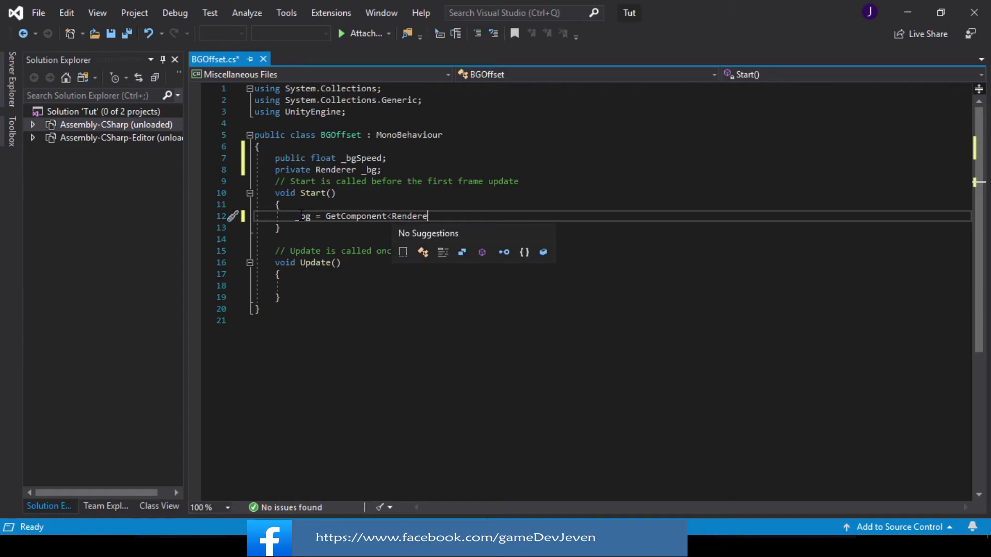
pyautogui.write('>')
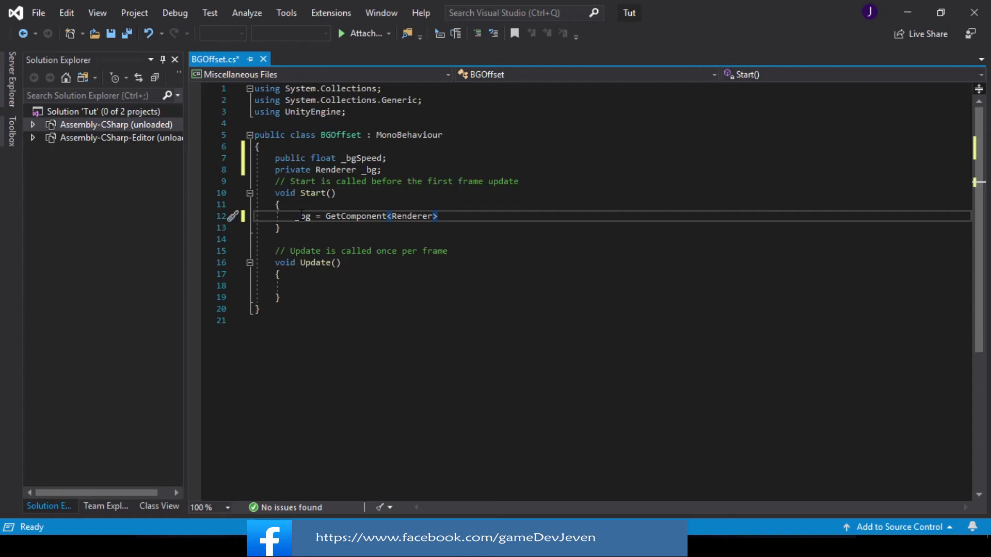
pyautogui.write('()')
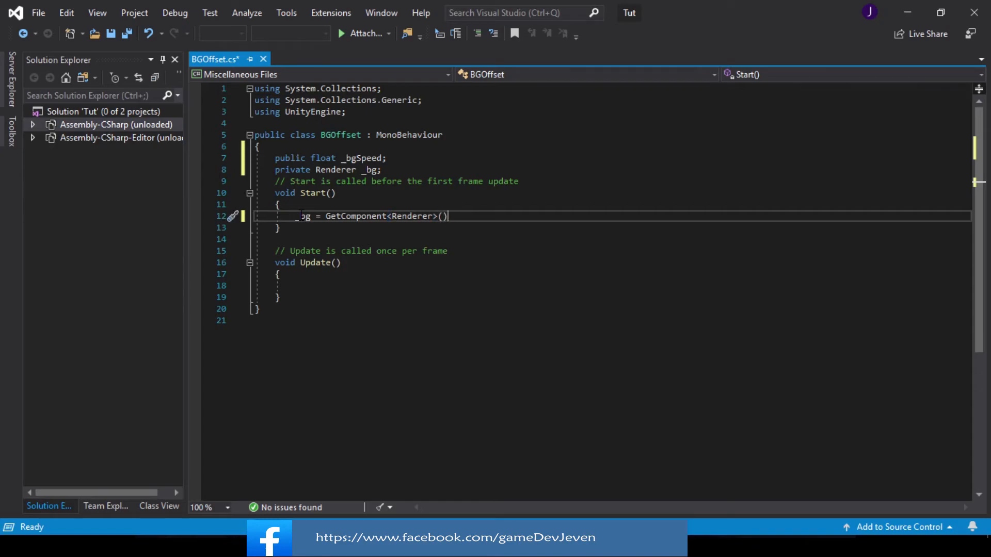
pyautogui.write(';')
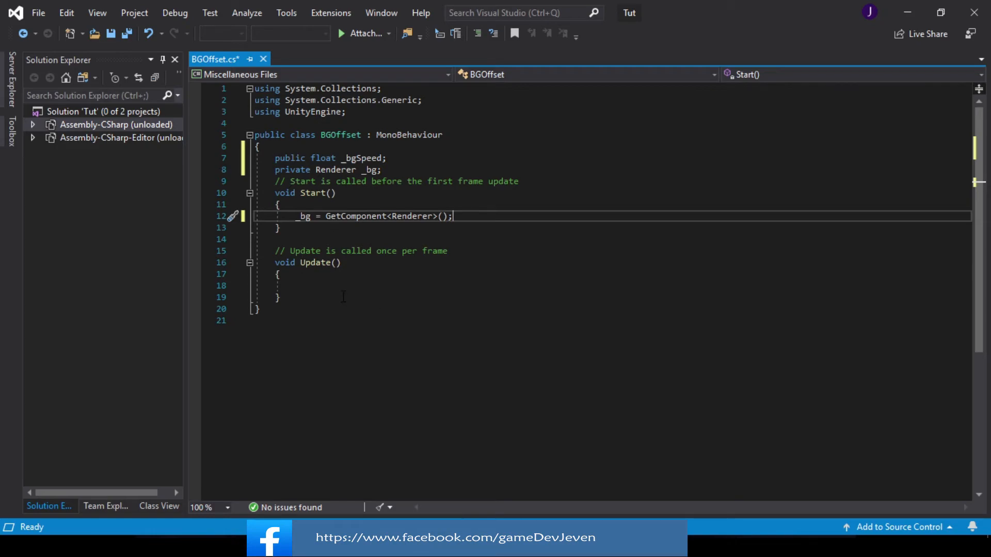
pyautogui.click(305, 286)
pyautogui.write('_bg')
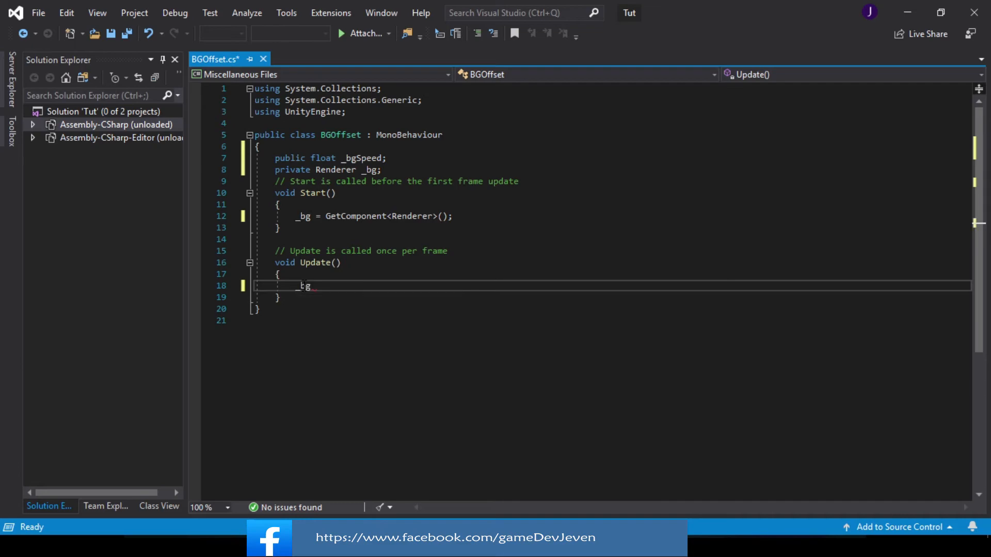
# In Update(), begin _bg.material.mainTextureOffset += new Vector2(...).
pyautogui.write('.')
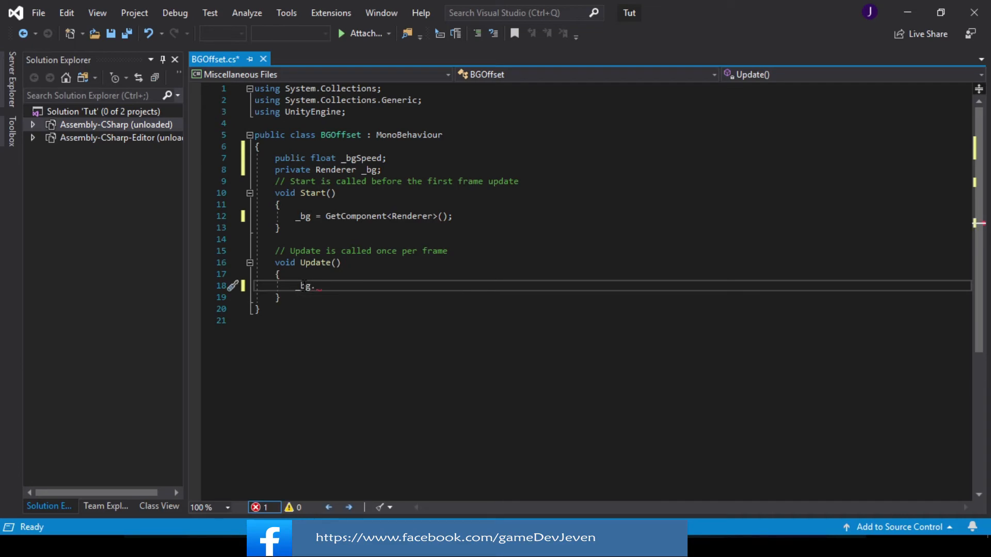
pyautogui.write('mate')
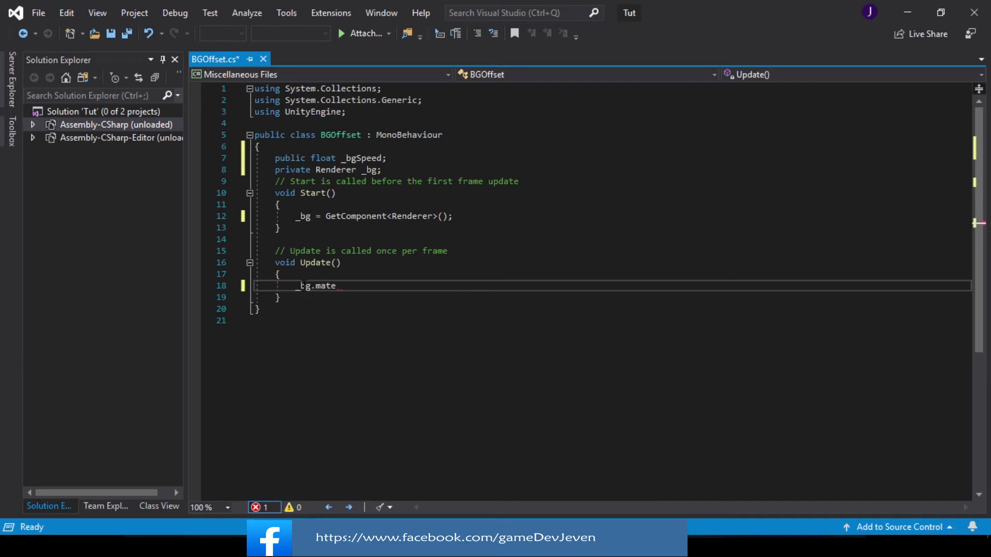
pyautogui.write('rial')
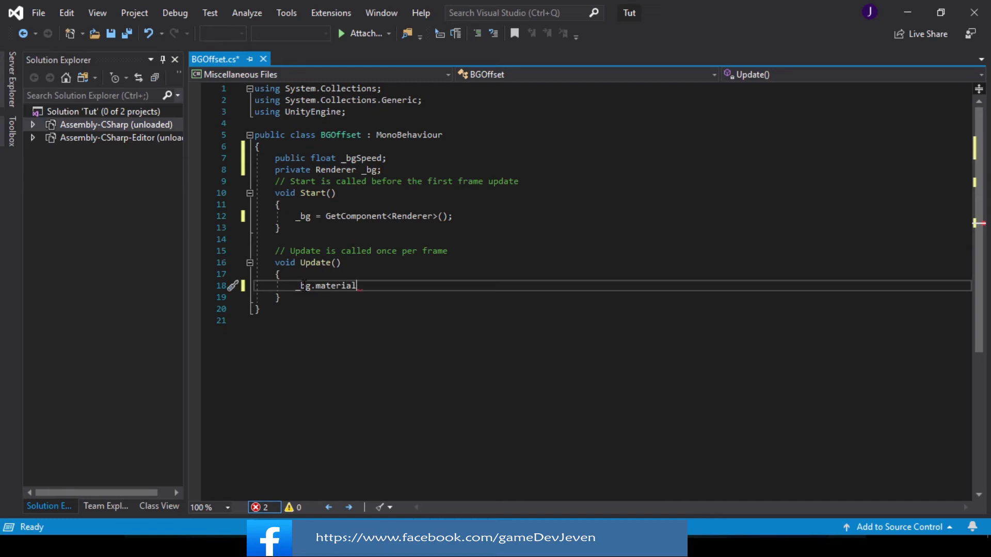
pyautogui.write('.')
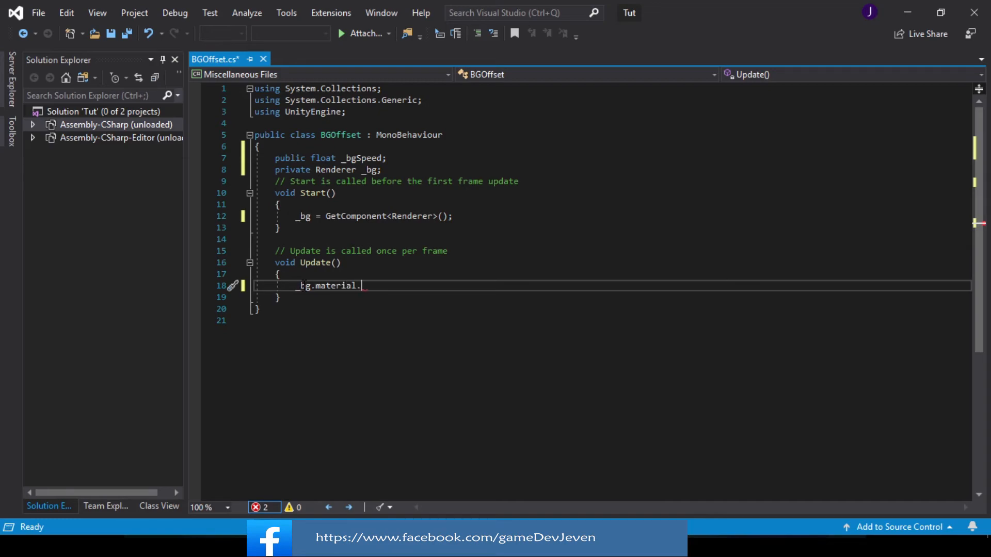
pyautogui.write('mainTextureO')
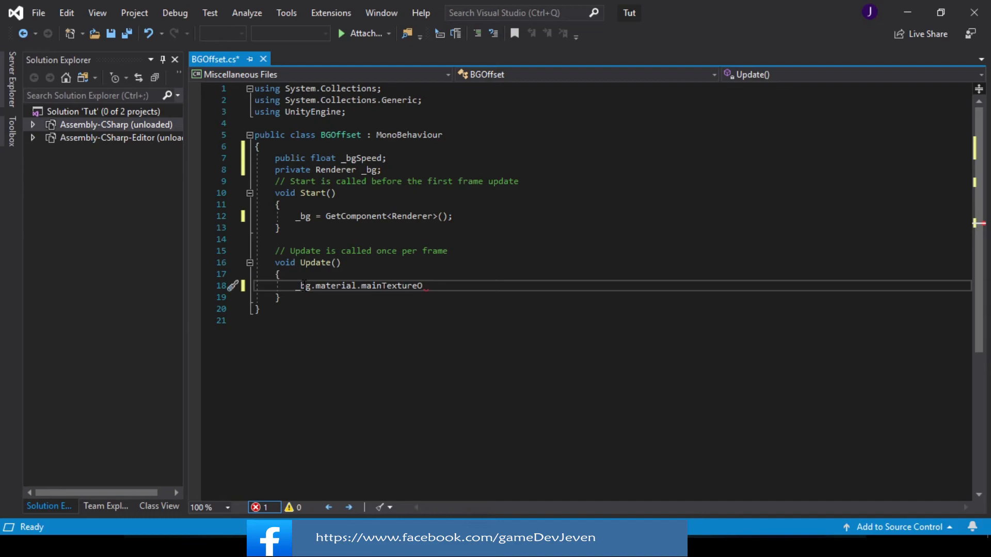
pyautogui.write('ffset =')
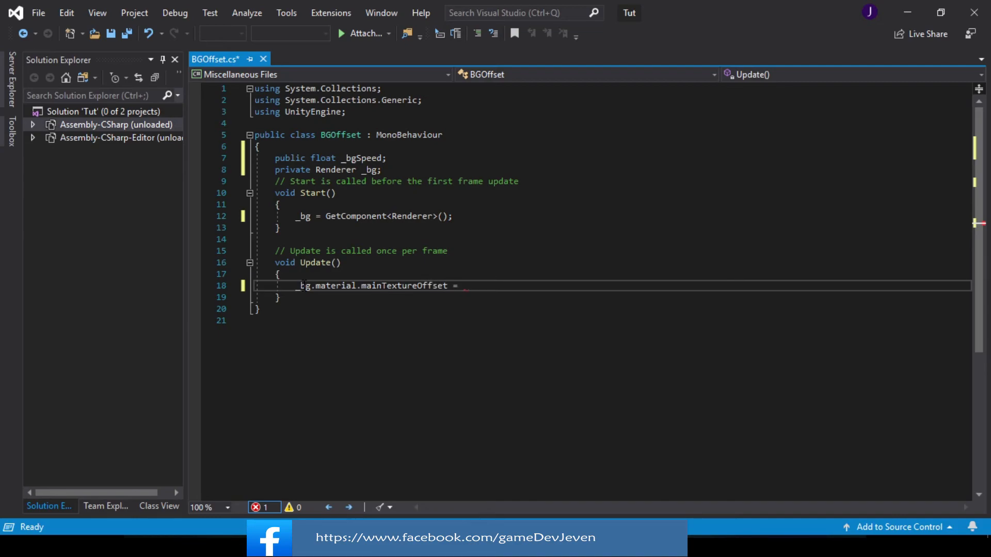
pyautogui.write('new')
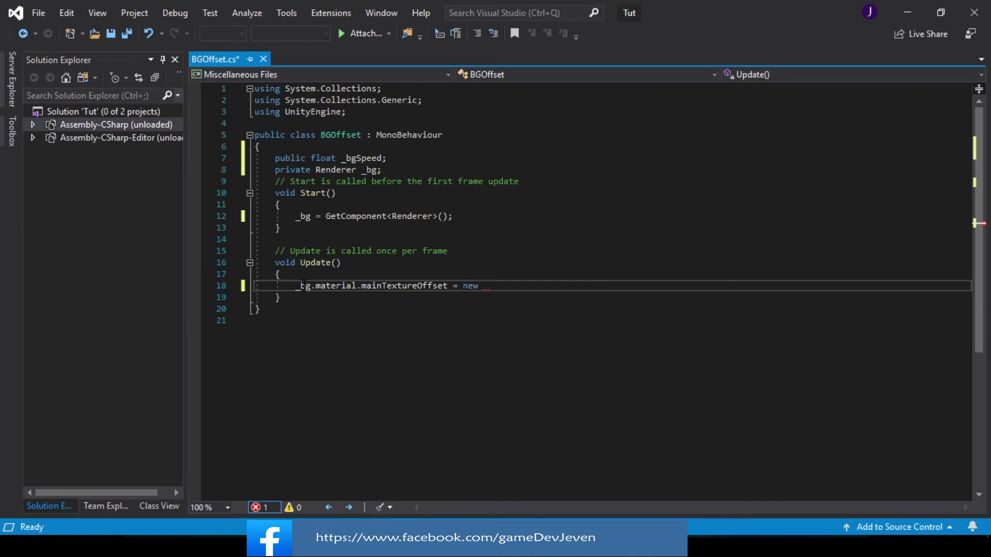
pyautogui.write('Vect')
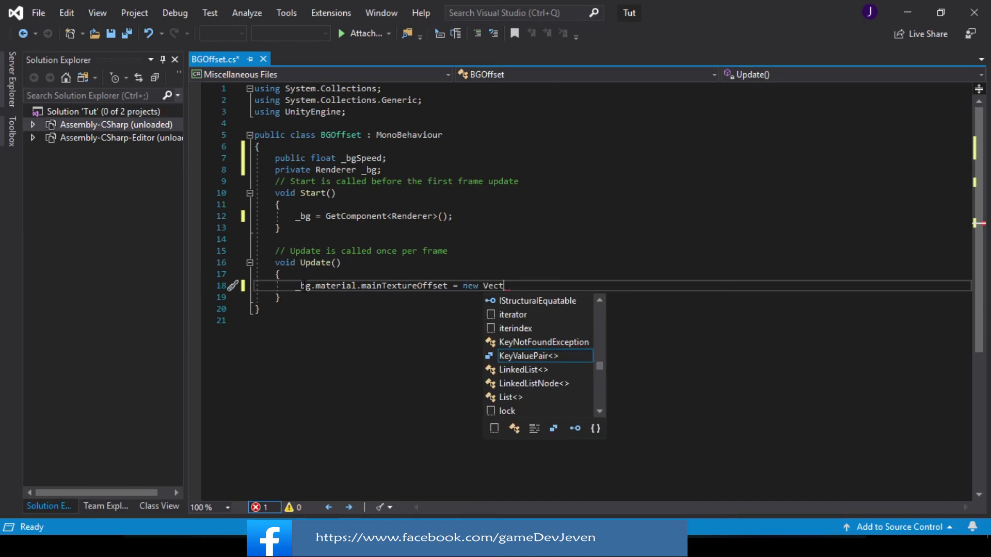
pyautogui.write('or2(')
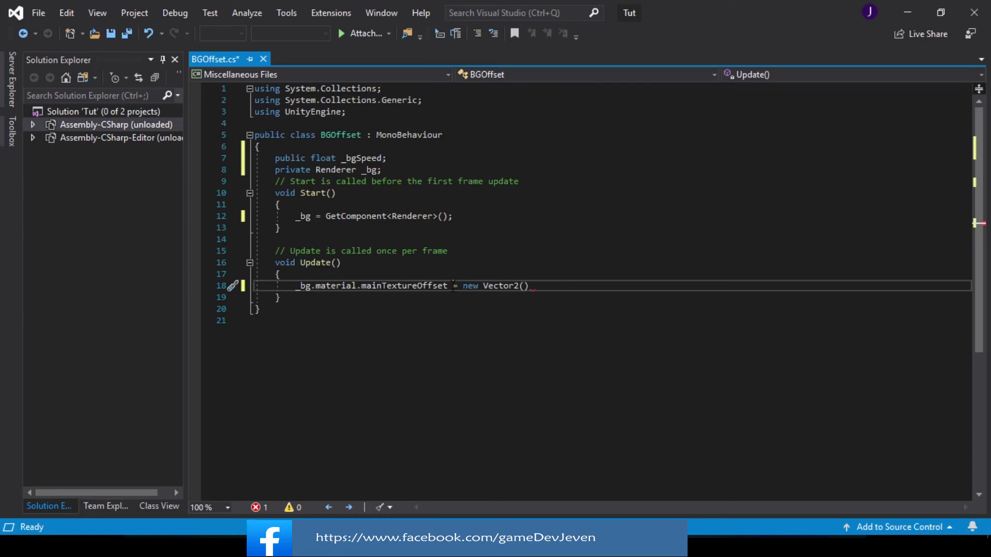
# Complete the Vector2 with _bgSpeed * Time.deltaTime, 0f and save the script.
pyautogui.write('+')
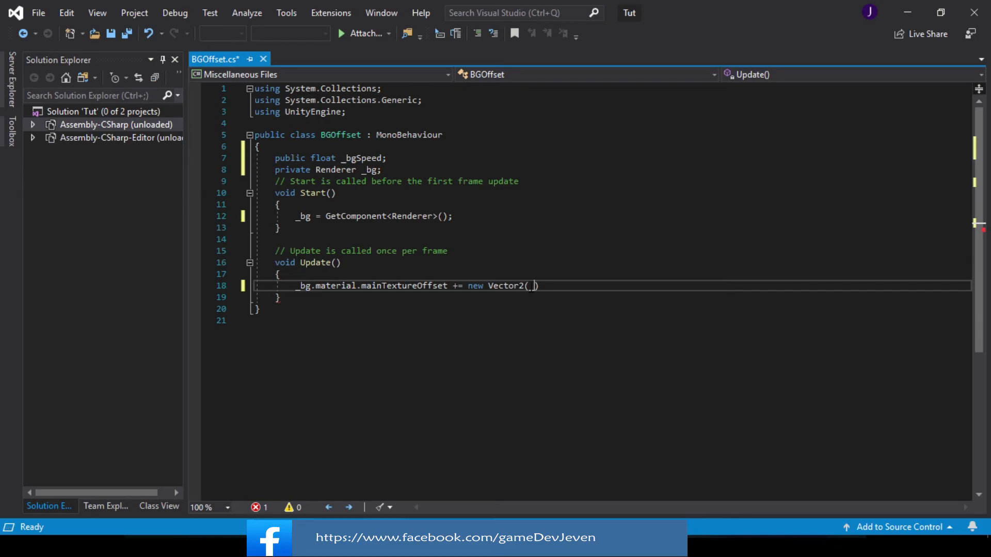
pyautogui.write('_bgSpeed')
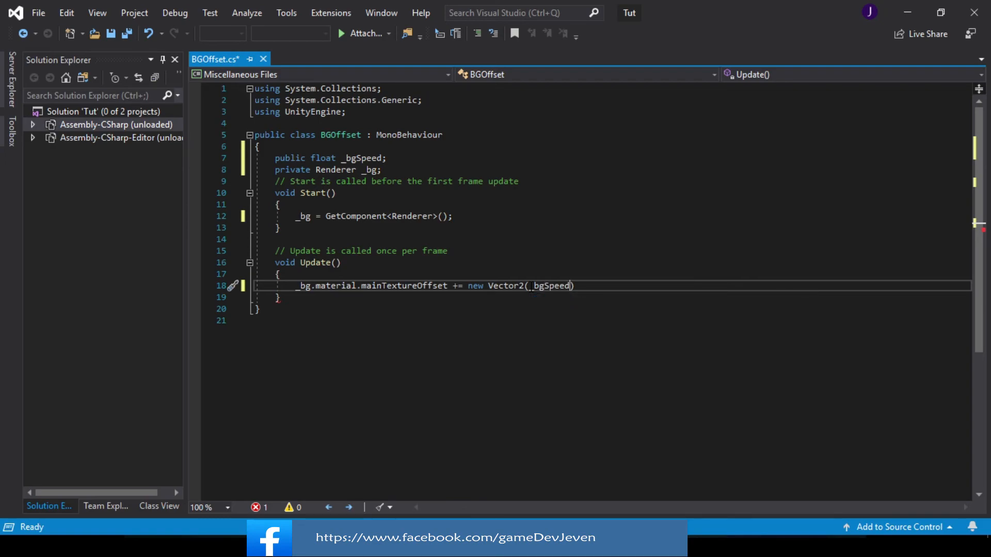
pyautogui.write('*T')
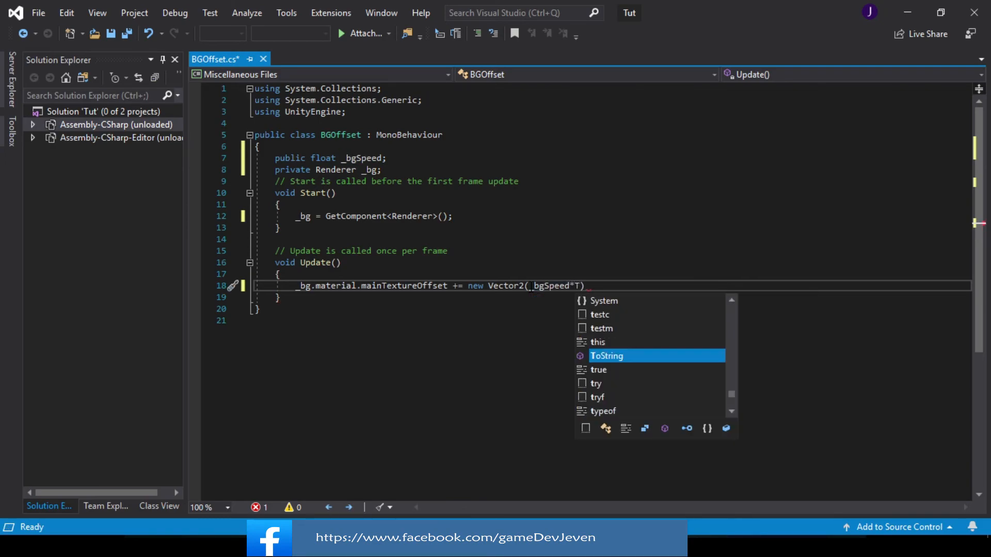
pyautogui.write('ime')
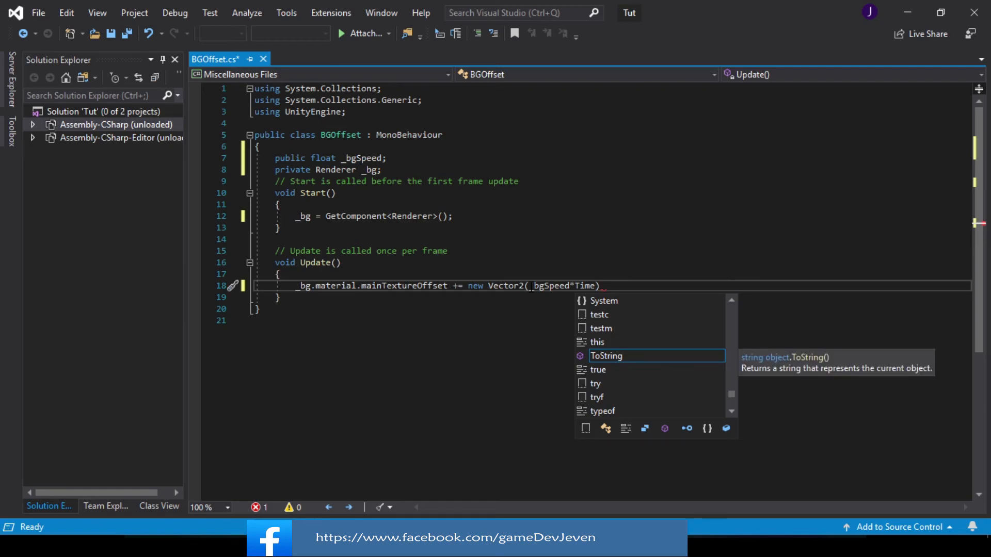
pyautogui.write('.del')
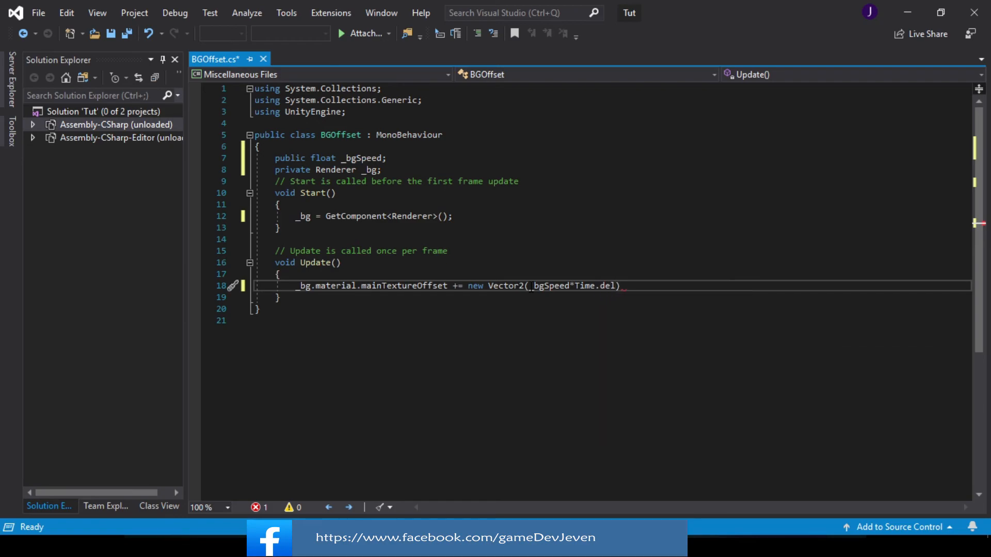
pyautogui.write('ta')
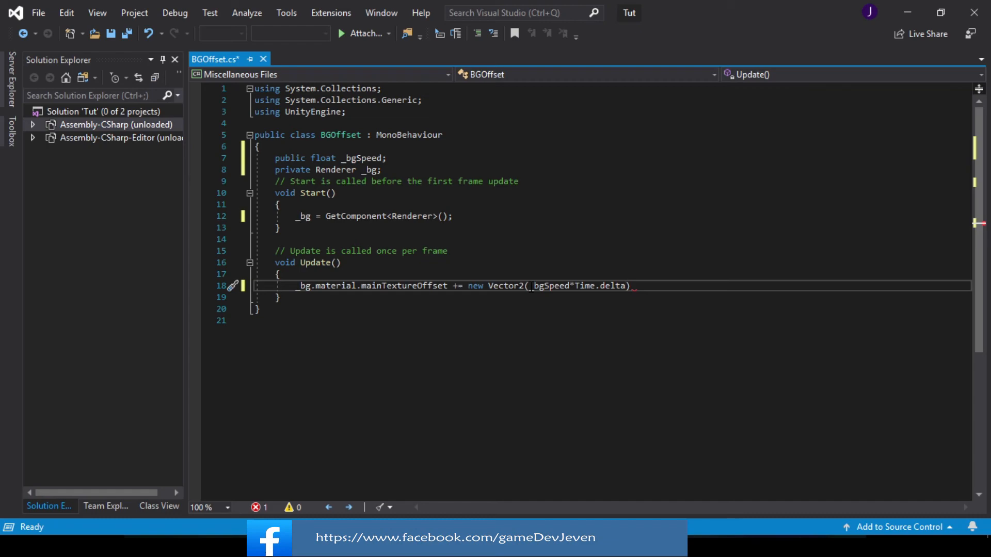
pyautogui.write('Time')
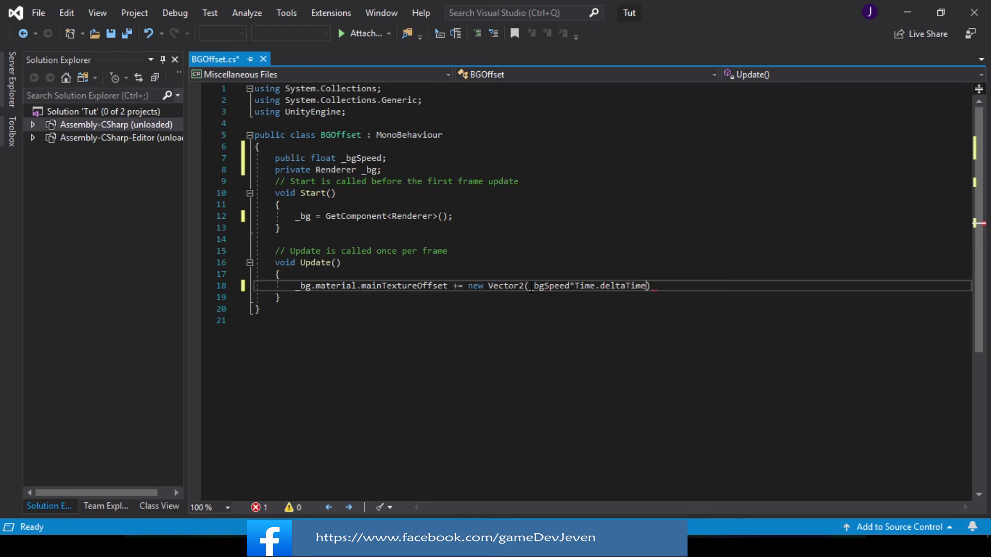
pyautogui.write(',')
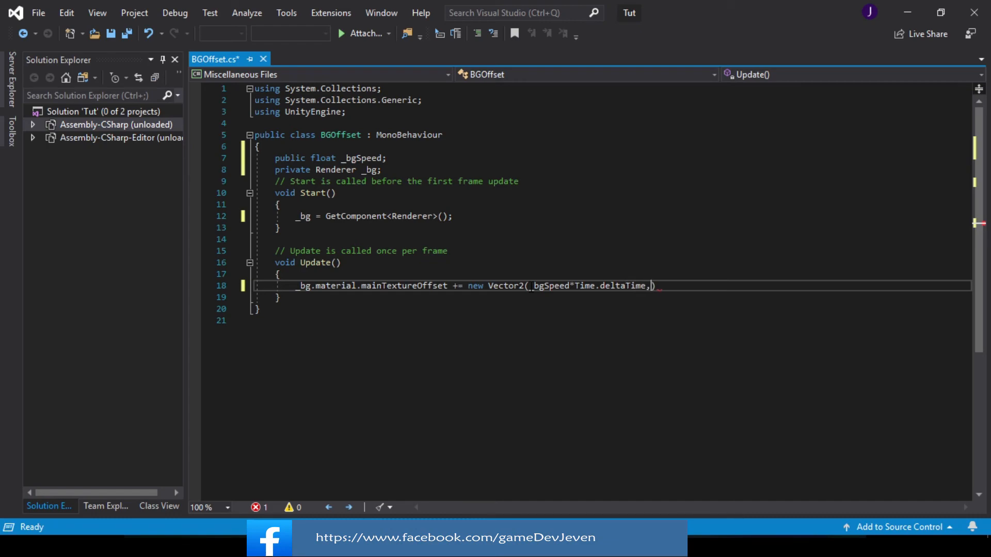
pyautogui.write('0')
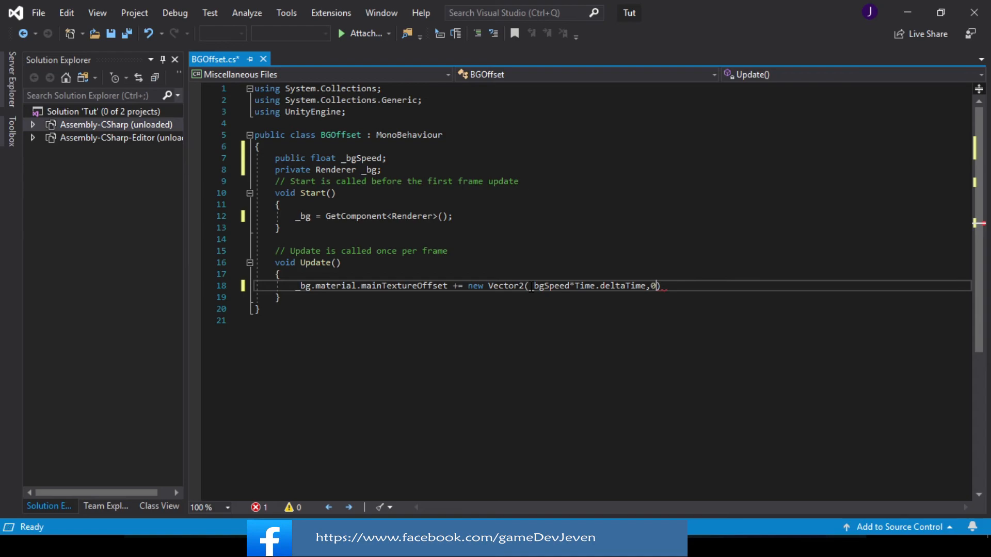
pyautogui.write('f')
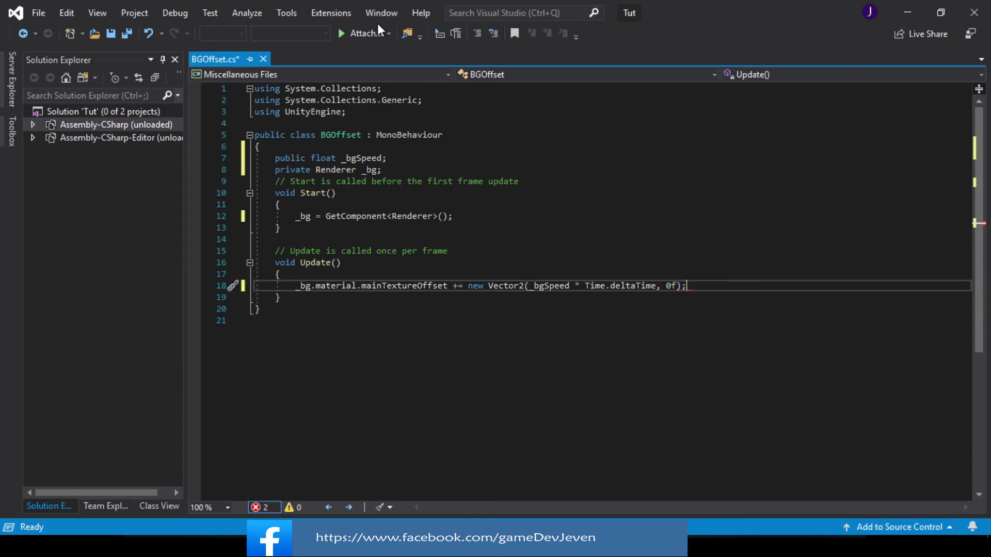
pyautogui.press('ctrl+s')
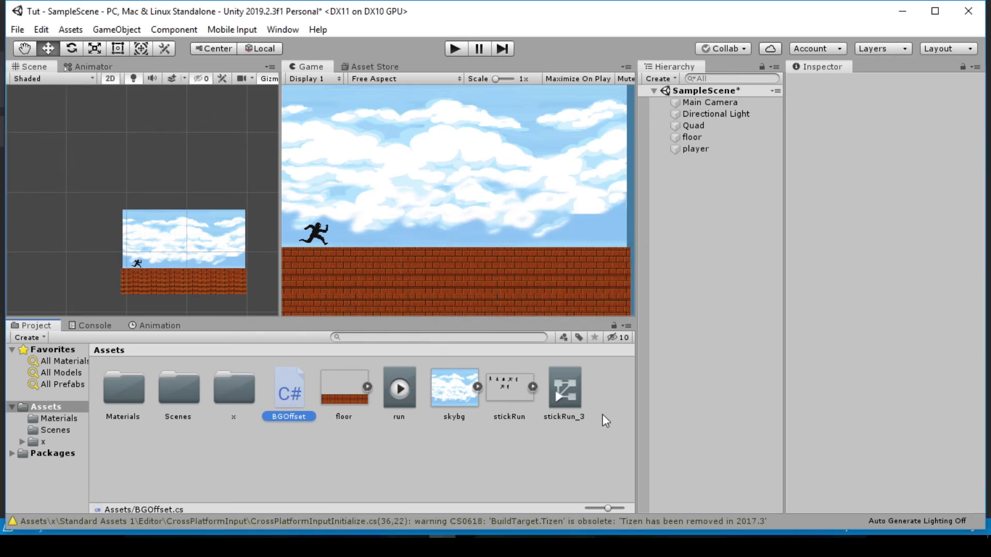
# Attach the BGOffset script to the sky Quad and set its Bg Speed to 0.5.
pyautogui.click(288, 389)
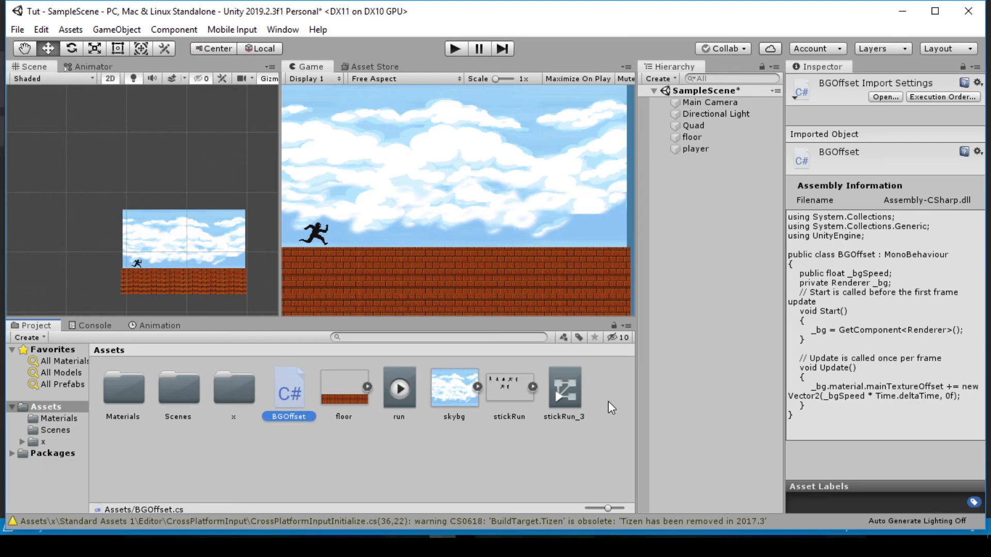
pyautogui.moveTo(639, 247)
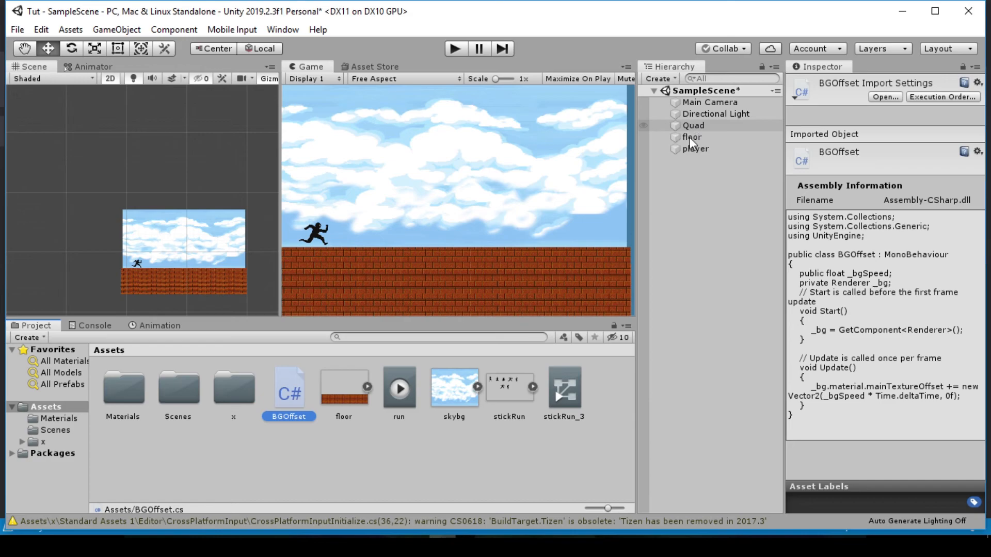
pyautogui.click(695, 149)
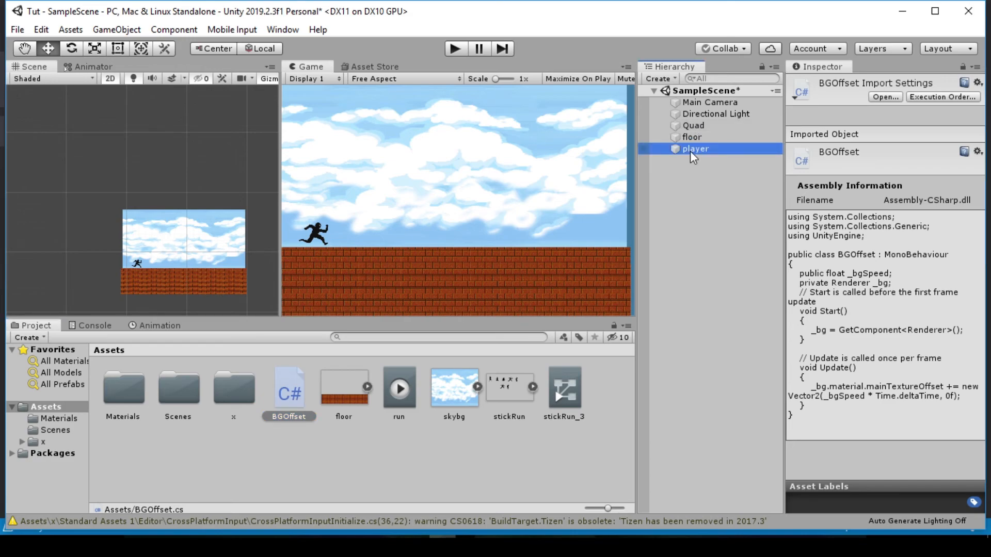
pyautogui.click(693, 125)
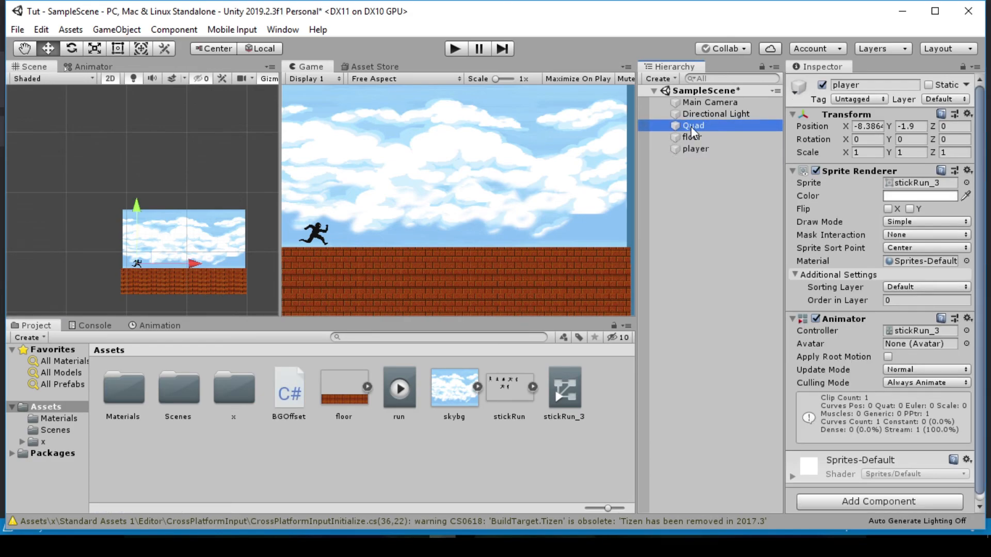
pyautogui.click(693, 125)
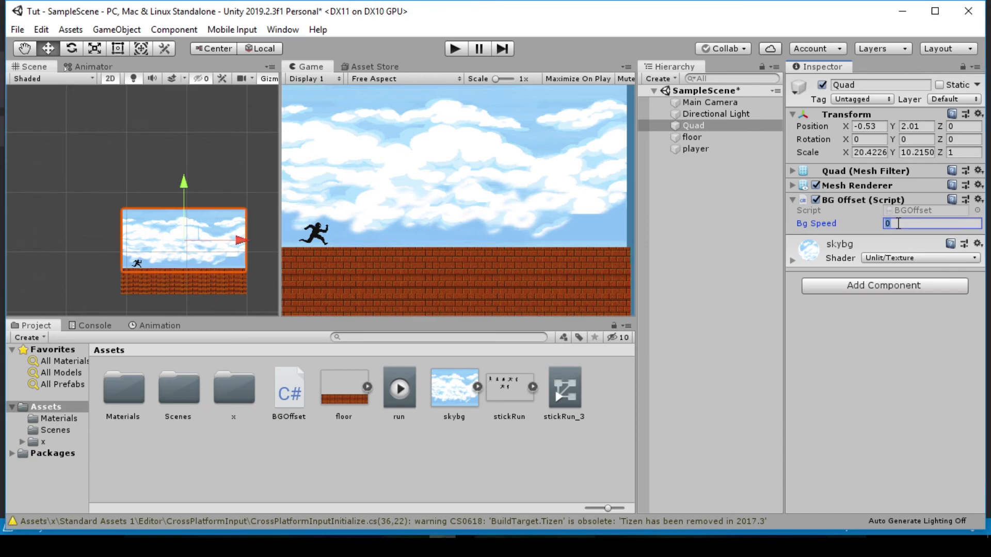
pyautogui.write('.5')
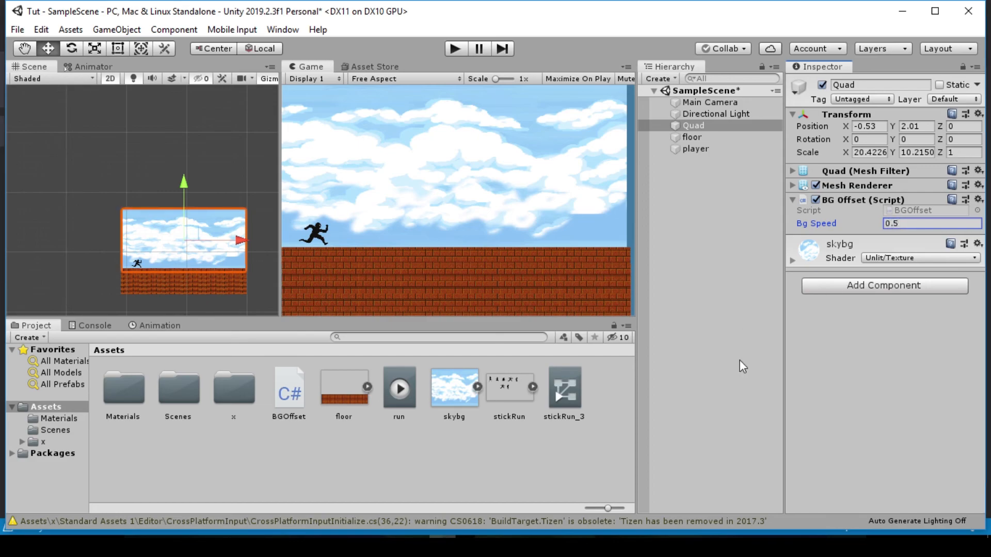
pyautogui.moveTo(456, 51)
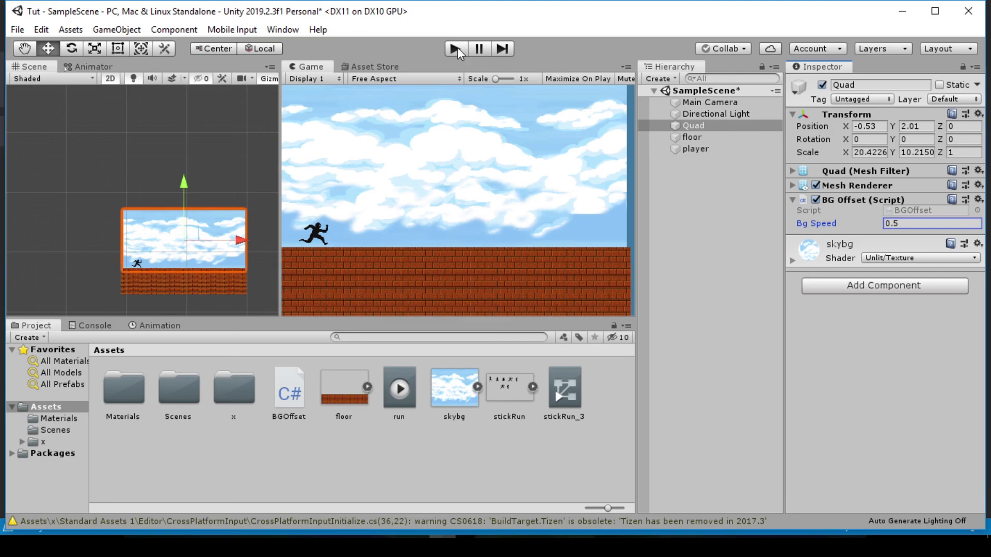
pyautogui.click(454, 48)
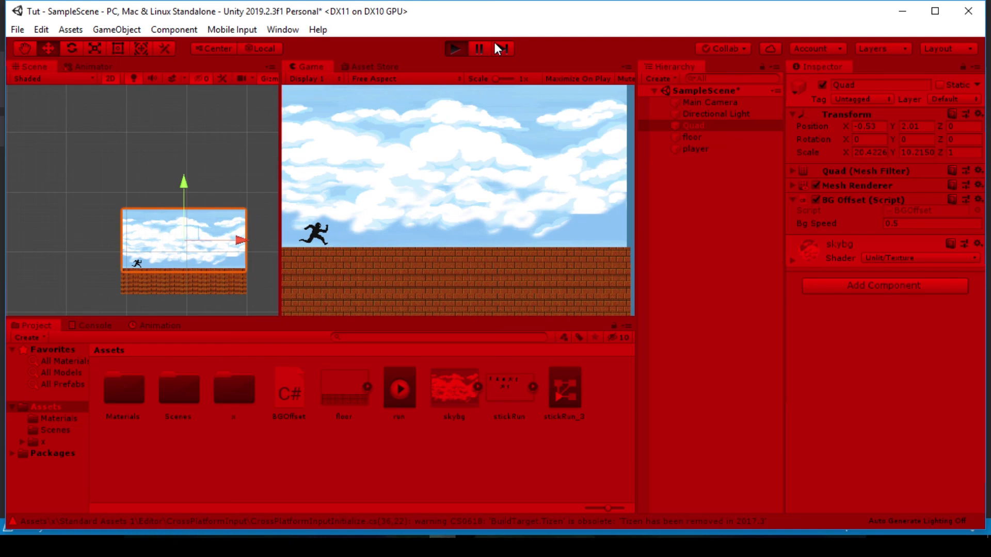
pyautogui.click(454, 49)
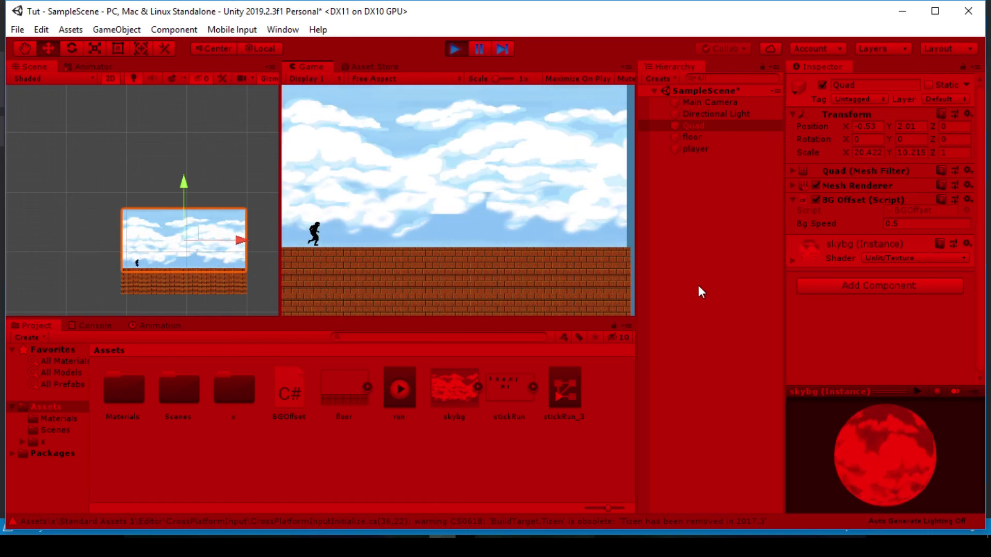
pyautogui.moveTo(664, 408)
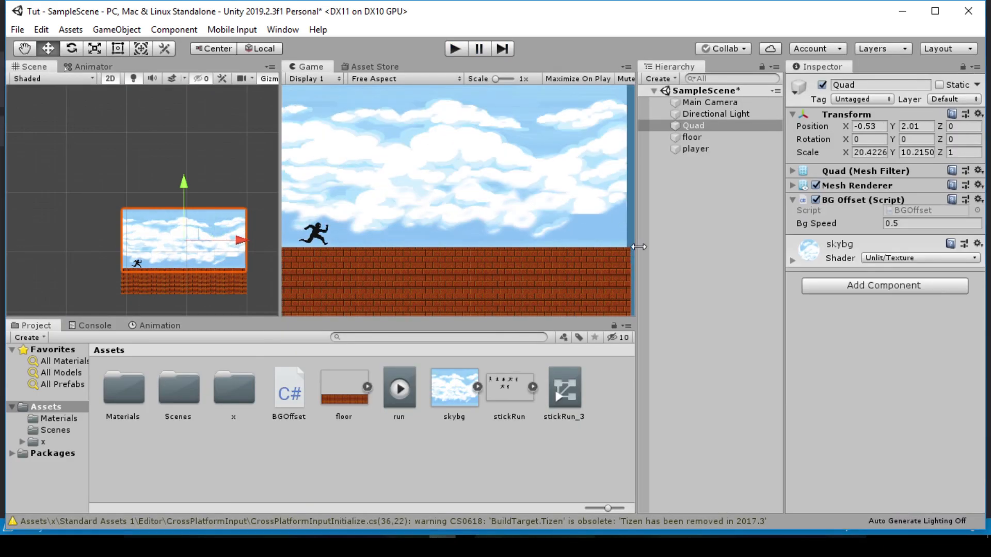
pyautogui.click(694, 125)
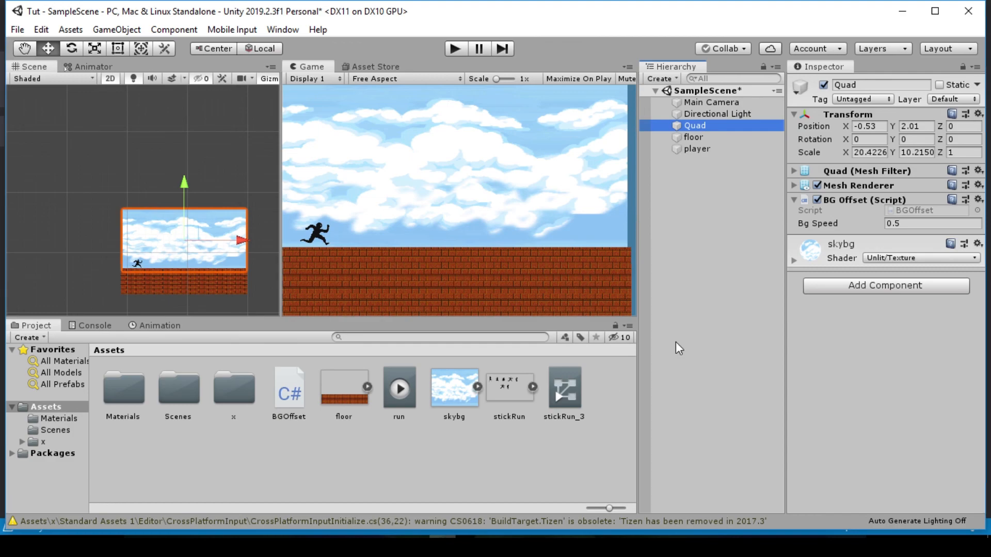